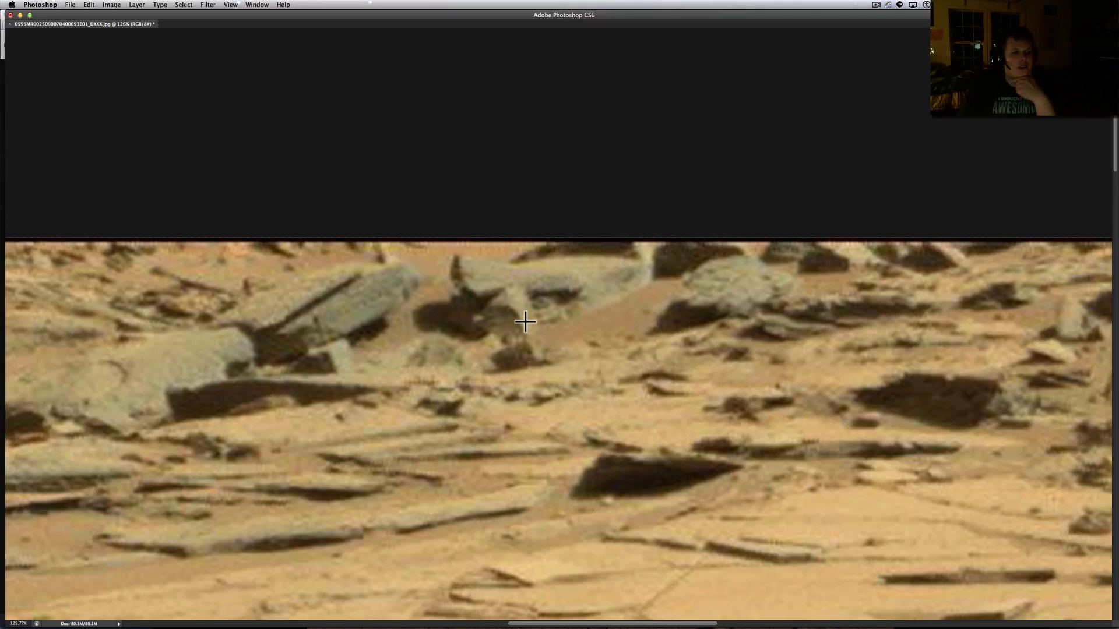
mouse_move(517, 329)
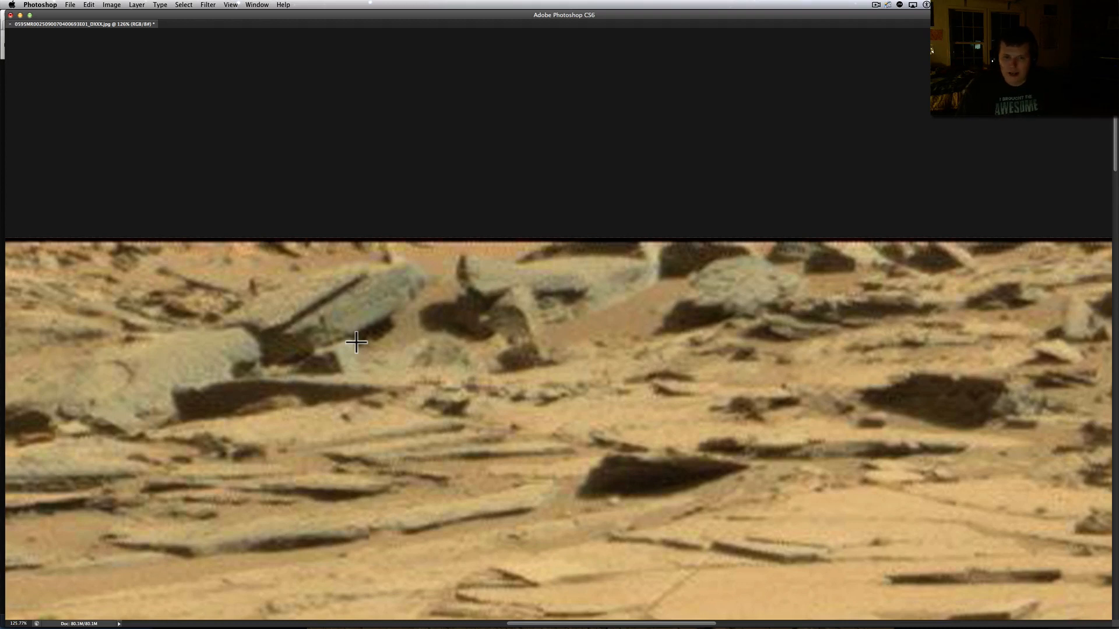
mouse_move(540, 351)
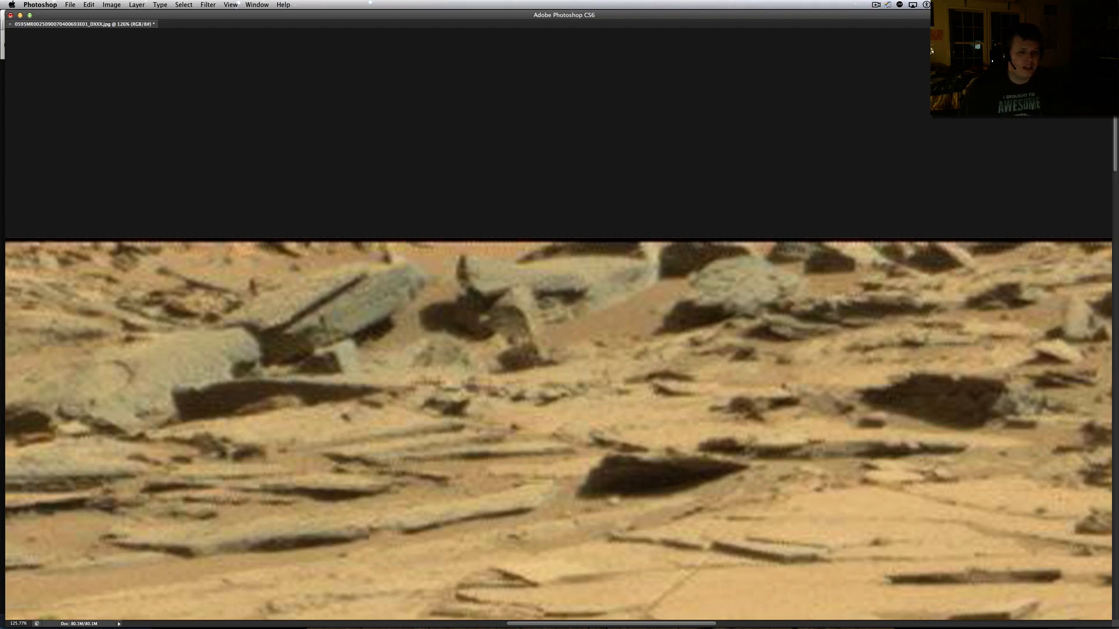
mouse_move(456, 401)
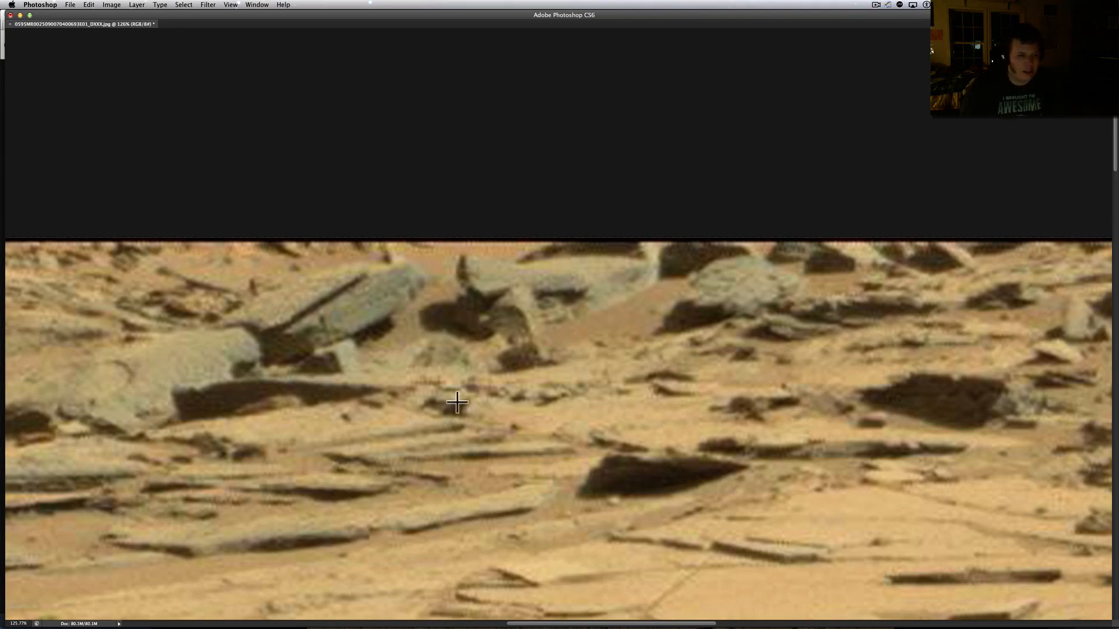
mouse_move(556, 350)
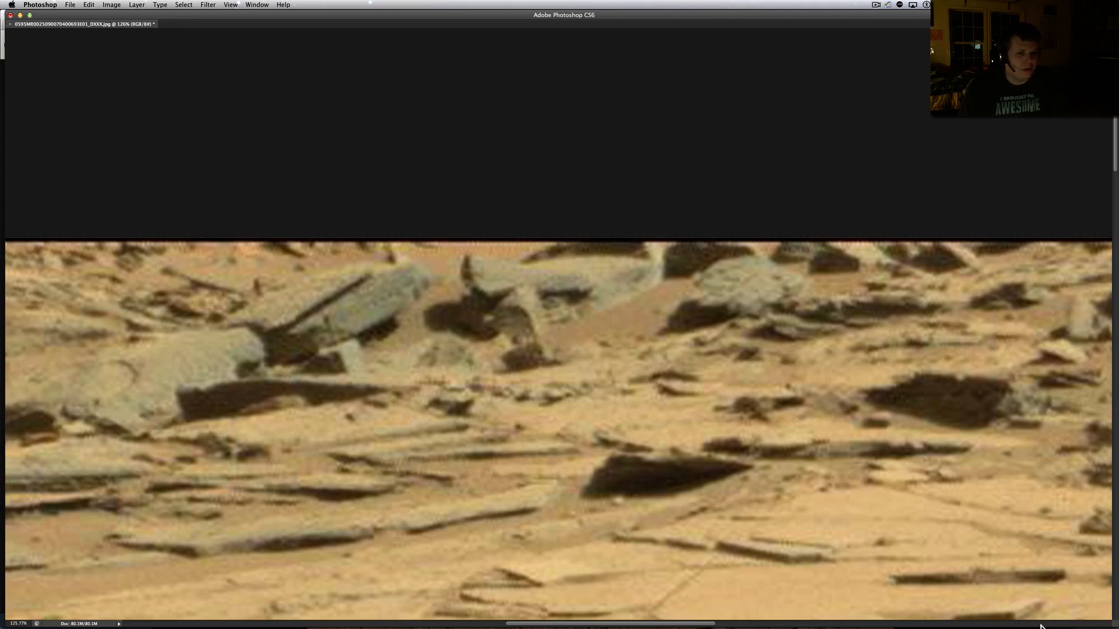
mouse_move(535, 299)
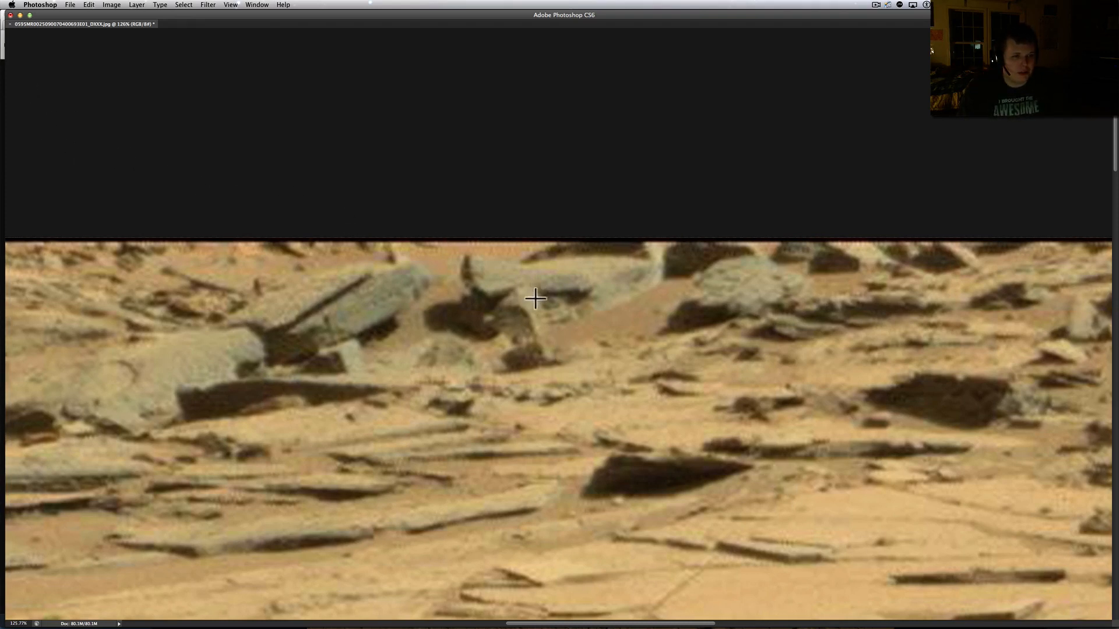
mouse_move(550, 299)
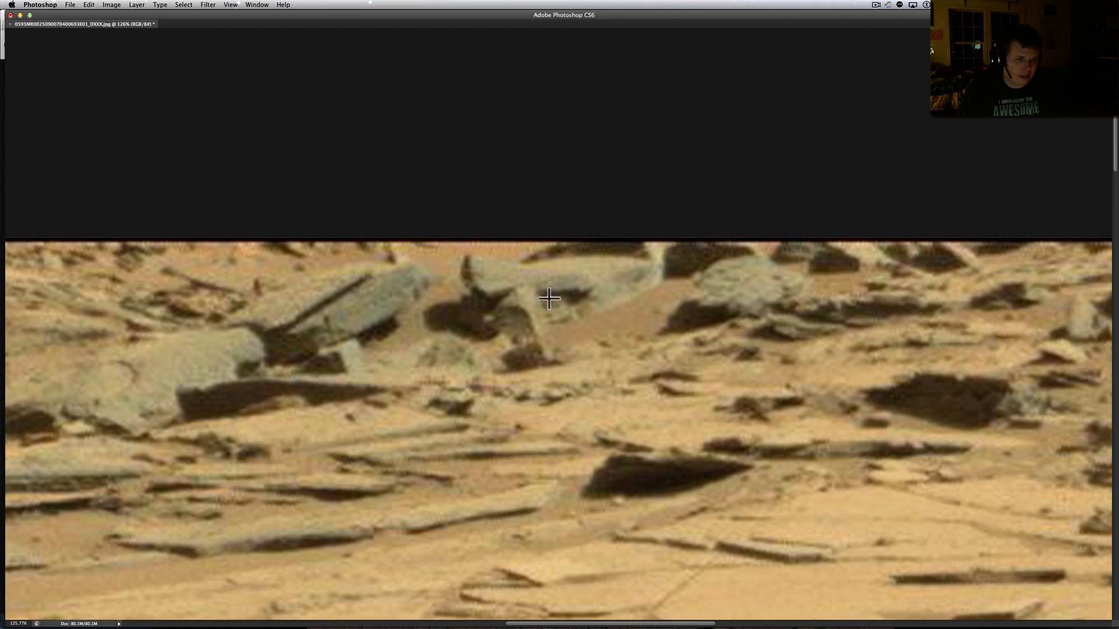
mouse_move(569, 317)
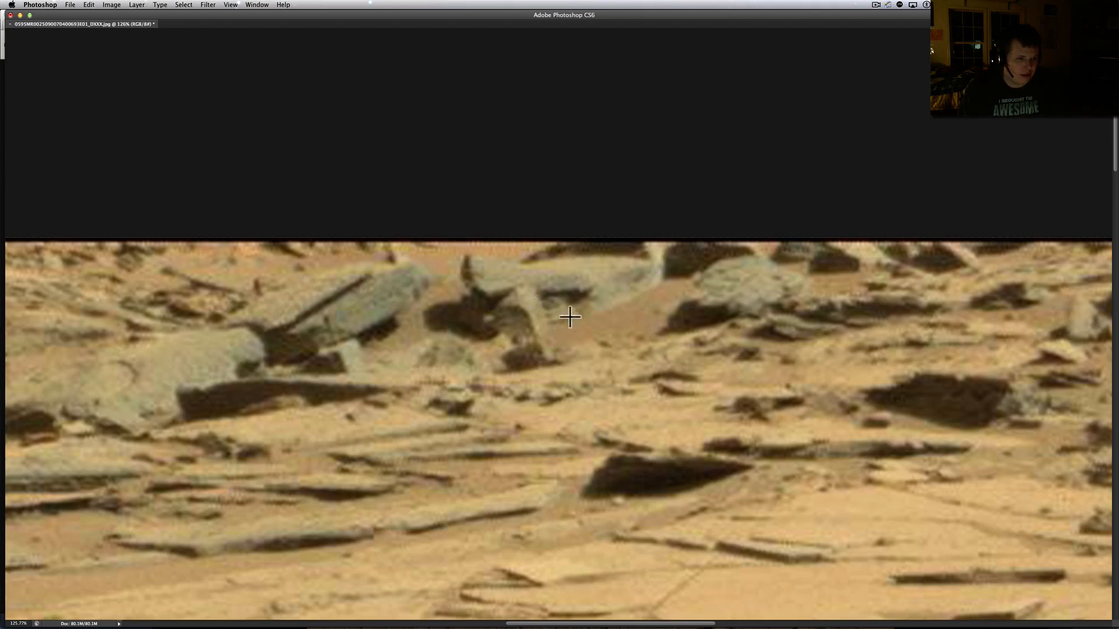
mouse_move(810, 325)
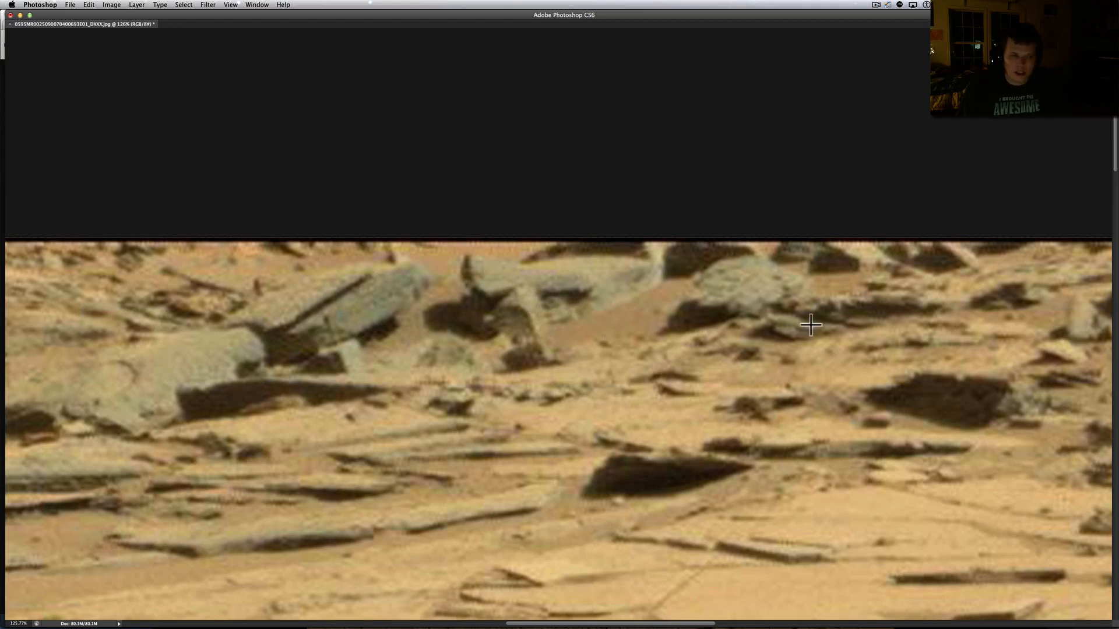
mouse_move(327, 353)
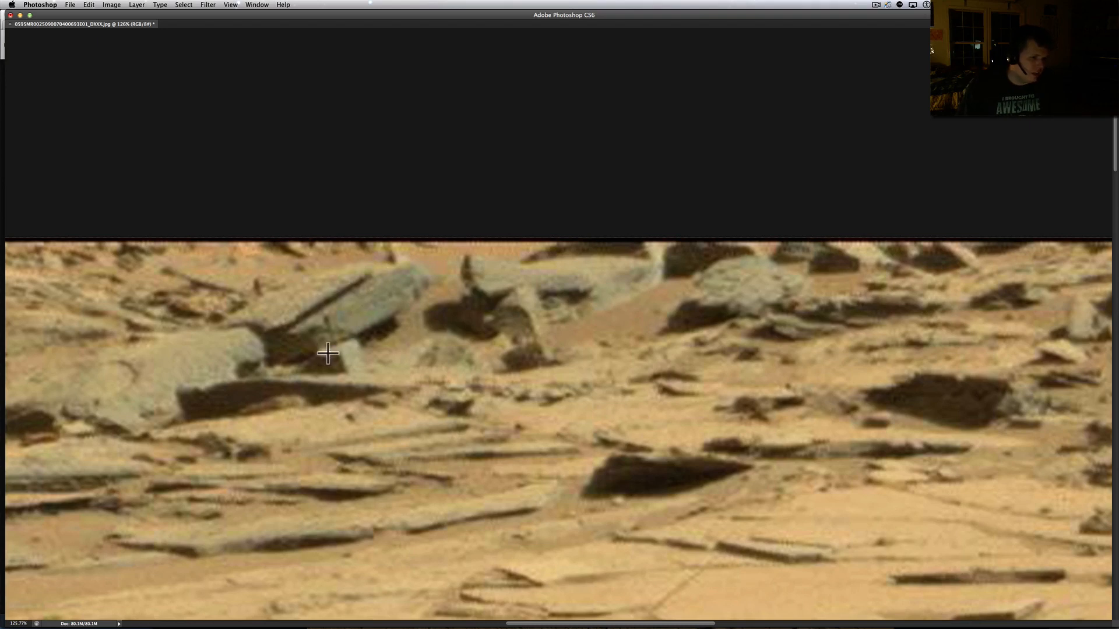
mouse_move(284, 341)
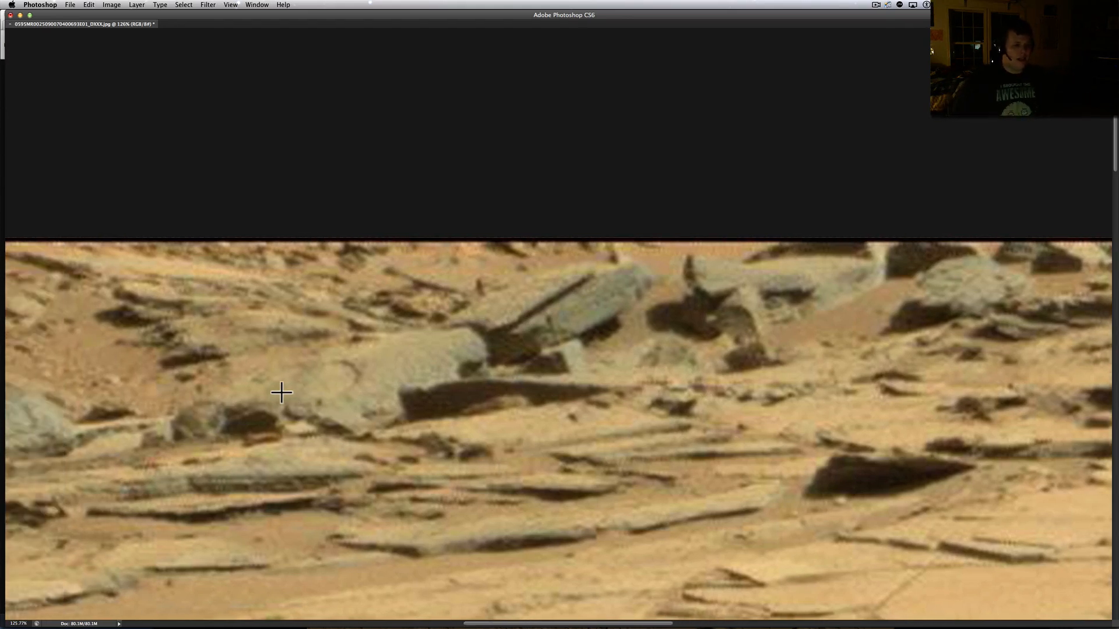
mouse_move(343, 365)
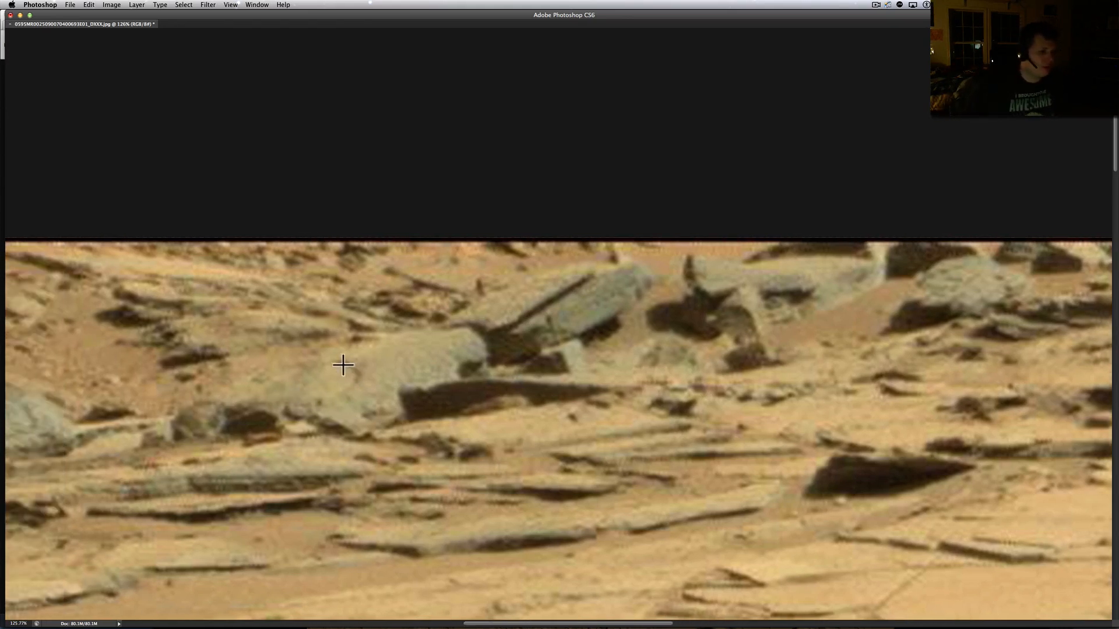
mouse_move(157, 357)
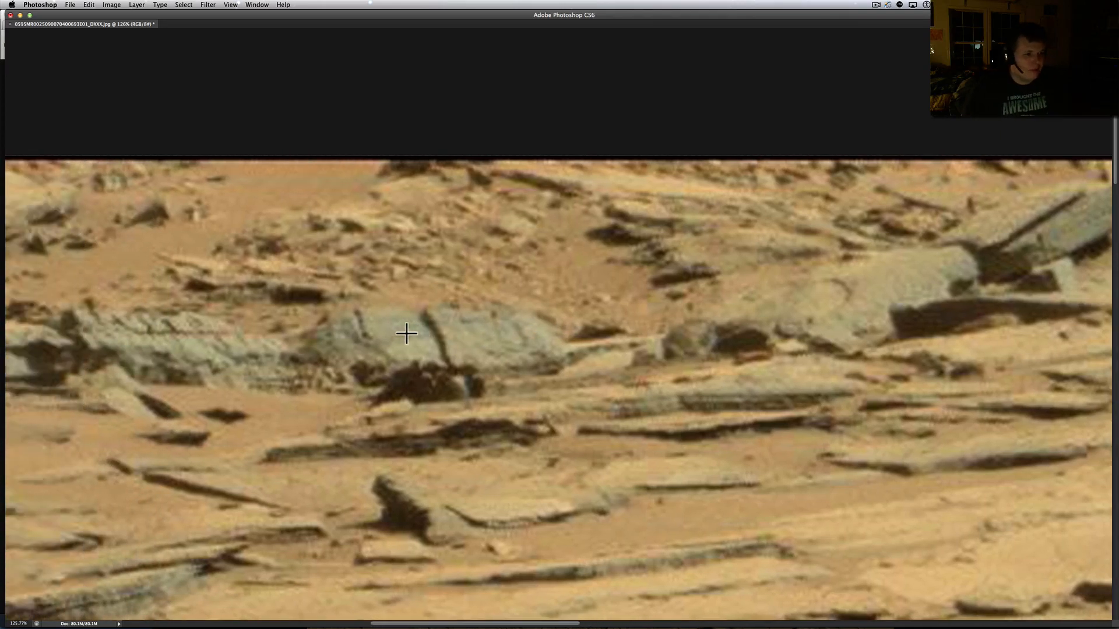
mouse_move(113, 337)
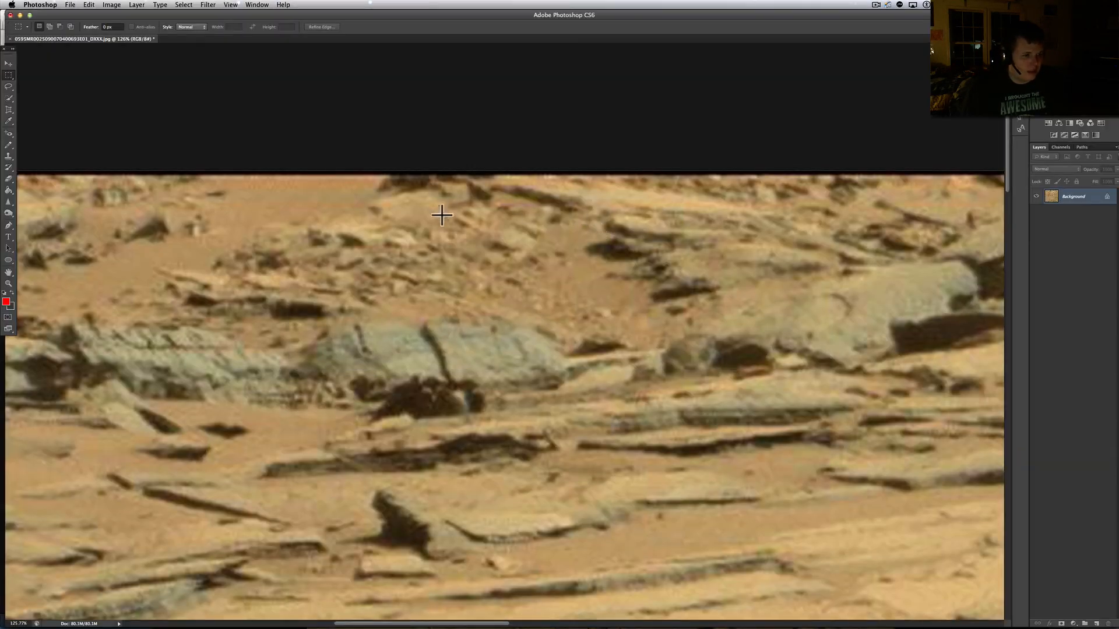
- With the panels shown again, select the Move Tool in the Tools panel
click(9, 63)
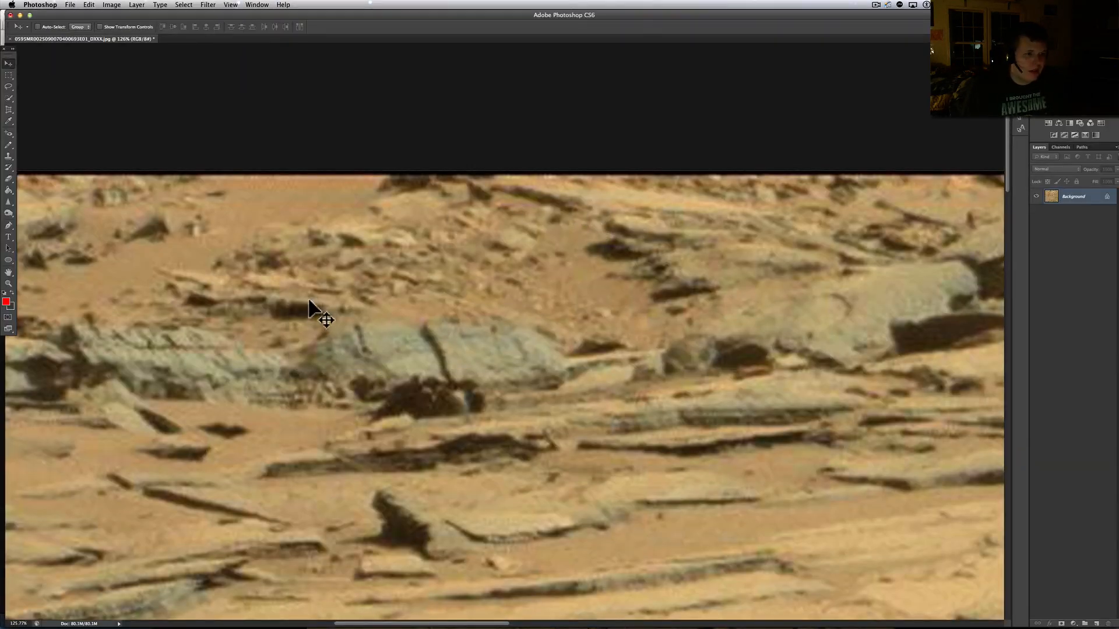
mouse_move(470, 415)
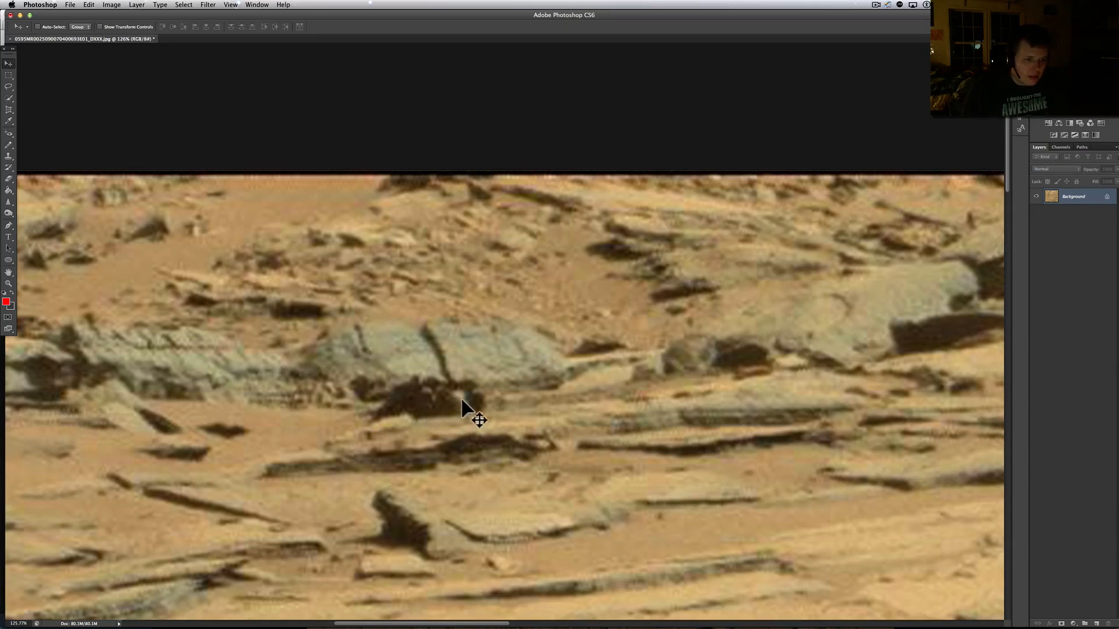
mouse_move(703, 374)
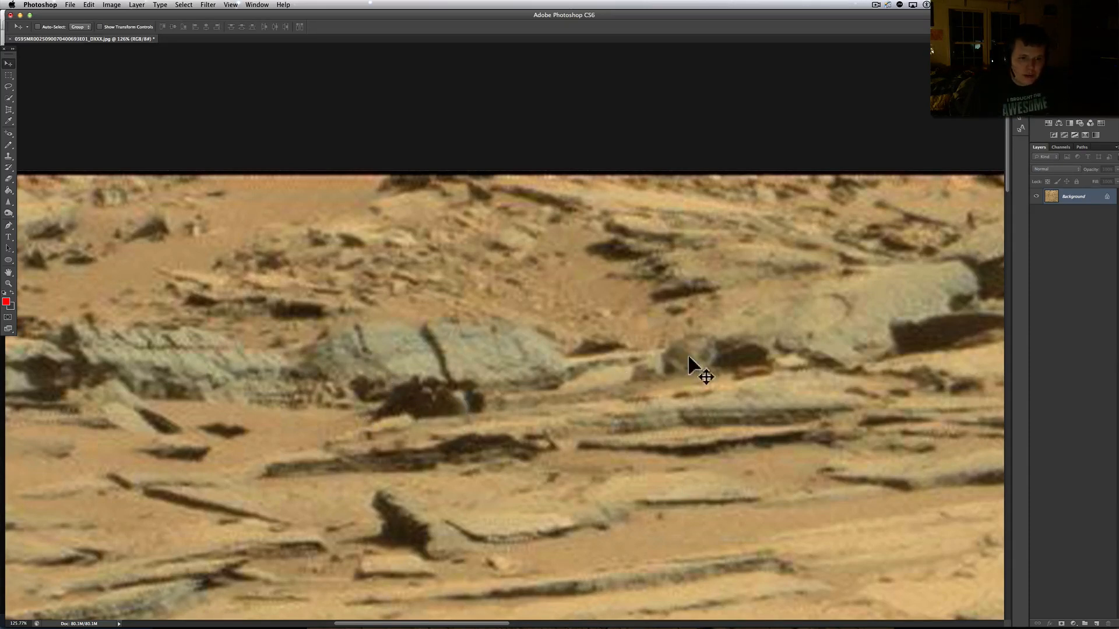
mouse_move(598, 360)
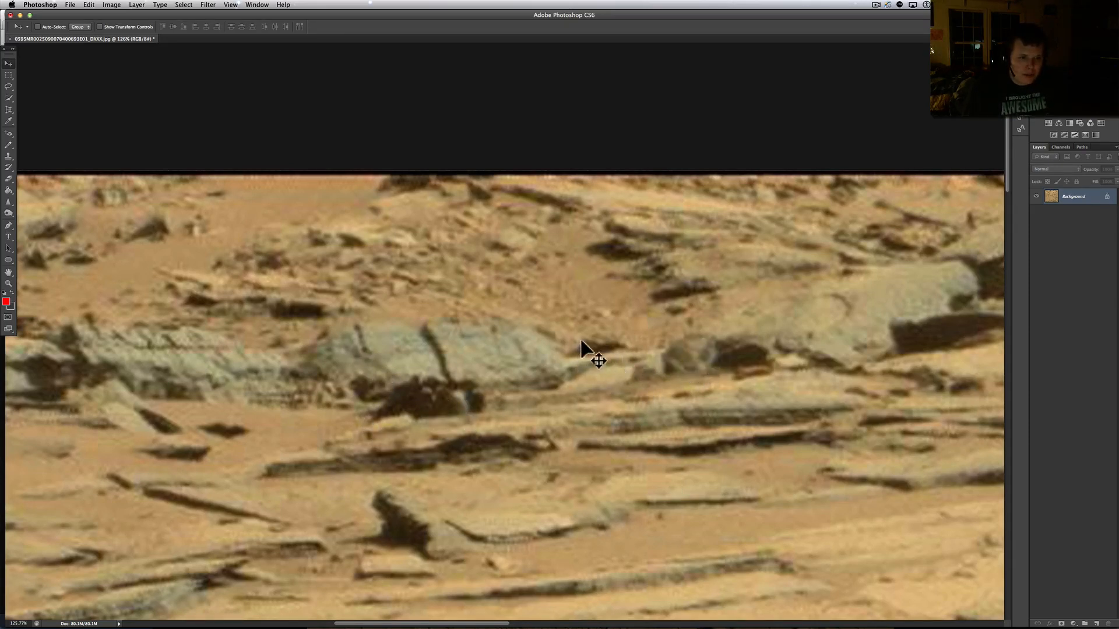
mouse_move(633, 368)
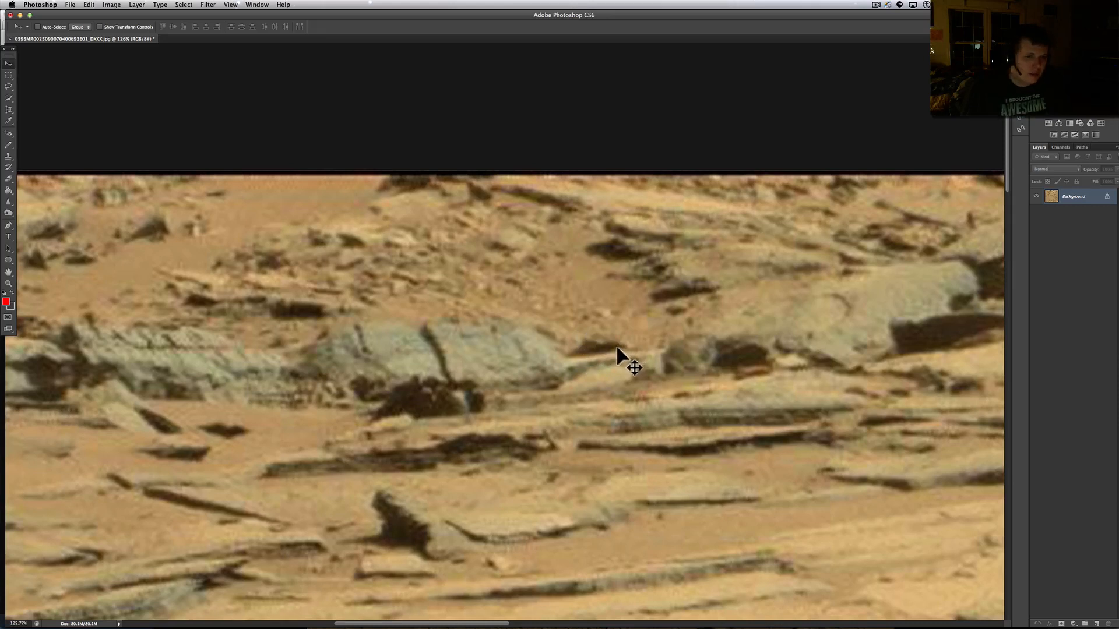
mouse_move(327, 406)
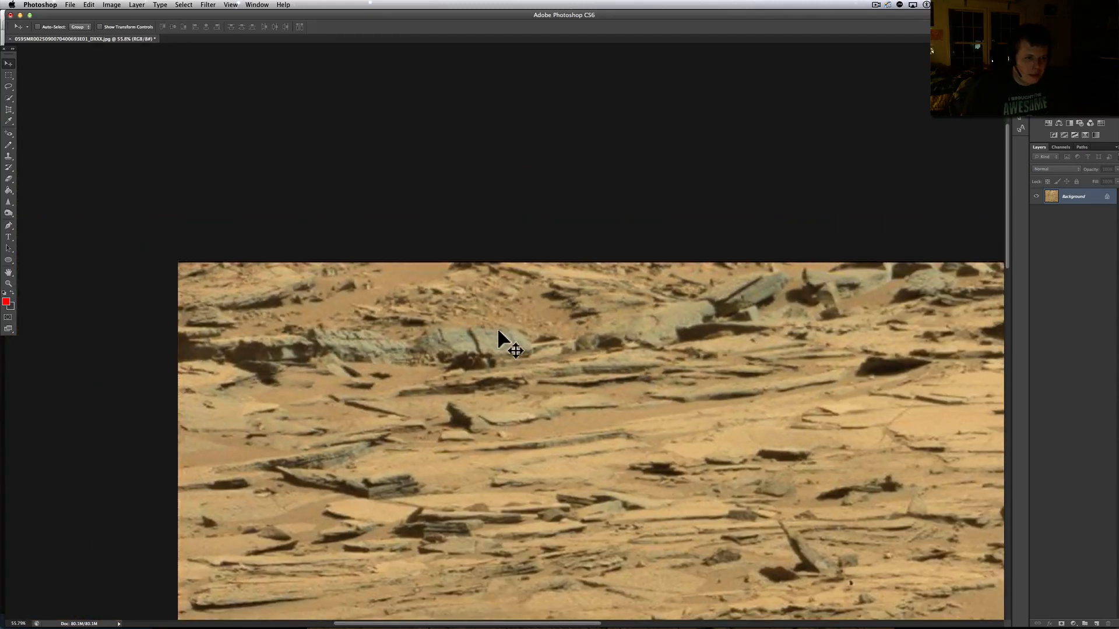
mouse_move(517, 364)
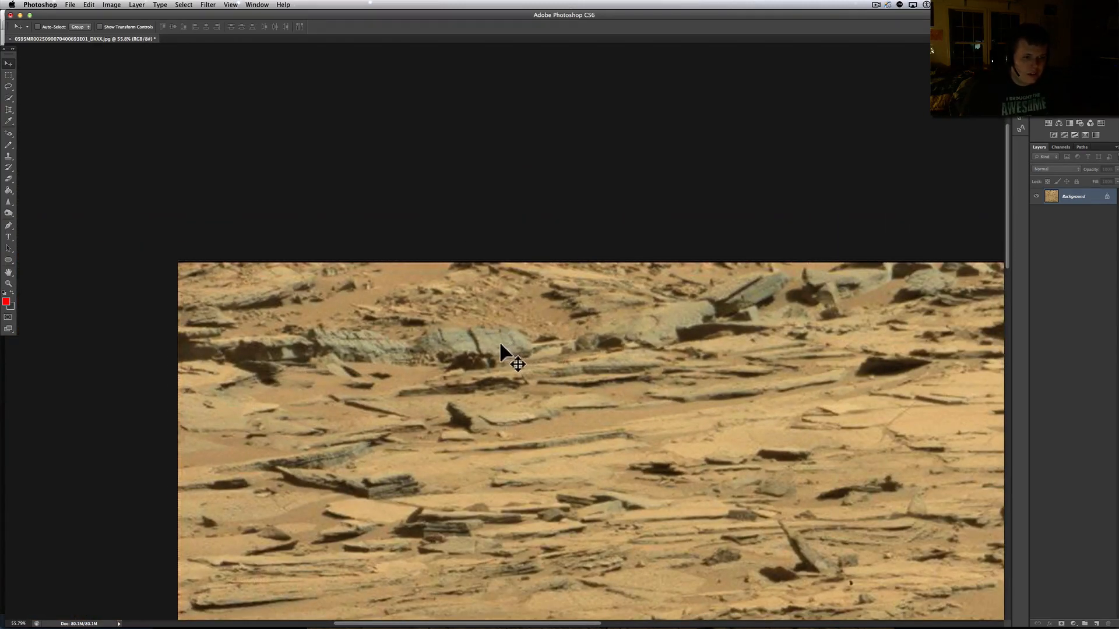
mouse_move(521, 357)
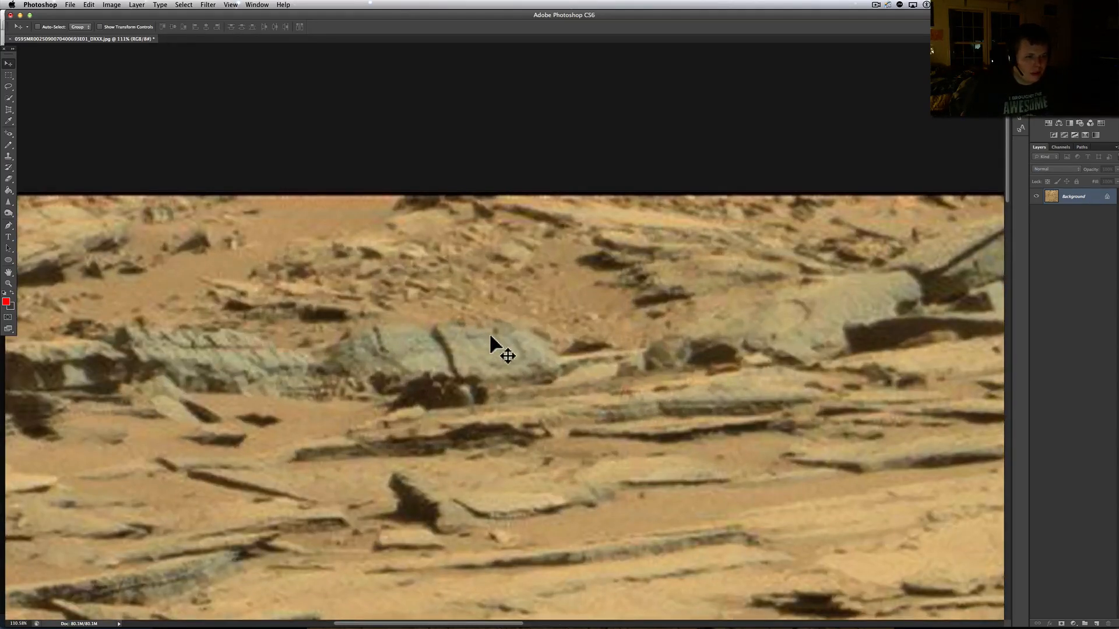
mouse_move(521, 368)
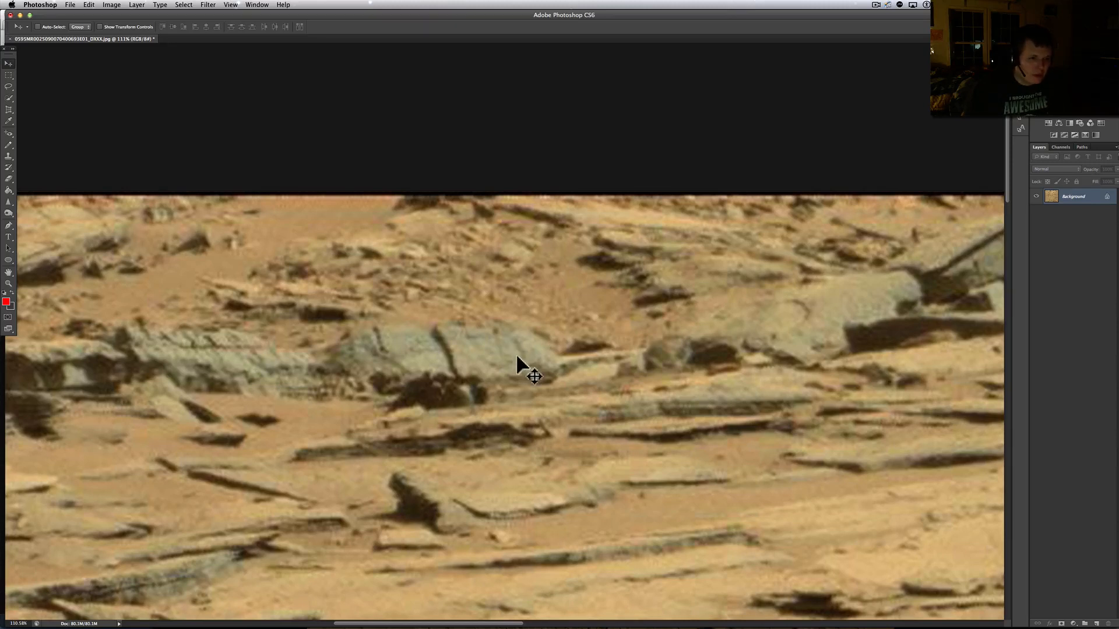
mouse_move(534, 360)
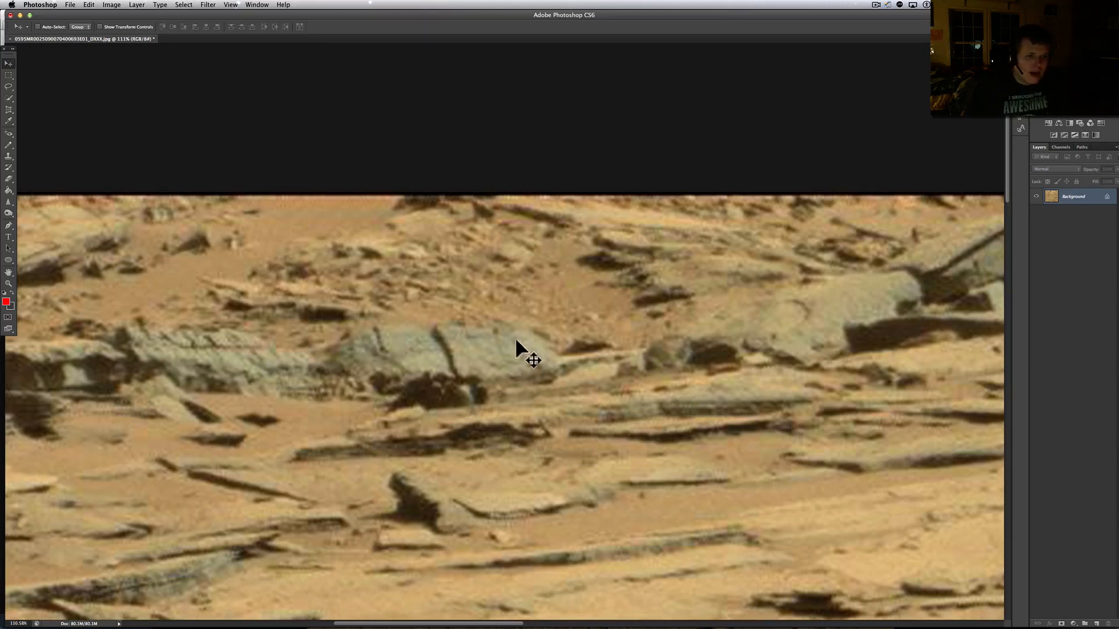
mouse_move(503, 363)
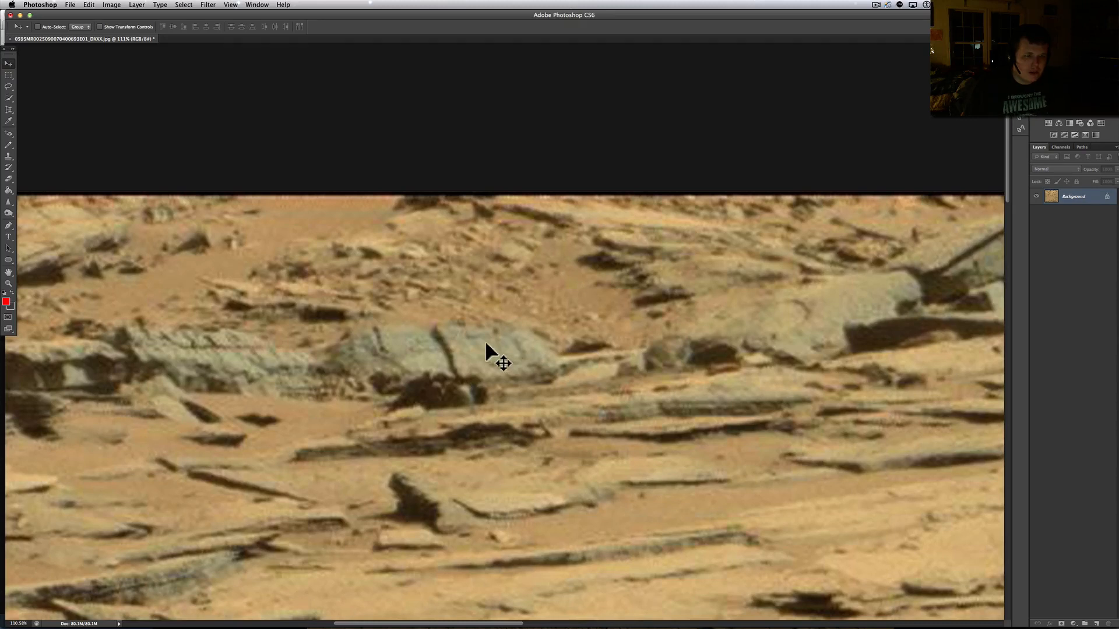
mouse_move(475, 355)
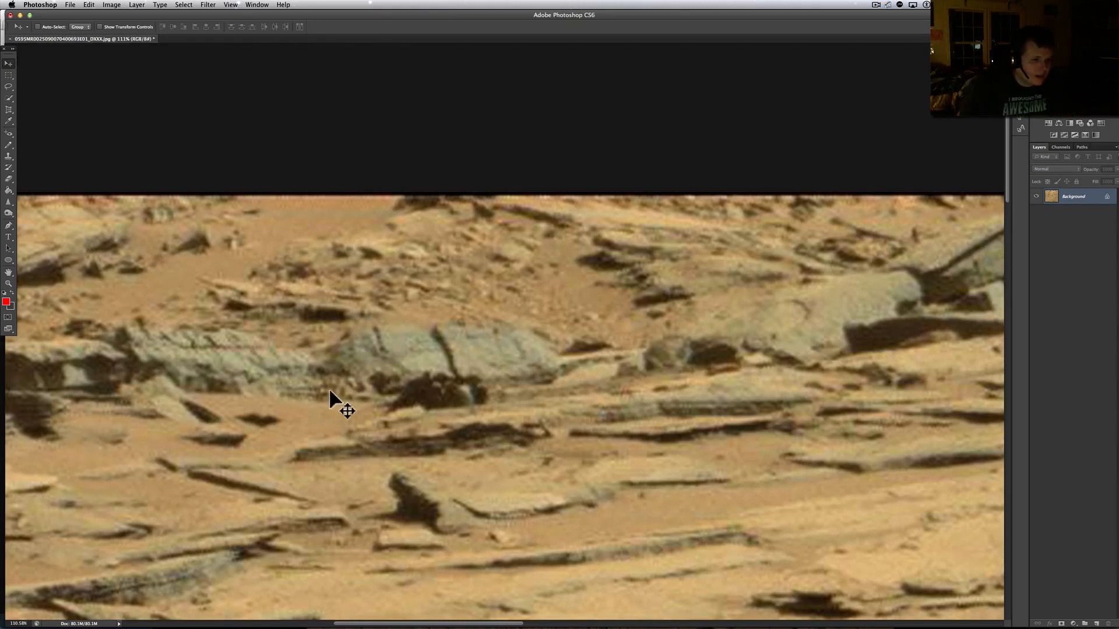
mouse_move(502, 428)
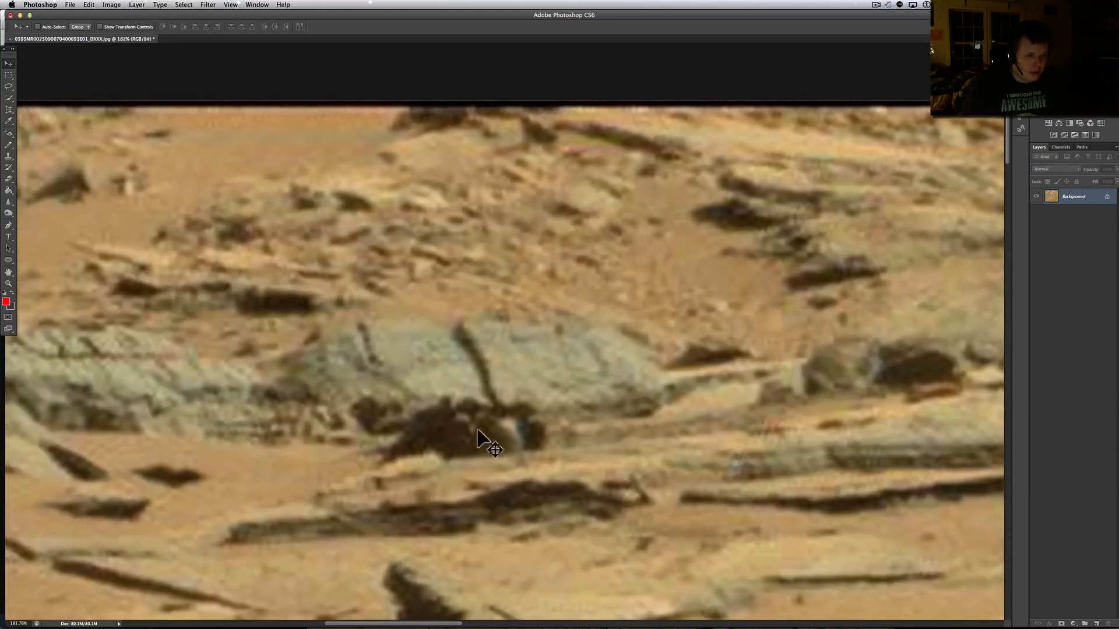
mouse_move(517, 442)
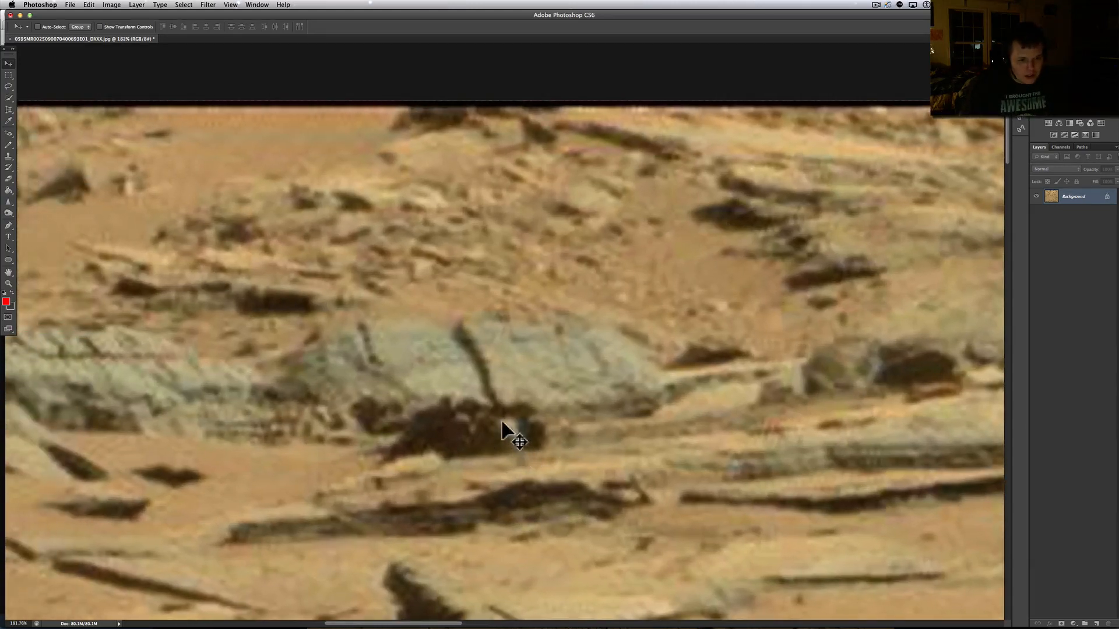
mouse_move(546, 485)
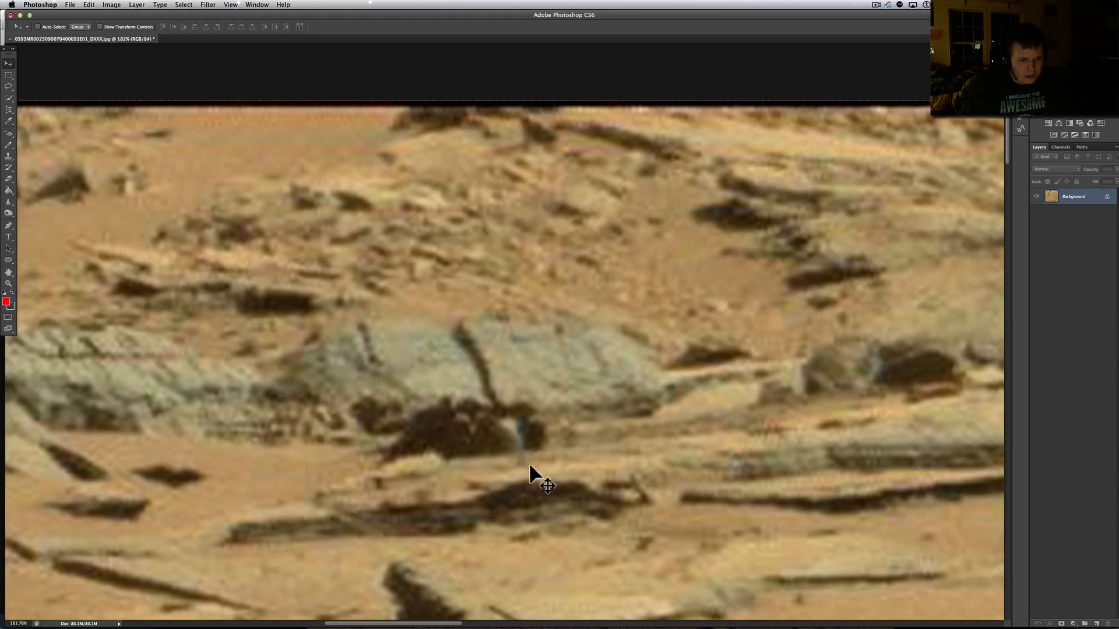
mouse_move(547, 477)
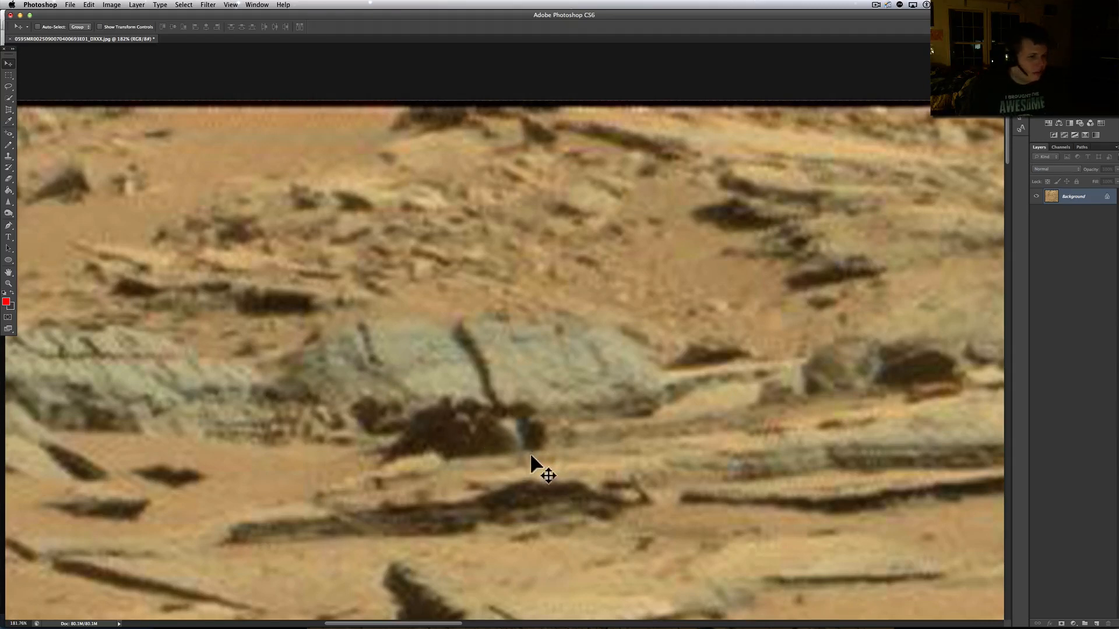
mouse_move(559, 488)
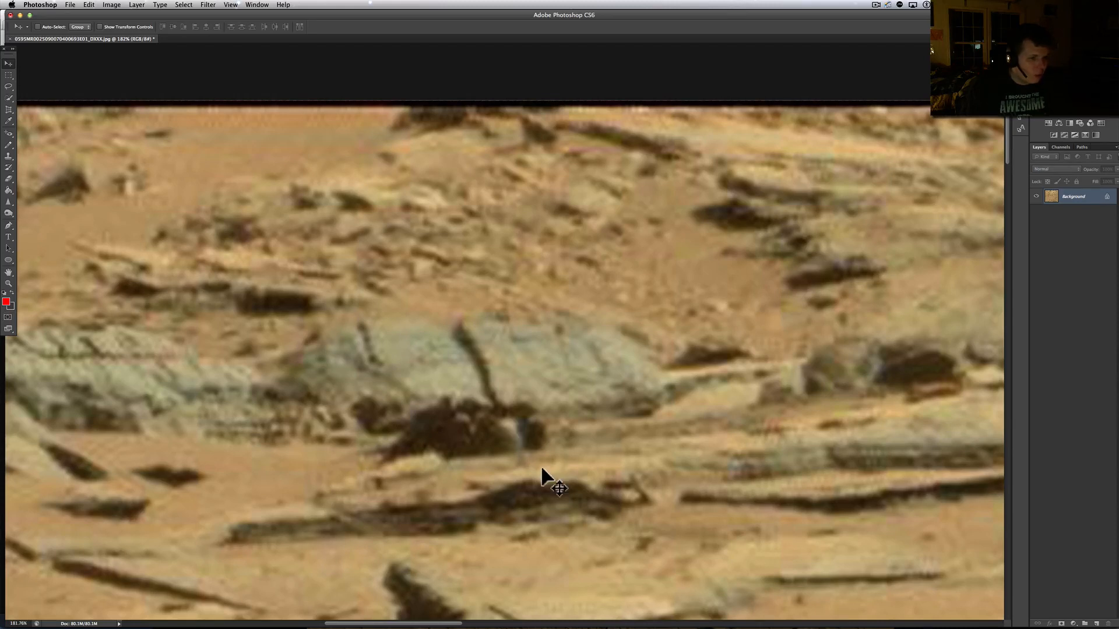
mouse_move(531, 446)
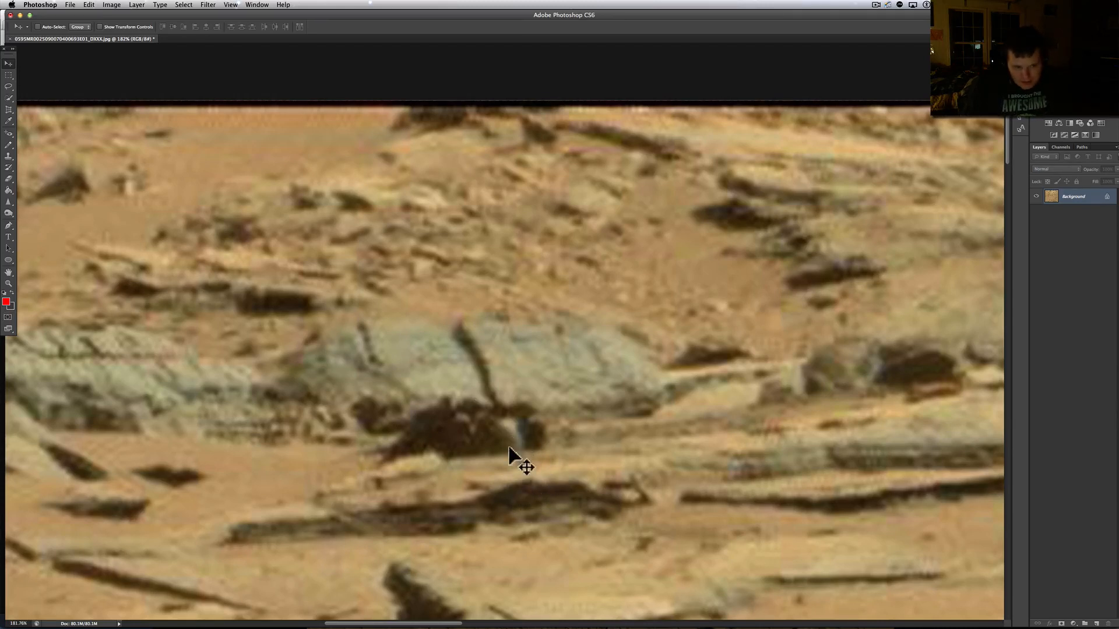
mouse_move(542, 484)
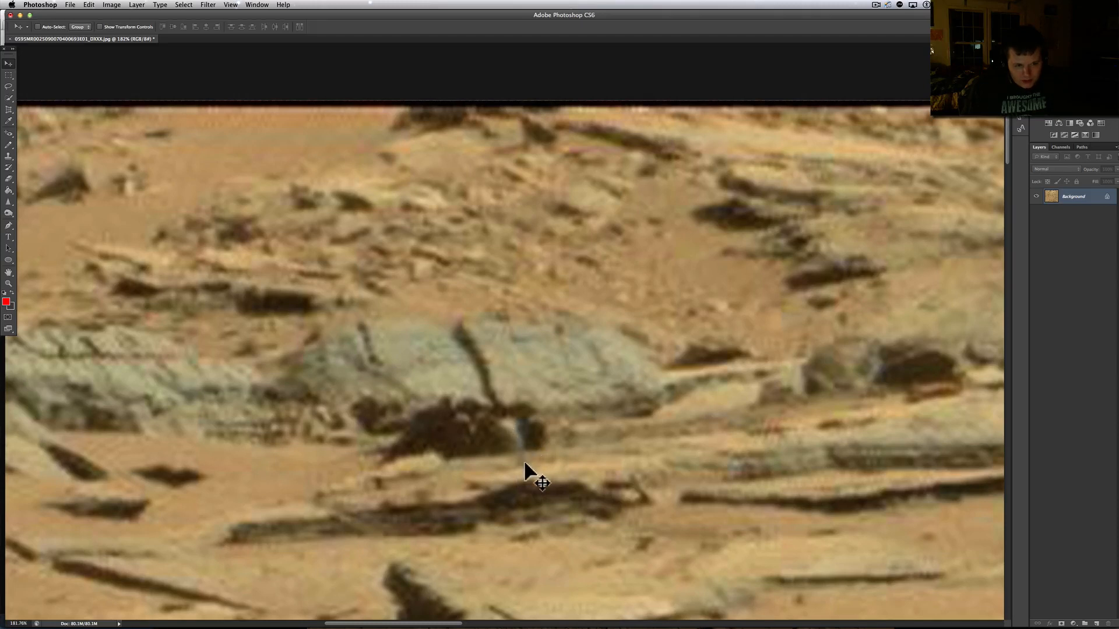
mouse_move(539, 473)
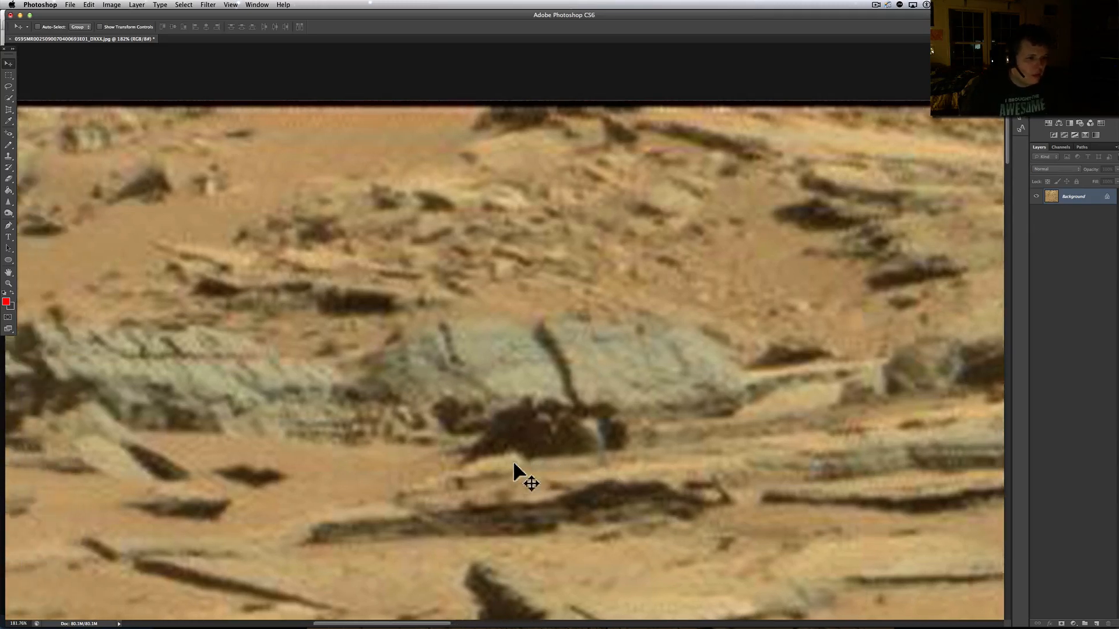
- Pan toward the photo's upper-left edge and back over the rocky slope, then zoom in on the rocks
drag(521, 474, 221, 332)
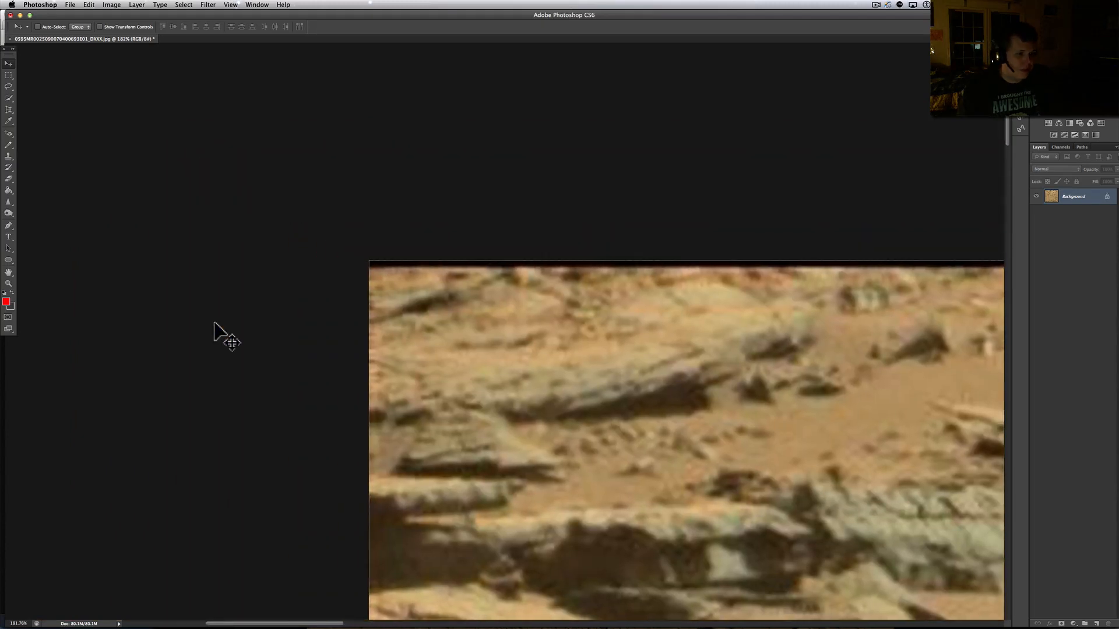
drag(228, 339, 350, 396)
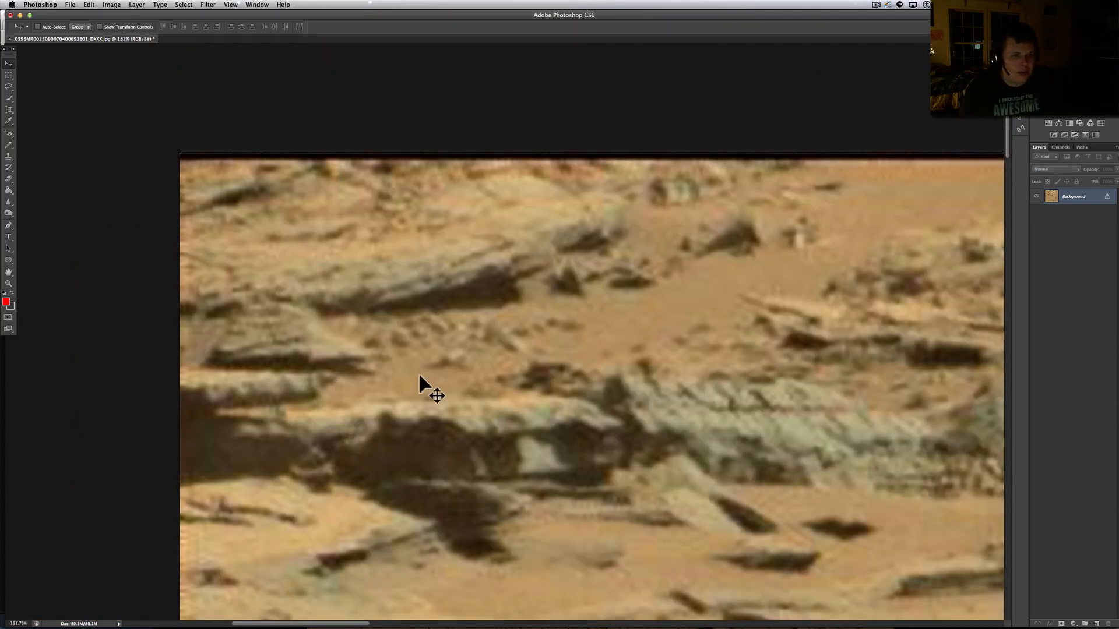
mouse_move(601, 300)
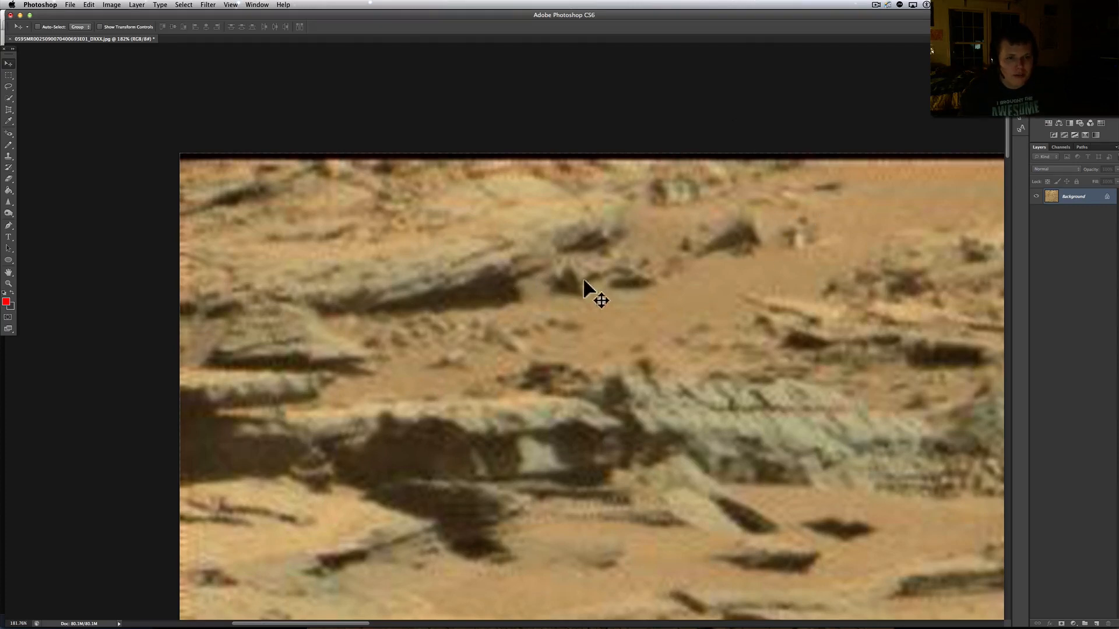
mouse_move(639, 286)
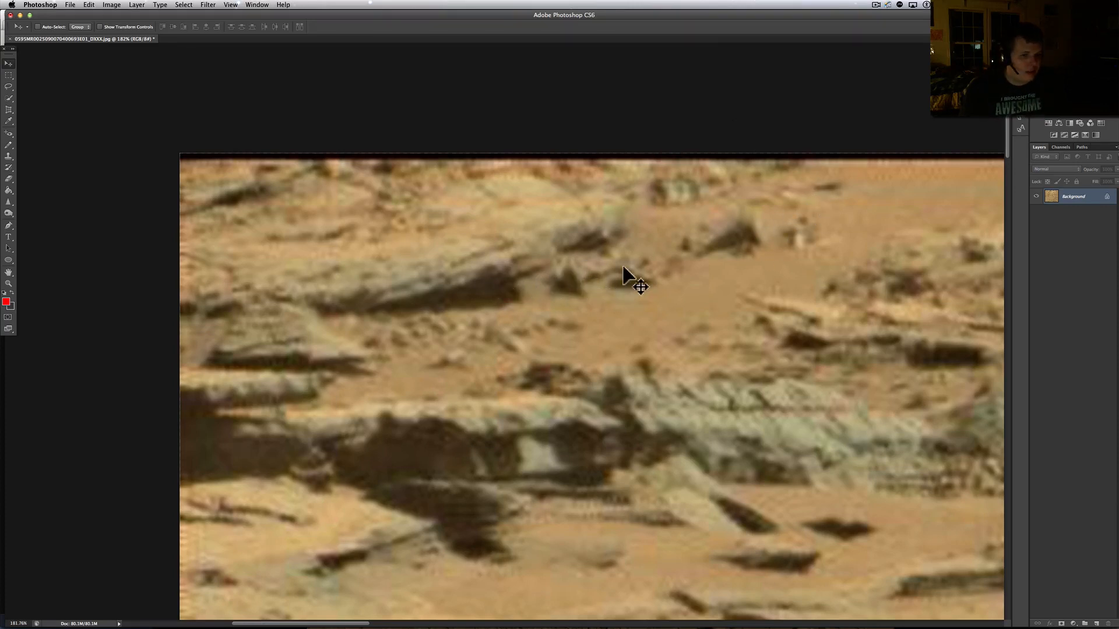
click(640, 286)
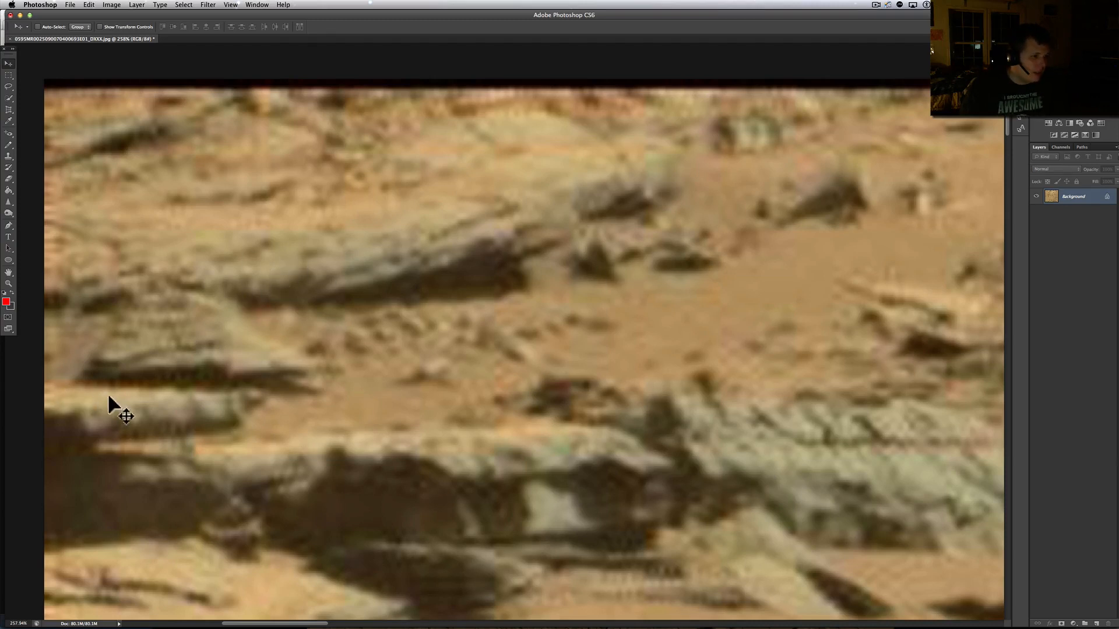
mouse_move(126, 337)
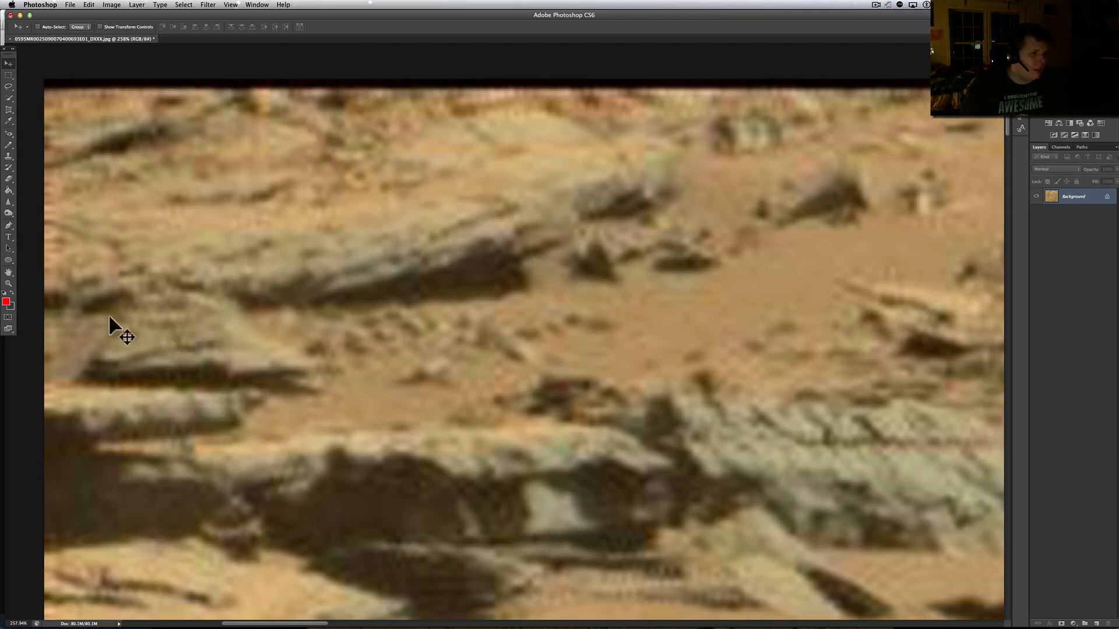
mouse_move(578, 288)
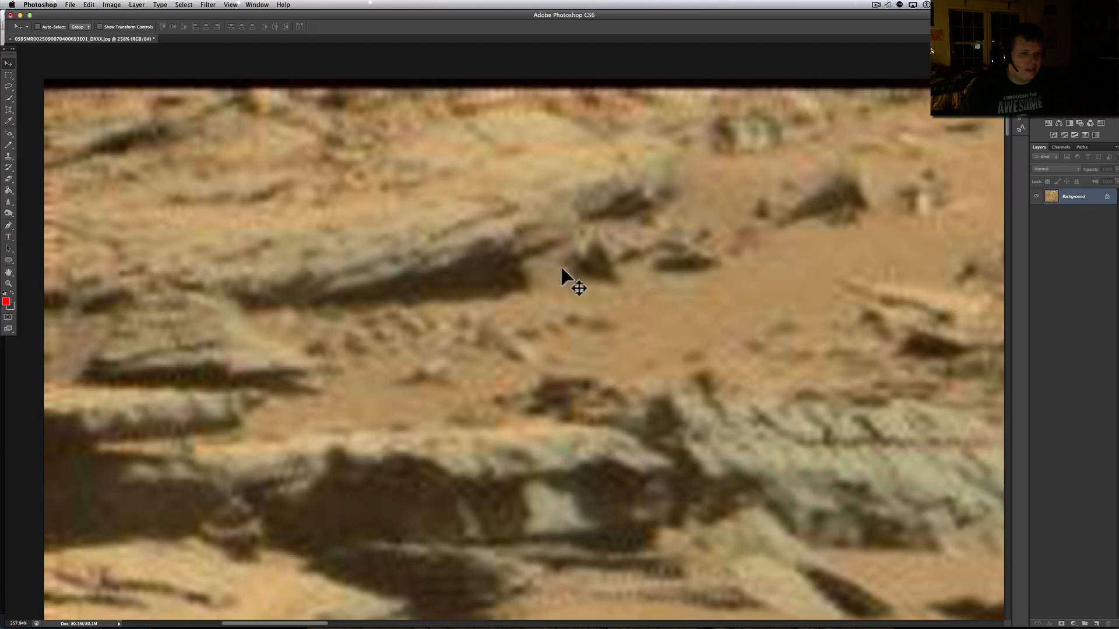
mouse_move(654, 257)
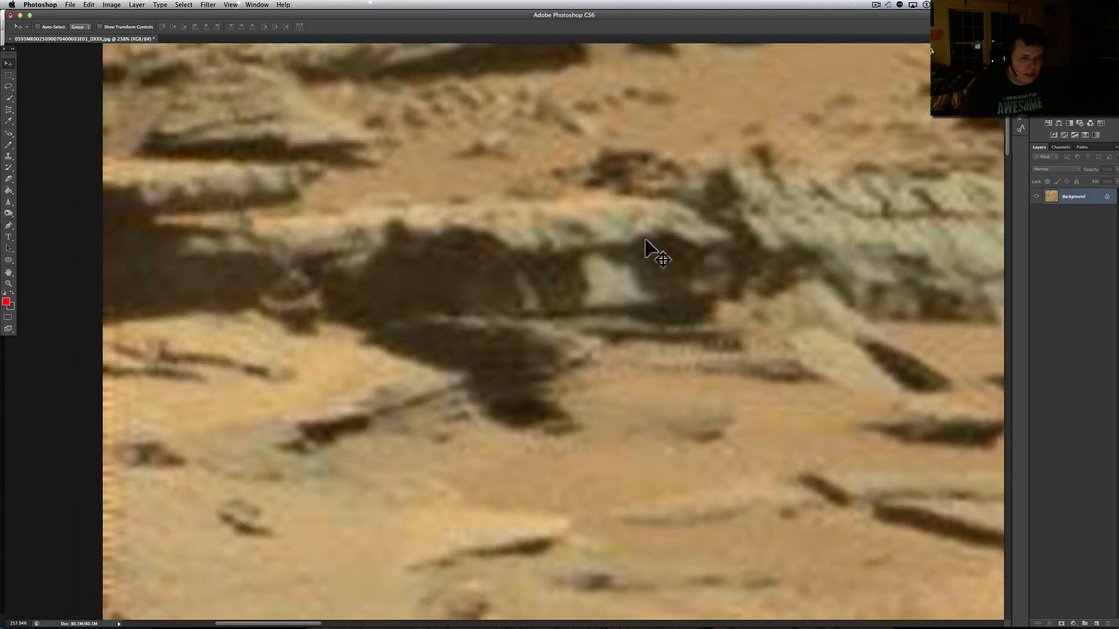
mouse_move(597, 444)
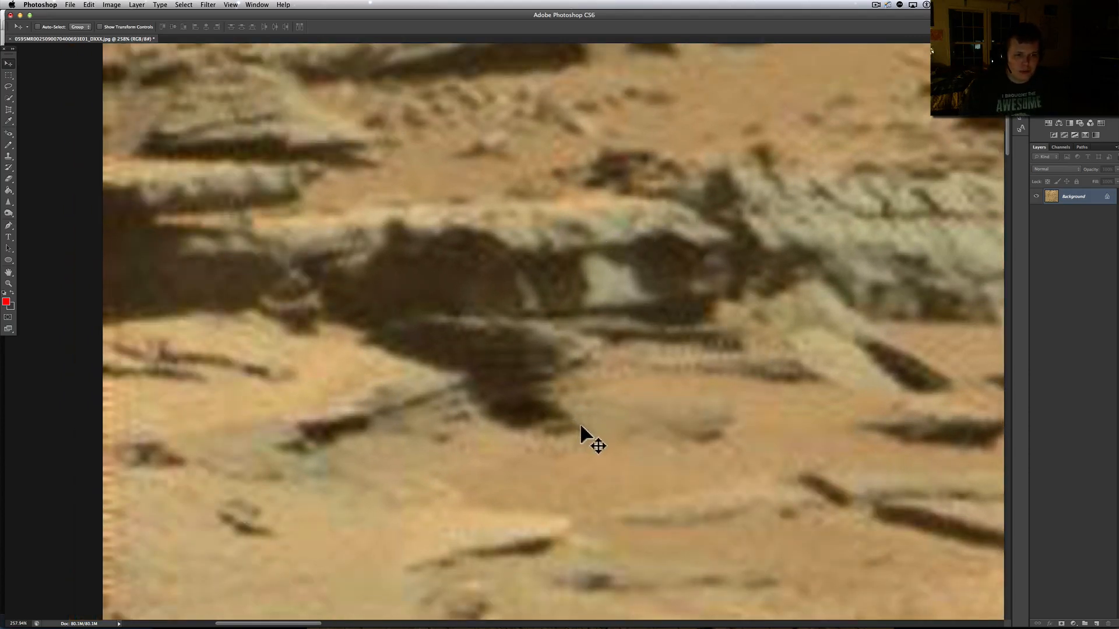
mouse_move(588, 433)
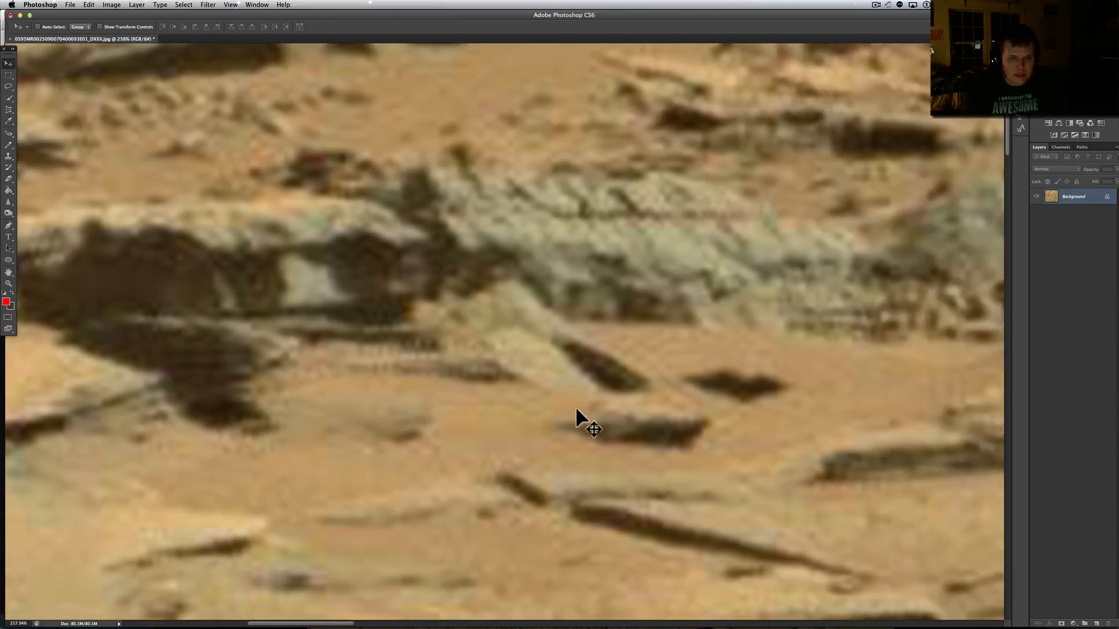
mouse_move(723, 286)
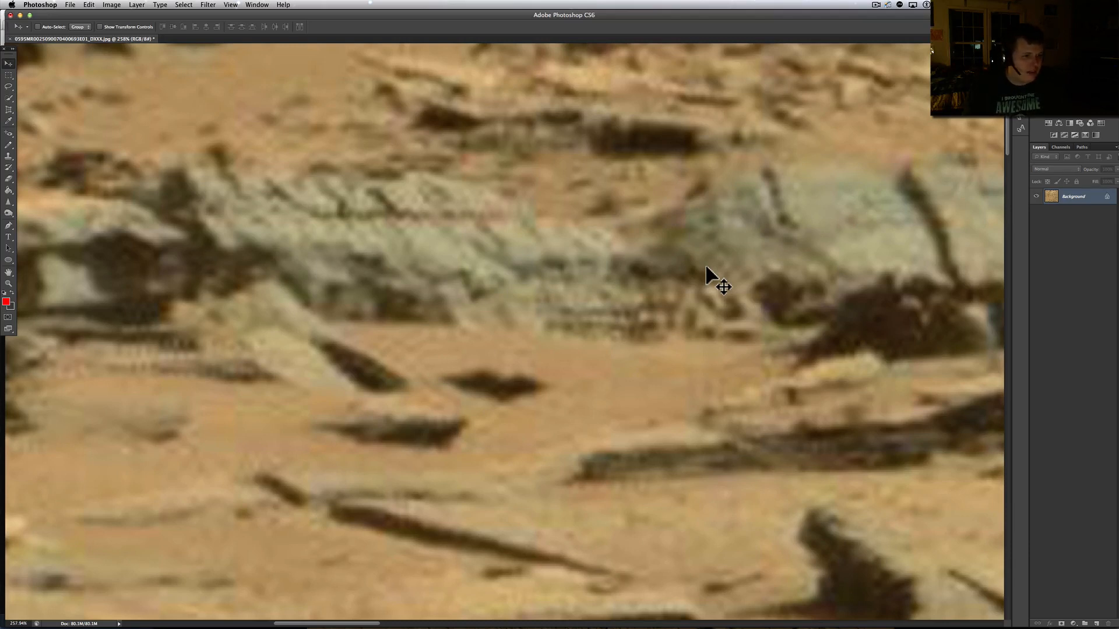
mouse_move(328, 257)
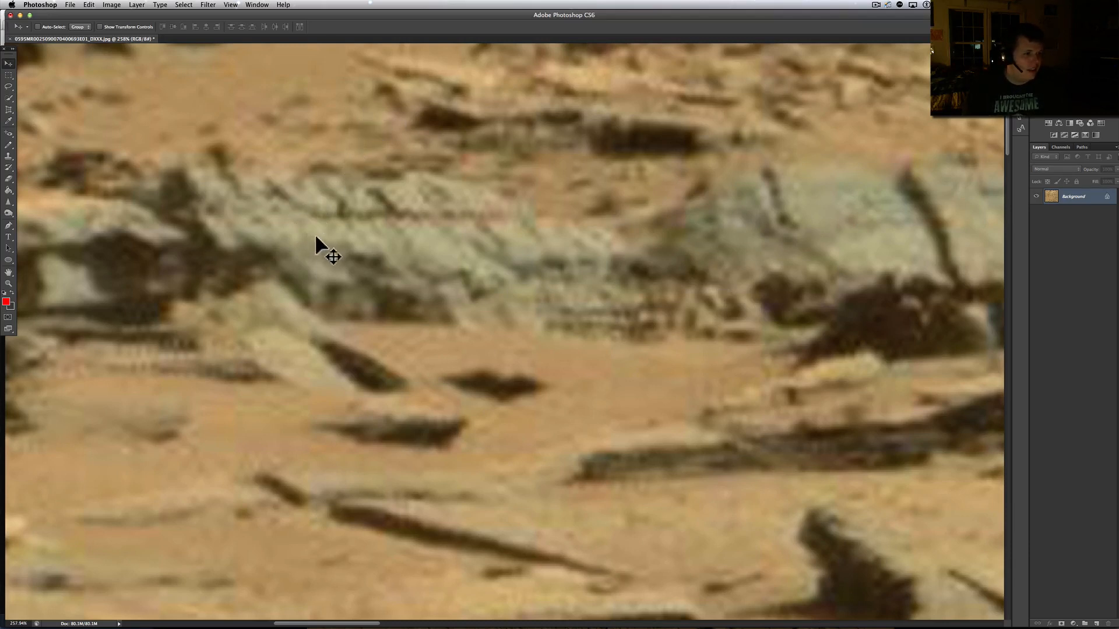
mouse_move(364, 257)
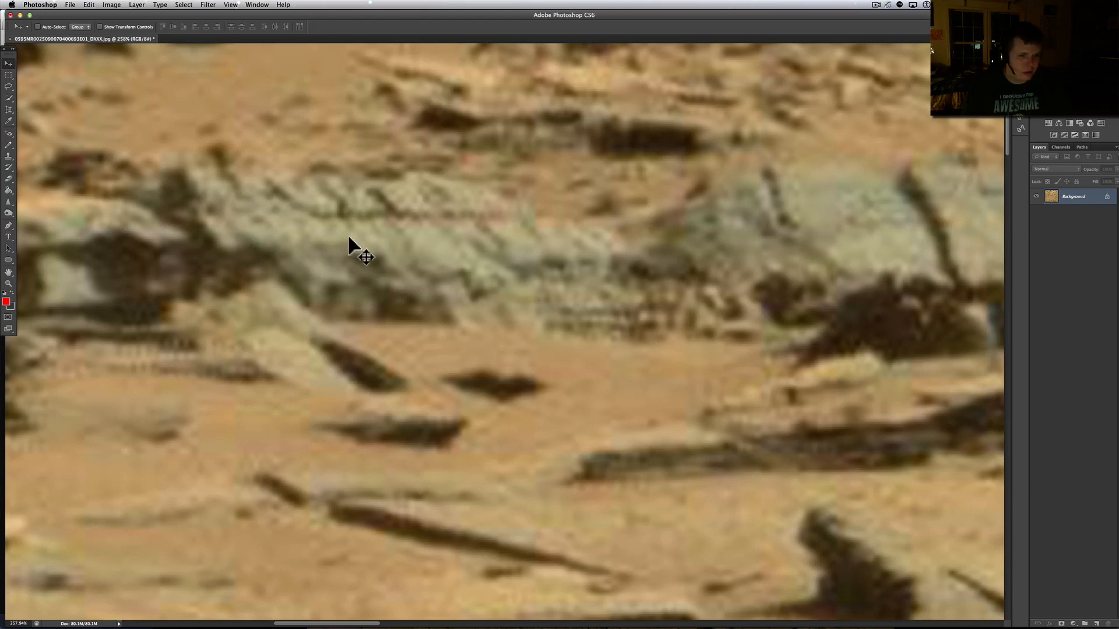
mouse_move(594, 253)
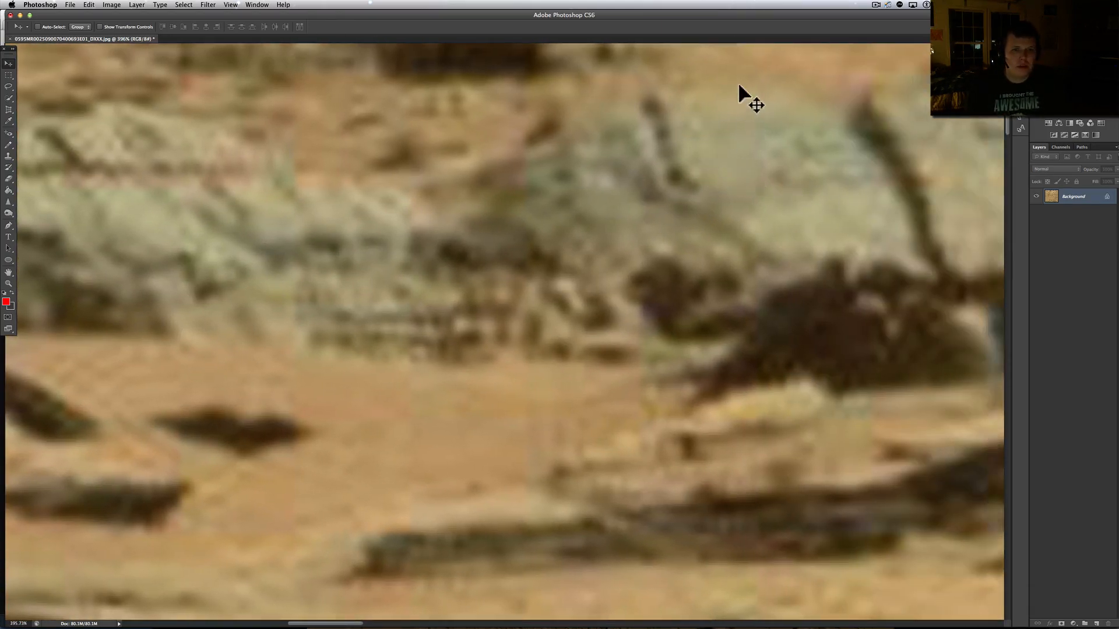
mouse_move(738, 344)
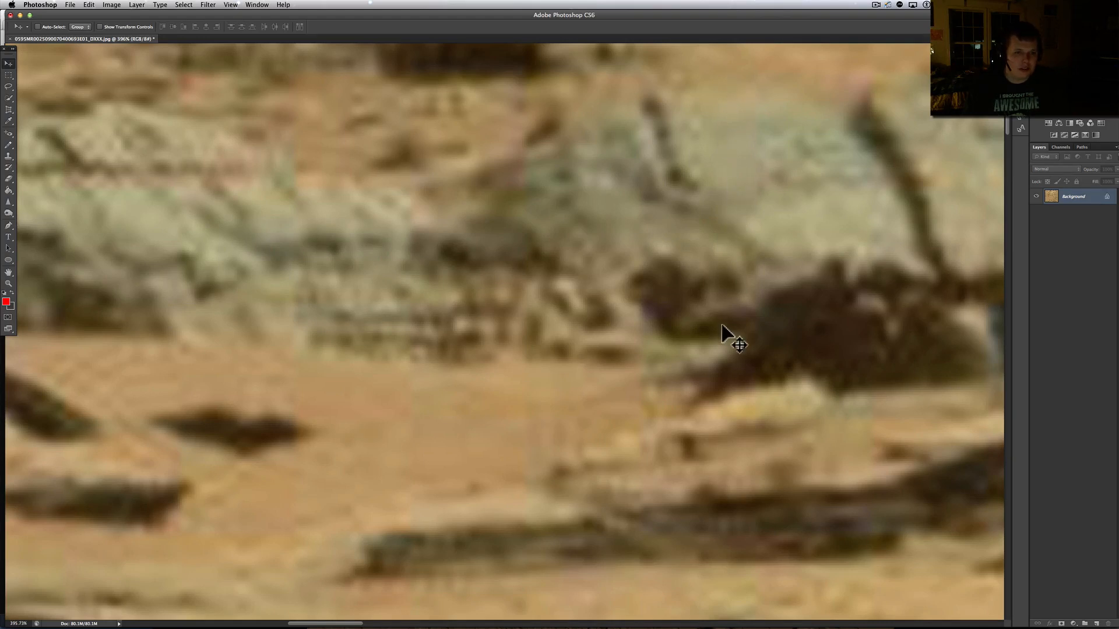
mouse_move(753, 282)
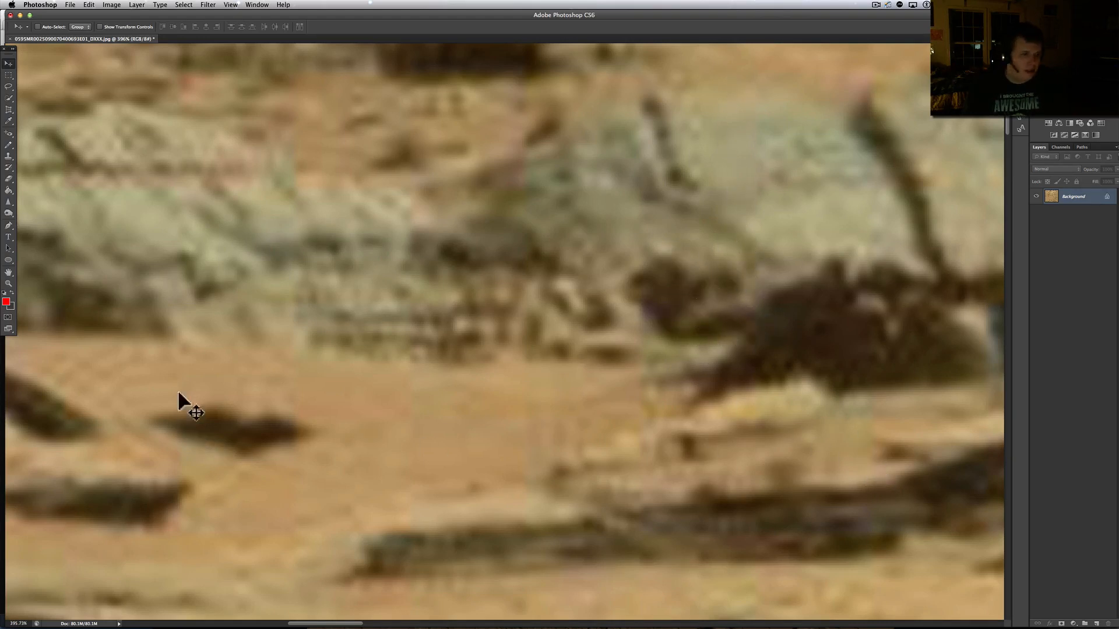
mouse_move(169, 345)
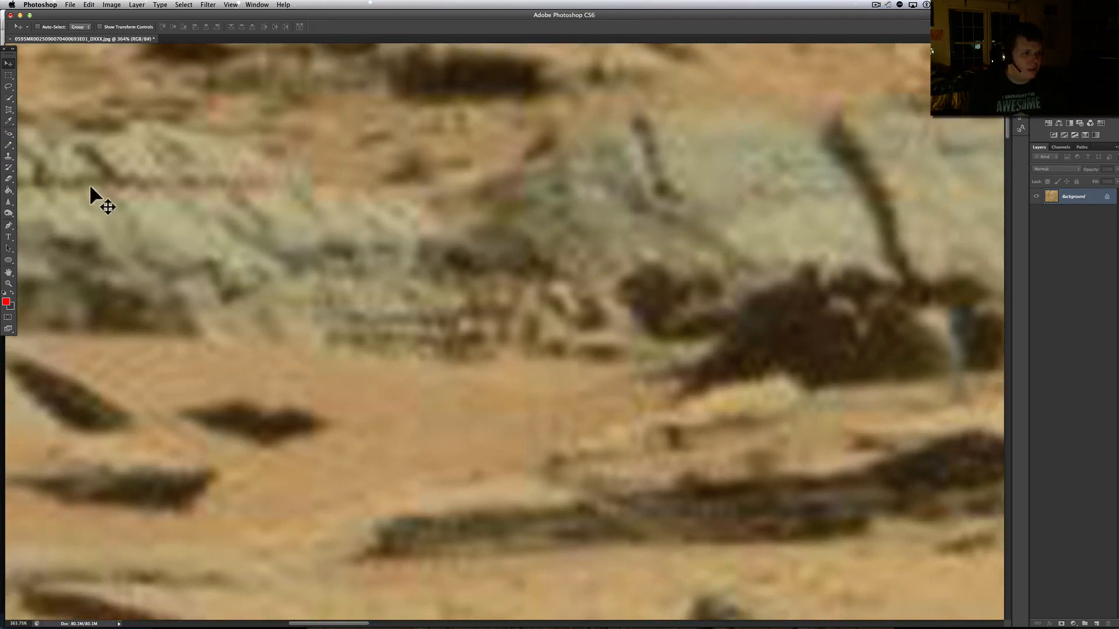
mouse_move(438, 223)
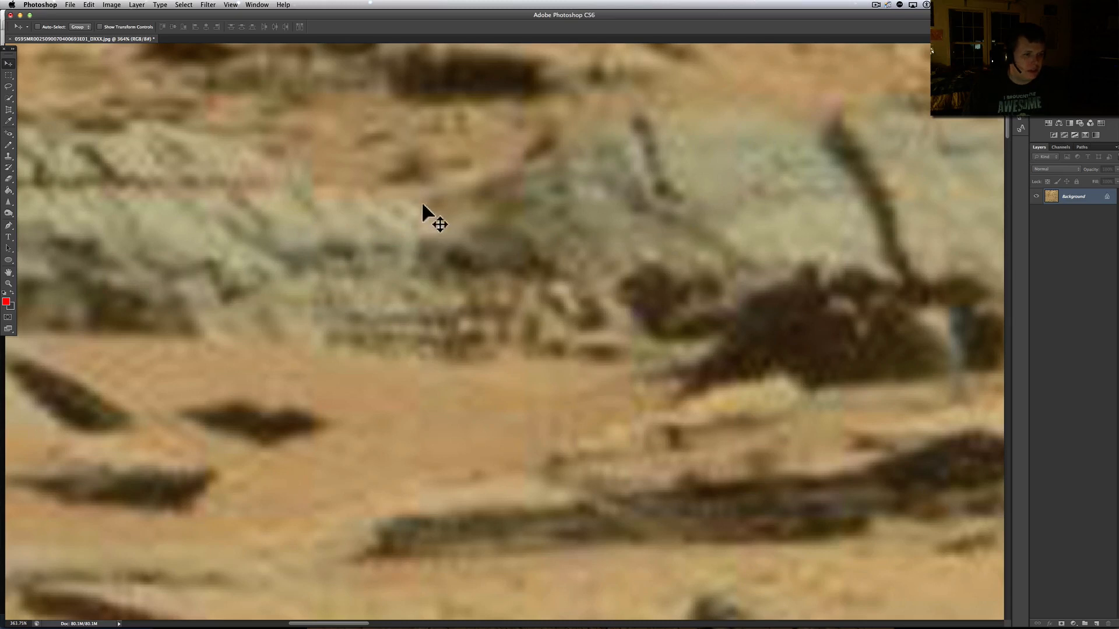
mouse_move(381, 257)
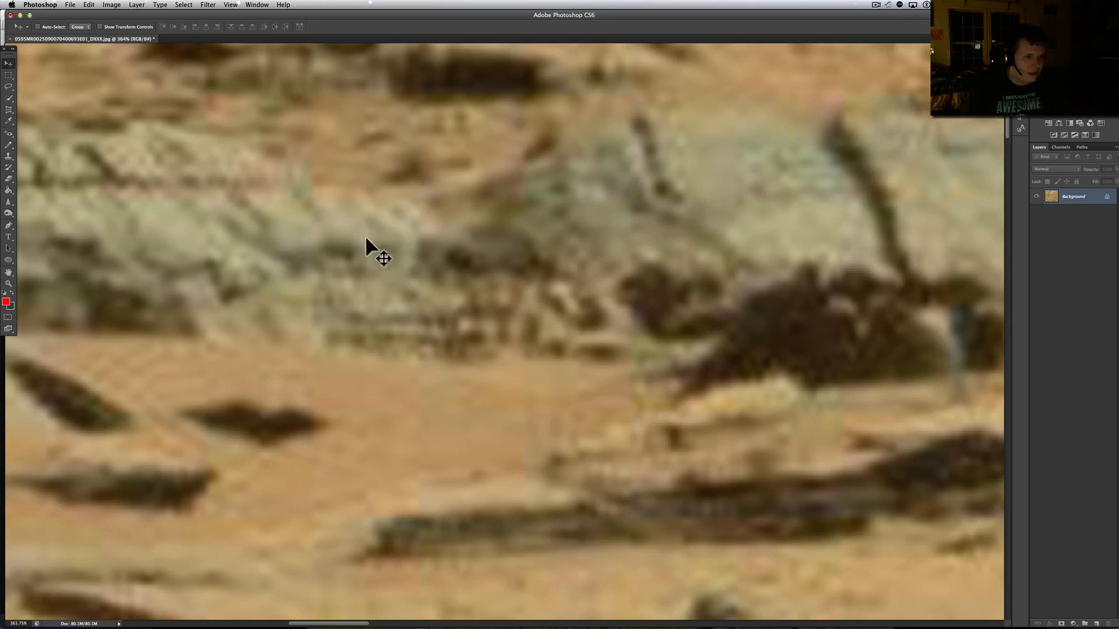
mouse_move(305, 234)
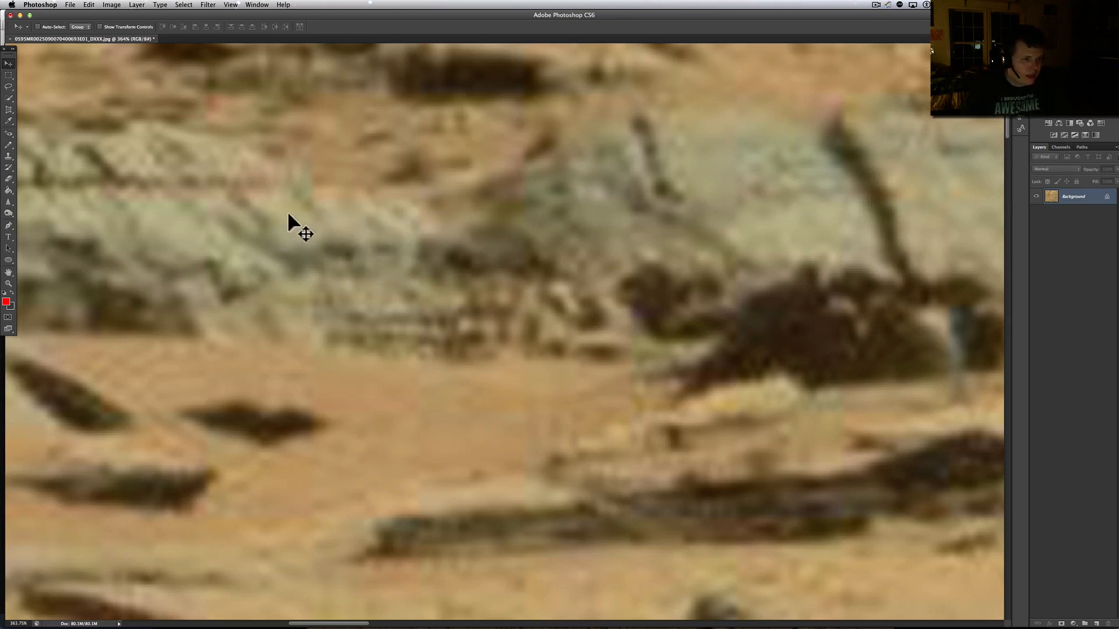
mouse_move(210, 277)
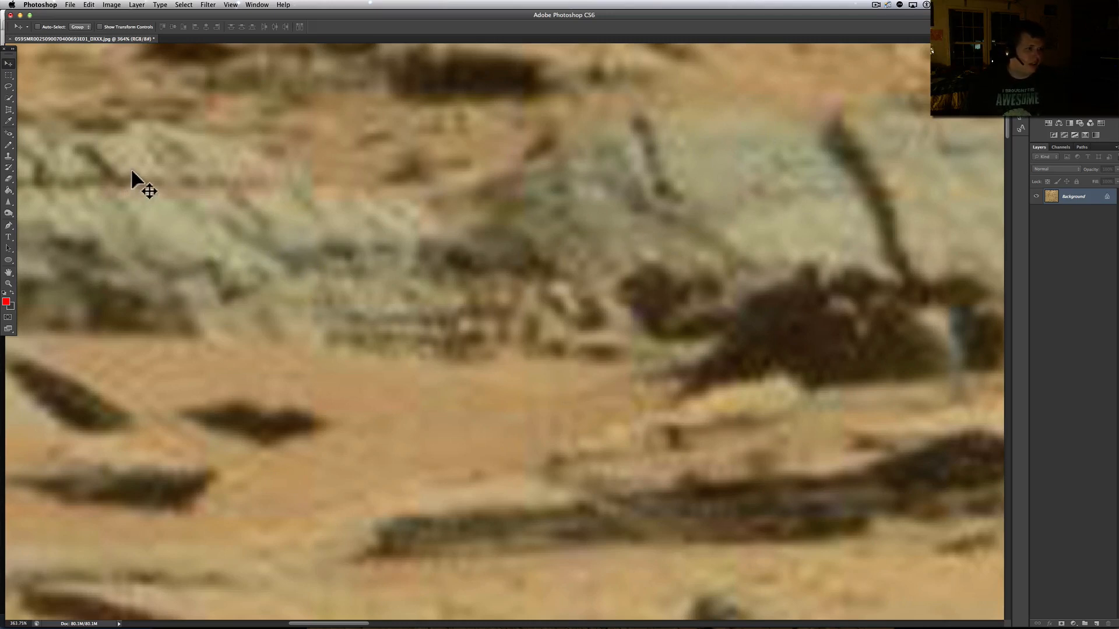
mouse_move(226, 198)
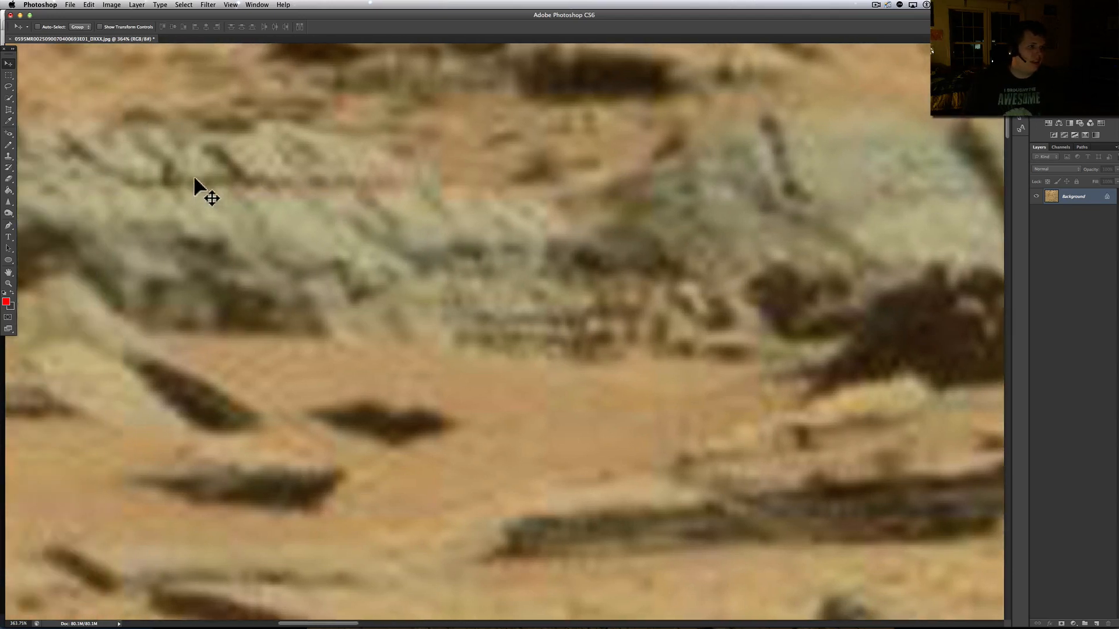
mouse_move(174, 172)
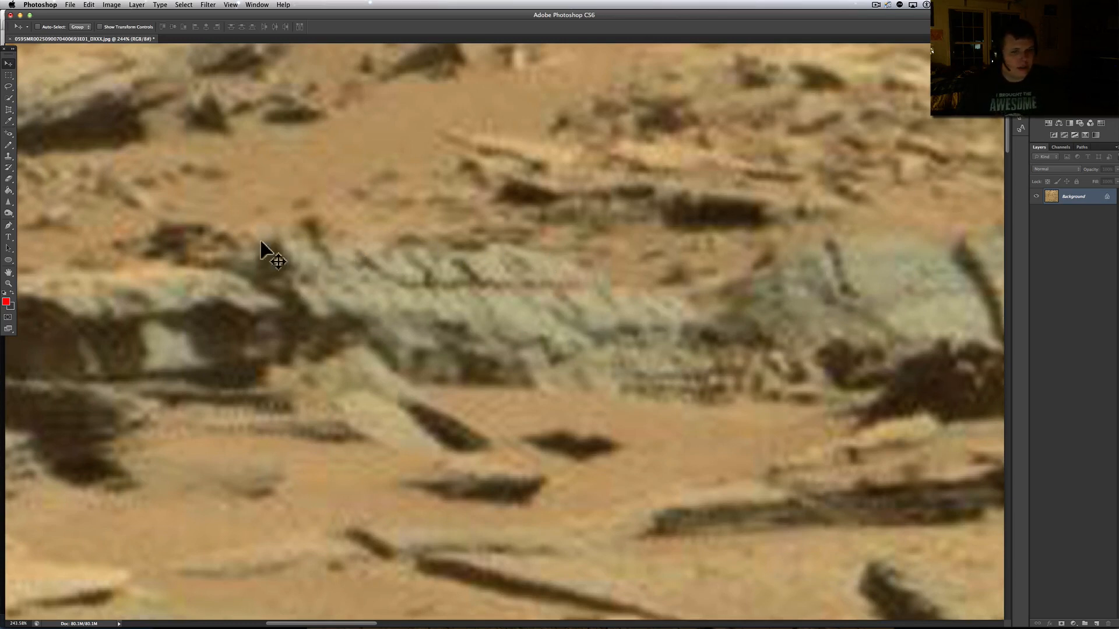
mouse_move(530, 486)
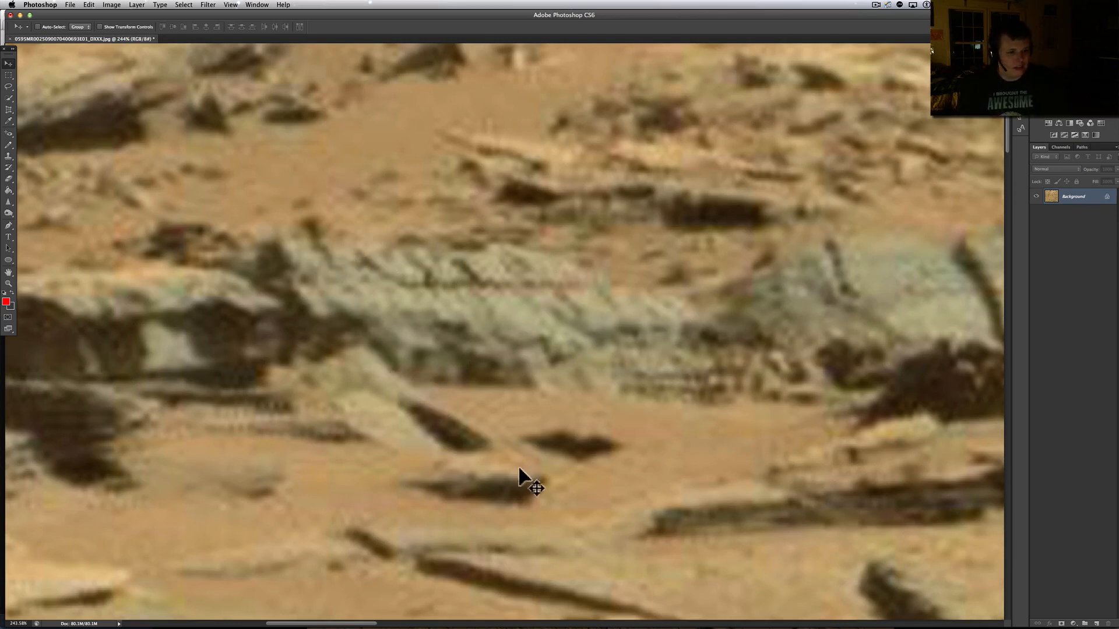
drag(535, 487, 438, 474)
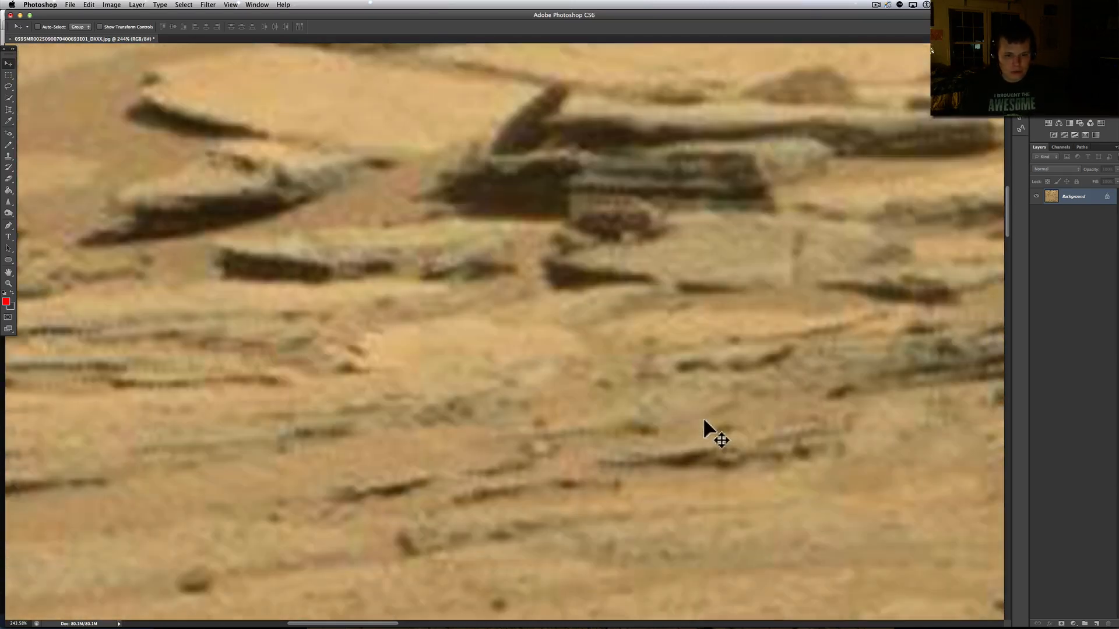
mouse_move(606, 237)
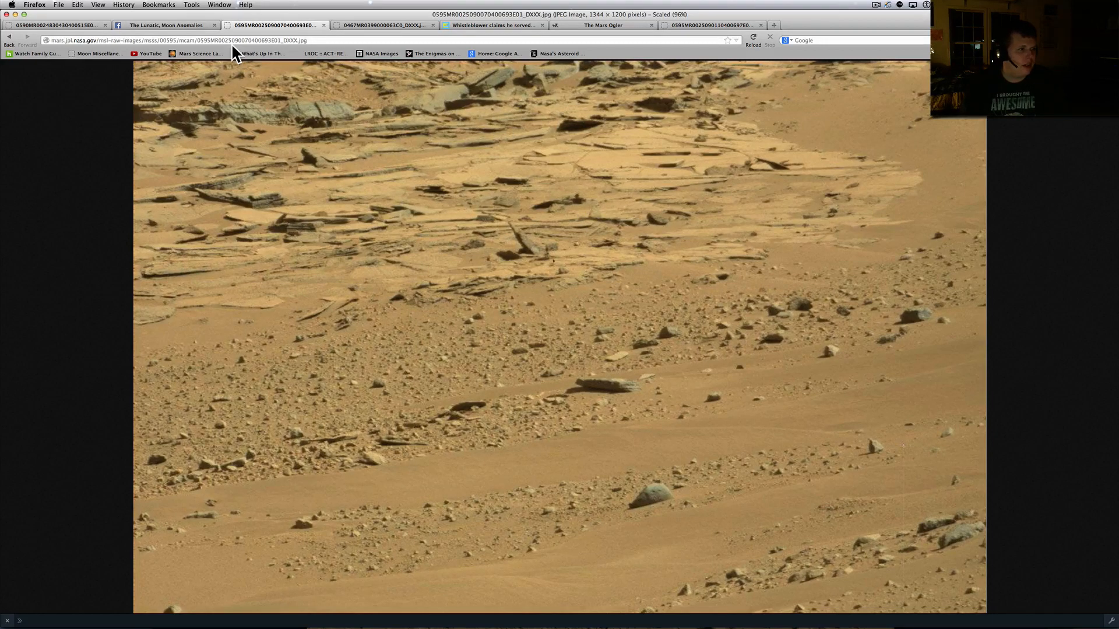
- Switch to Firefox to view the full-size NASA raw rover image
click(178, 41)
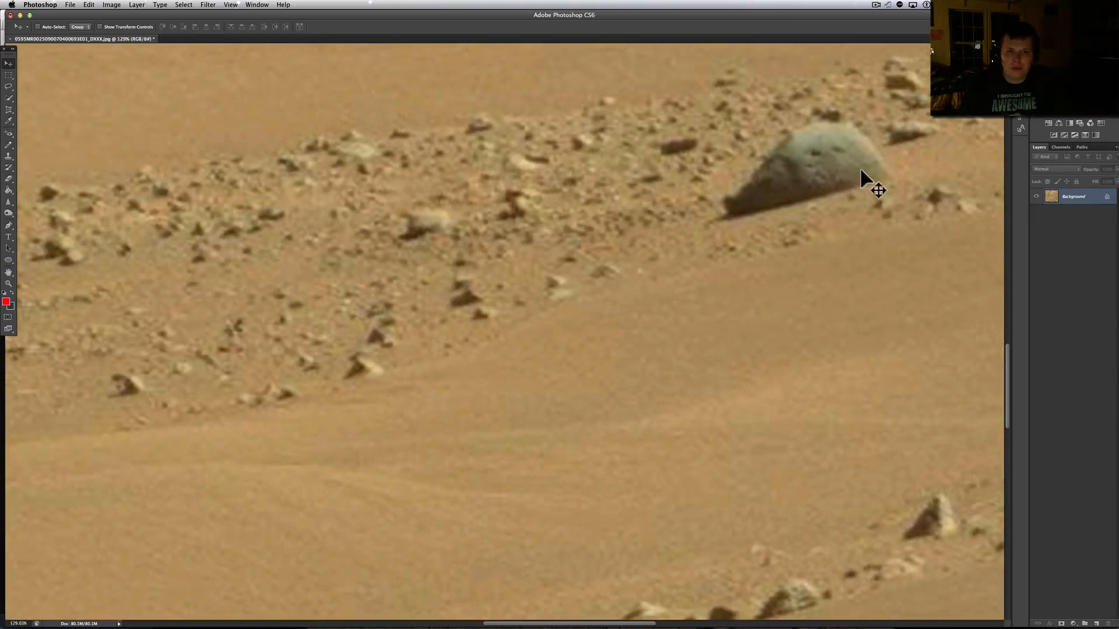
scroll(down, 3)
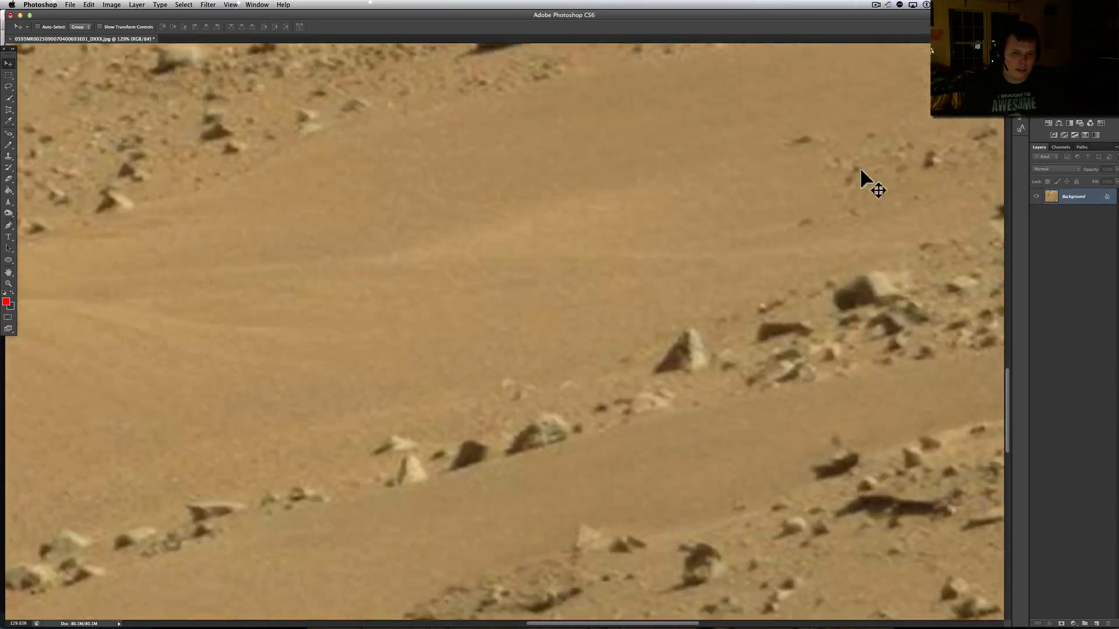
scroll(down, 3)
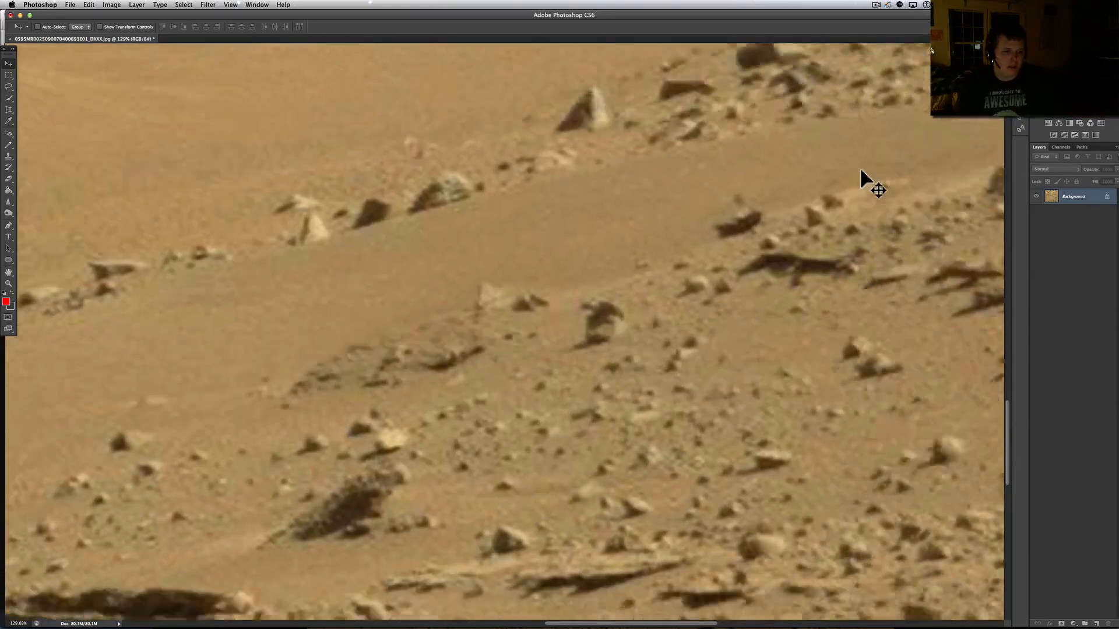
scroll(down, 3)
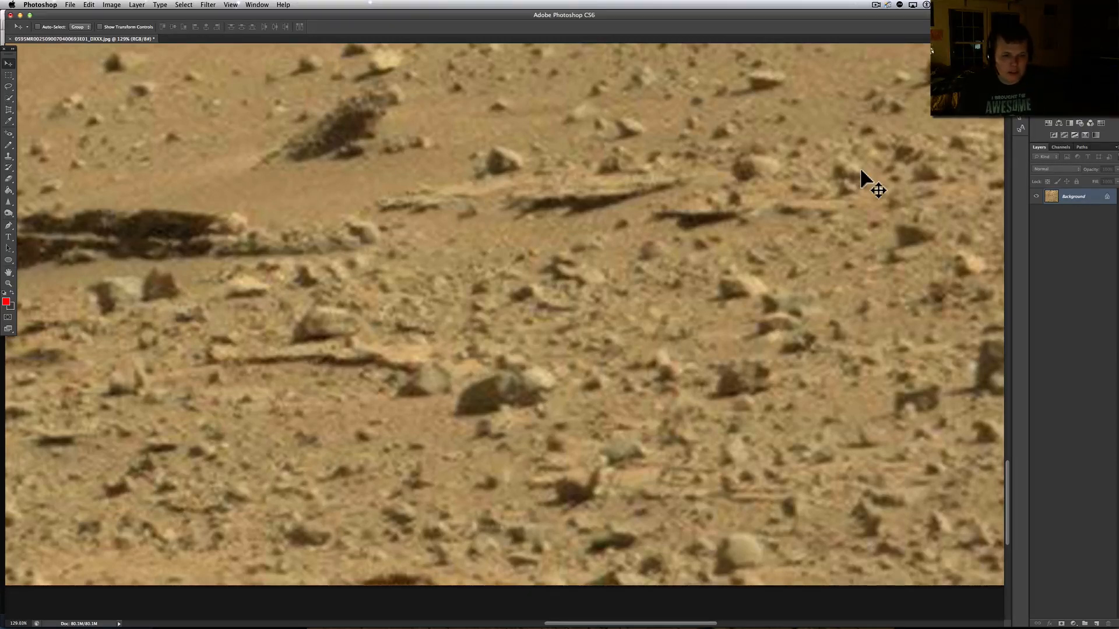
mouse_move(591, 486)
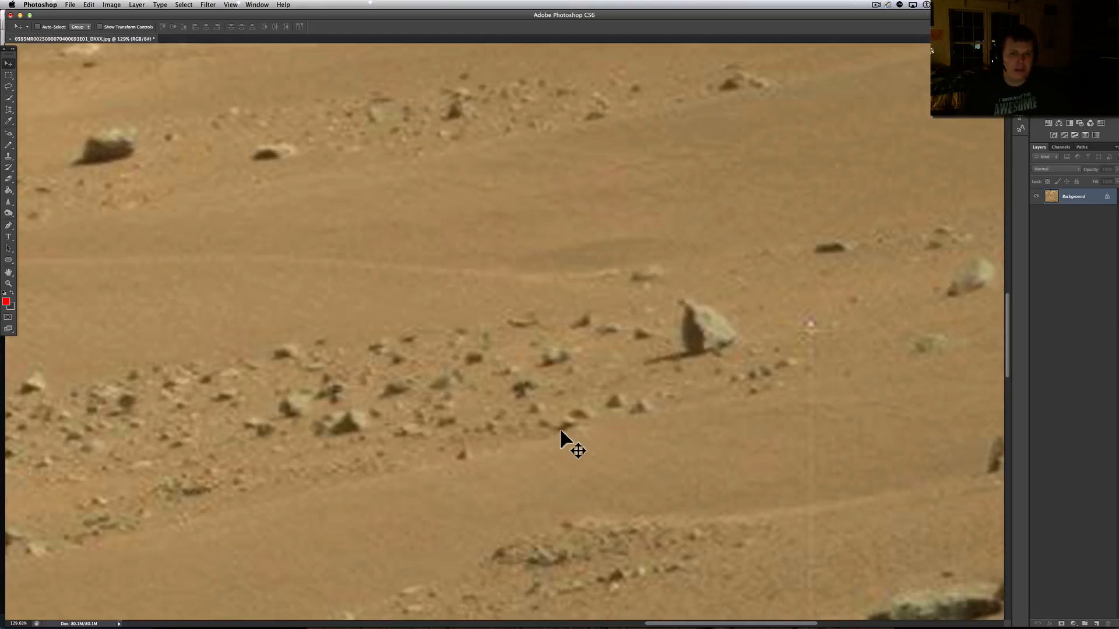
scroll(down, 3)
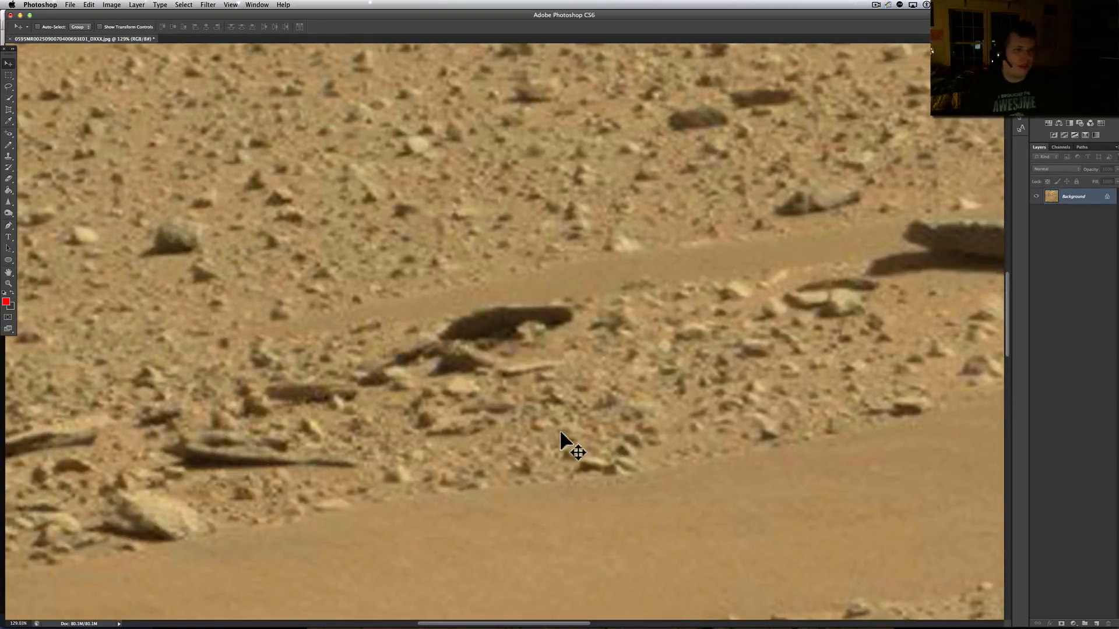
mouse_move(571, 456)
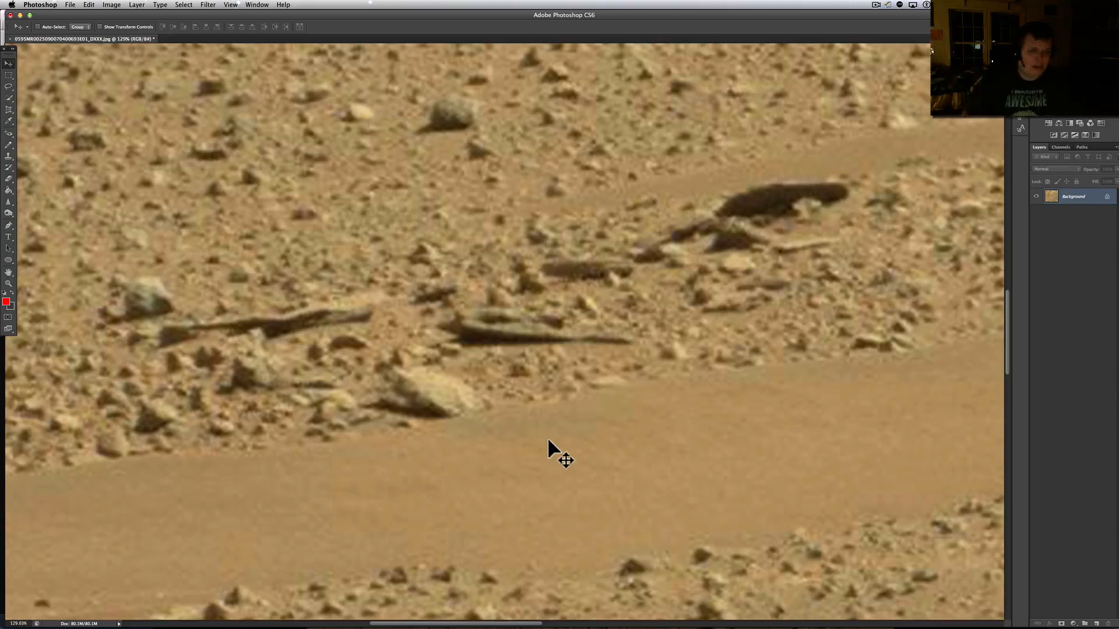
mouse_move(204, 337)
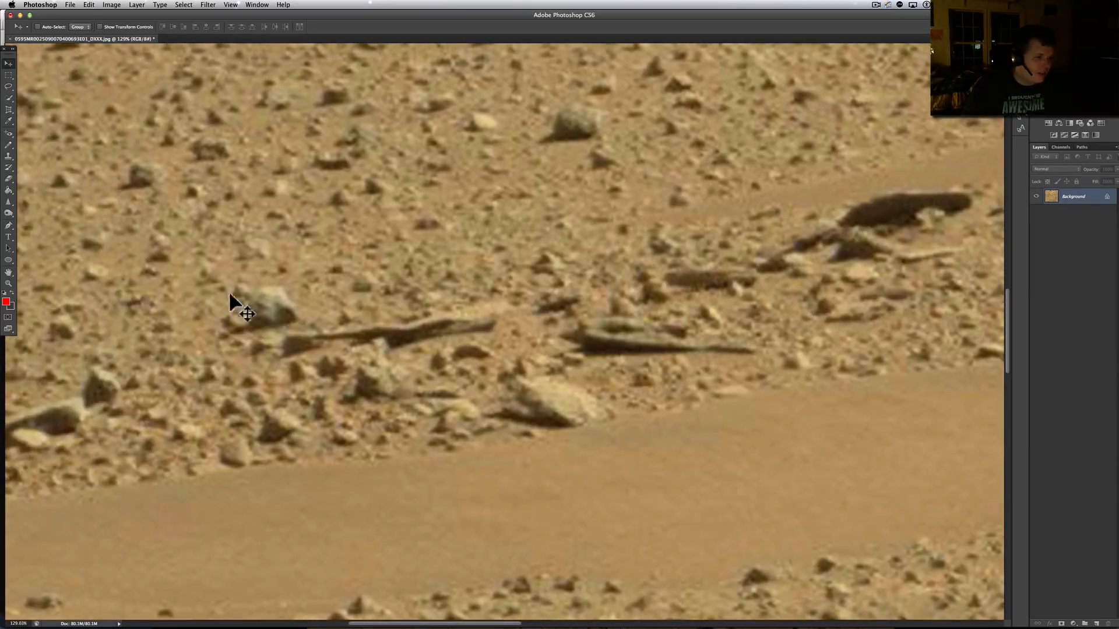
mouse_move(298, 335)
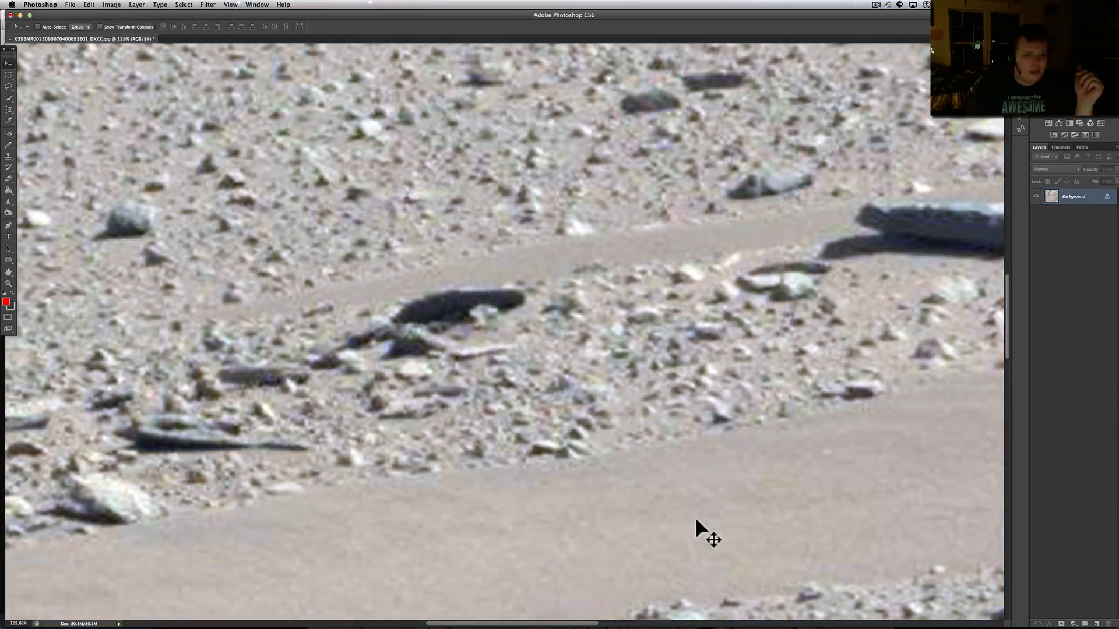
mouse_move(425, 343)
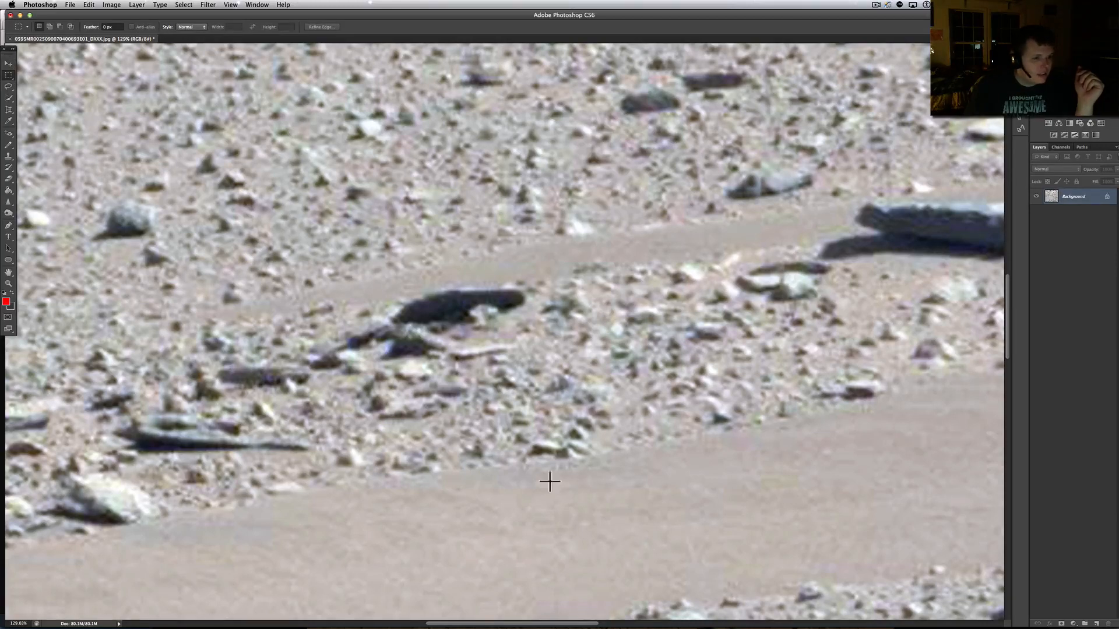
- Draw a rectangular marquee around the dark elongated rock and browse the Edit and Image menus
drag(284, 266, 544, 391)
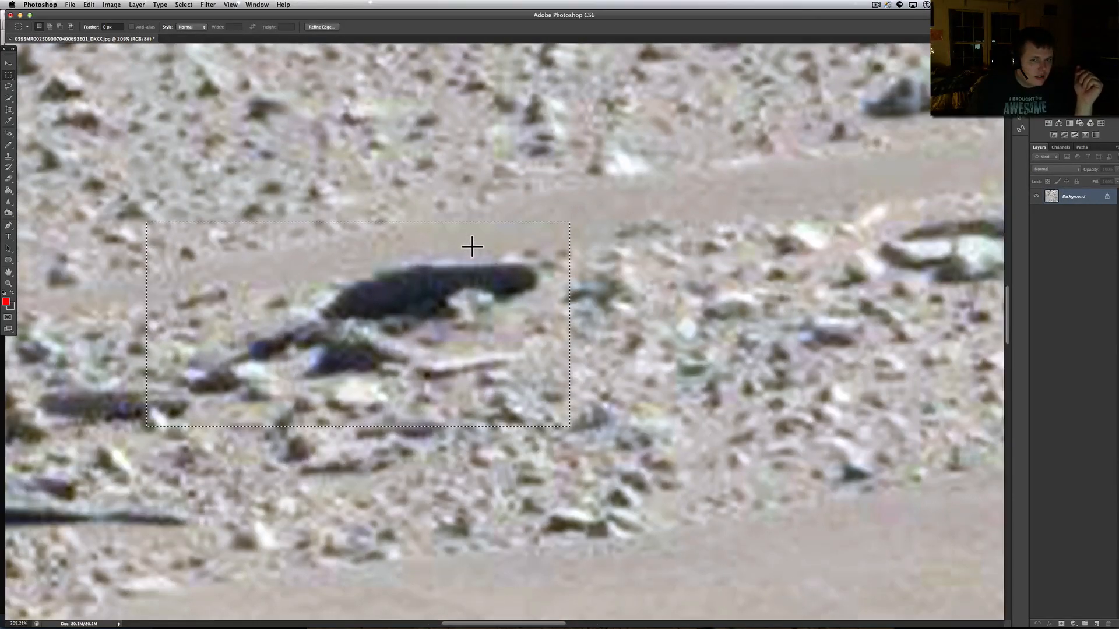
click(86, 5)
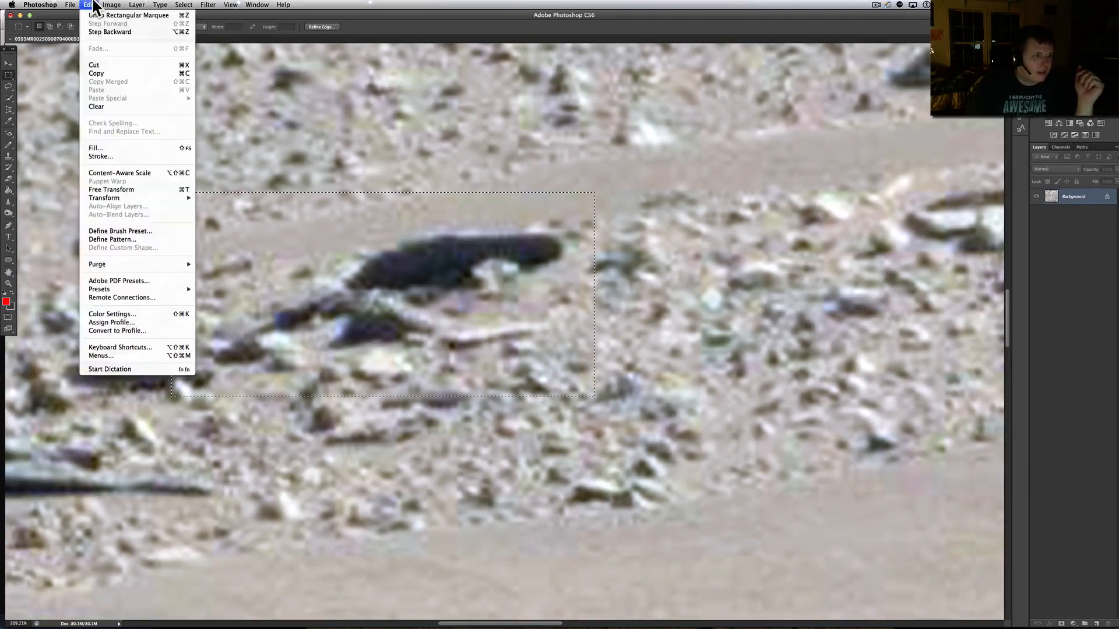
click(111, 5)
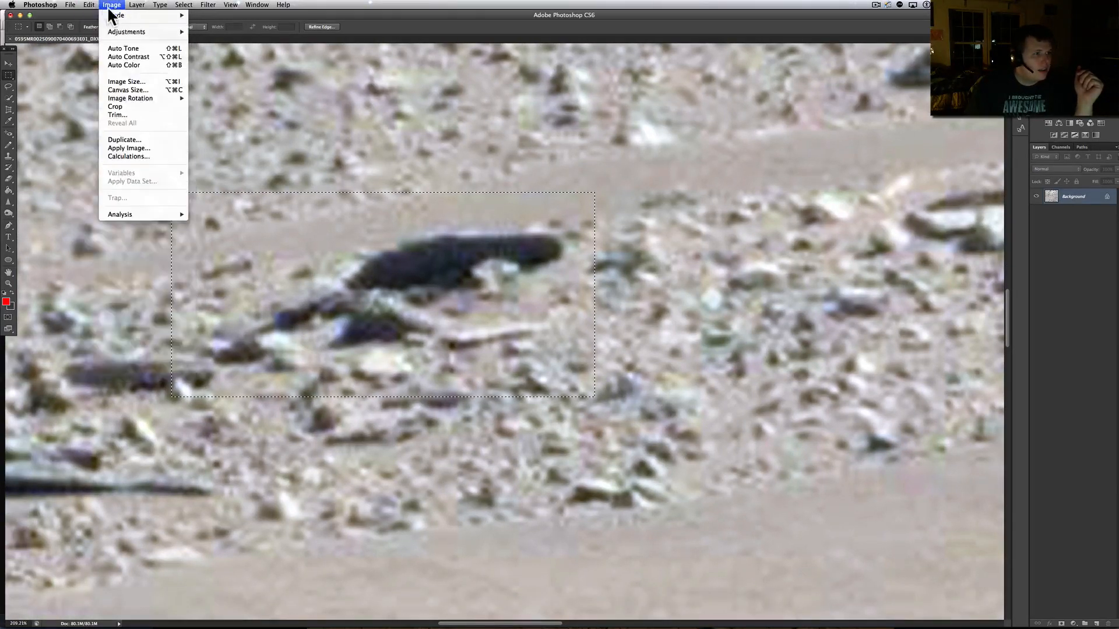
click(112, 5)
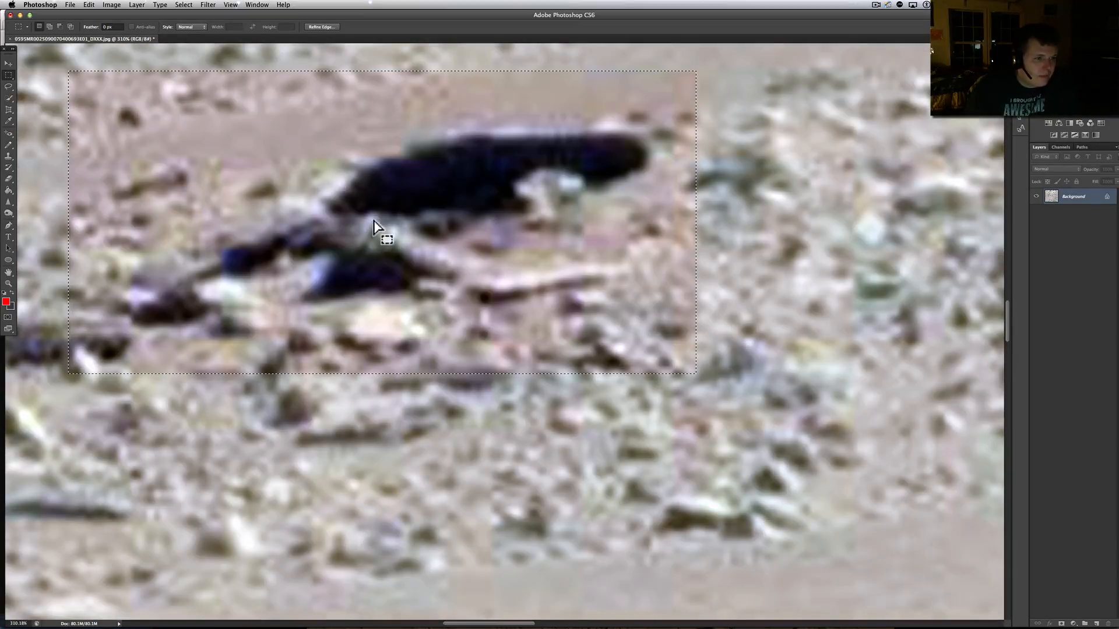
mouse_move(399, 246)
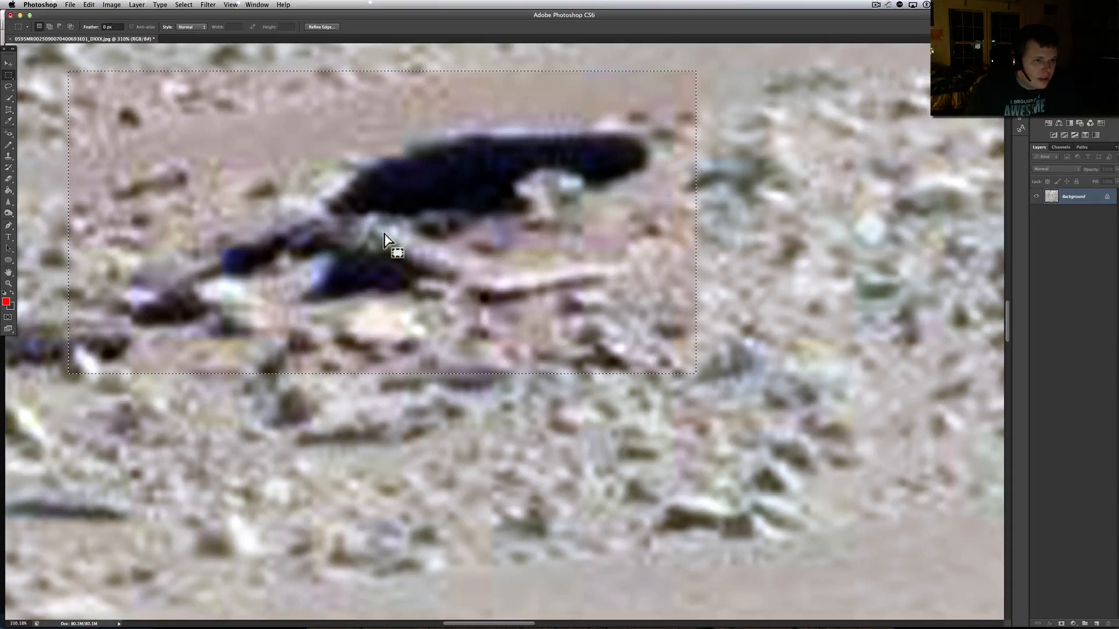
mouse_move(363, 250)
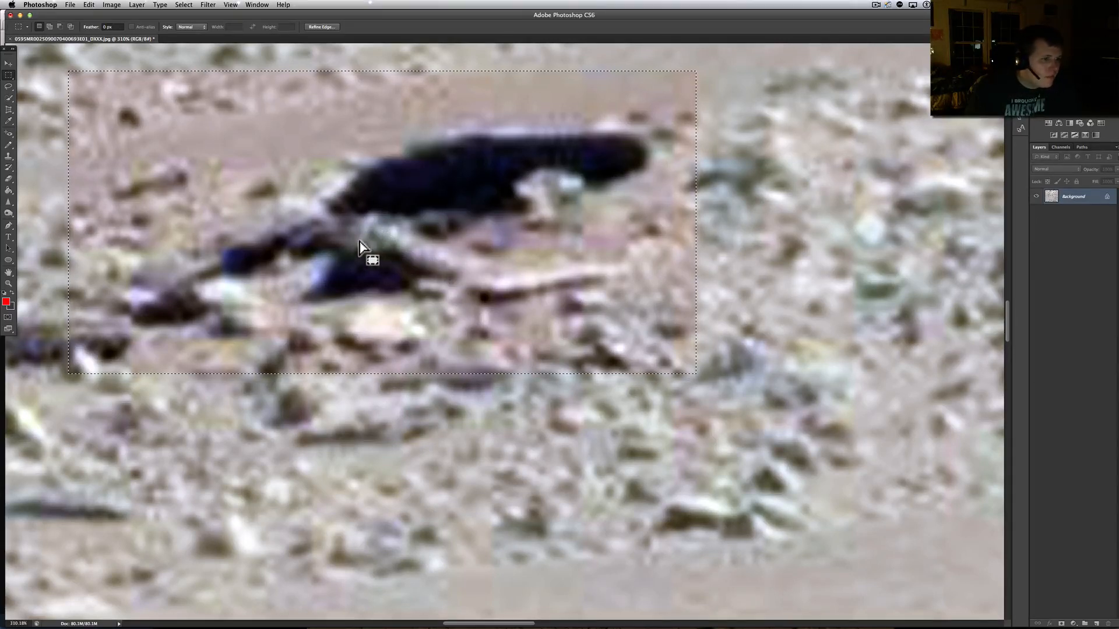
mouse_move(236, 267)
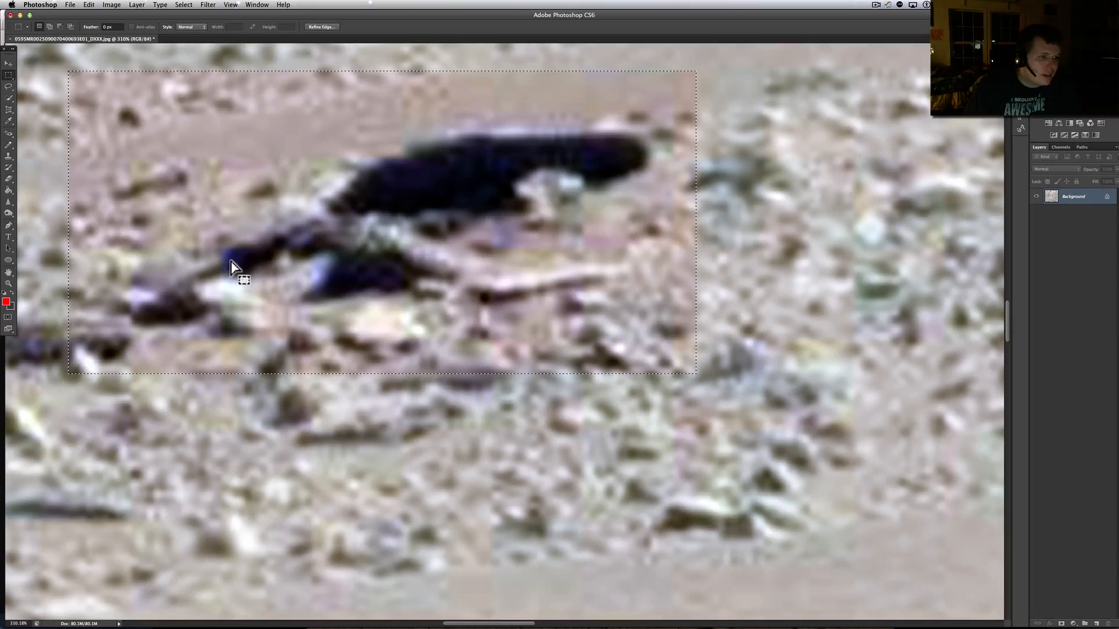
mouse_move(318, 293)
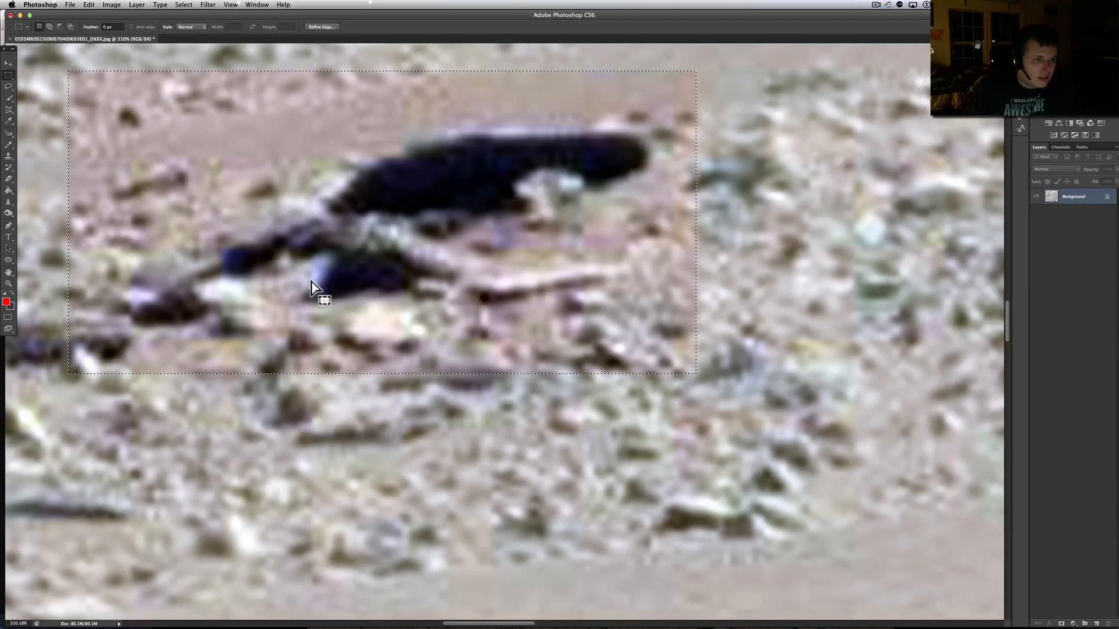
mouse_move(239, 300)
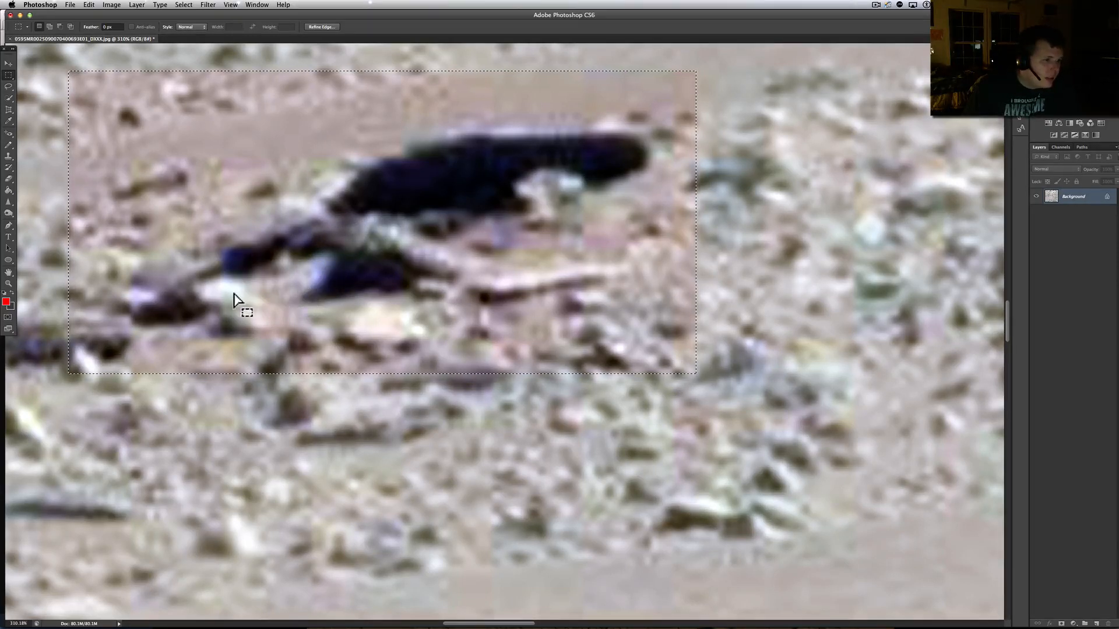
mouse_move(369, 278)
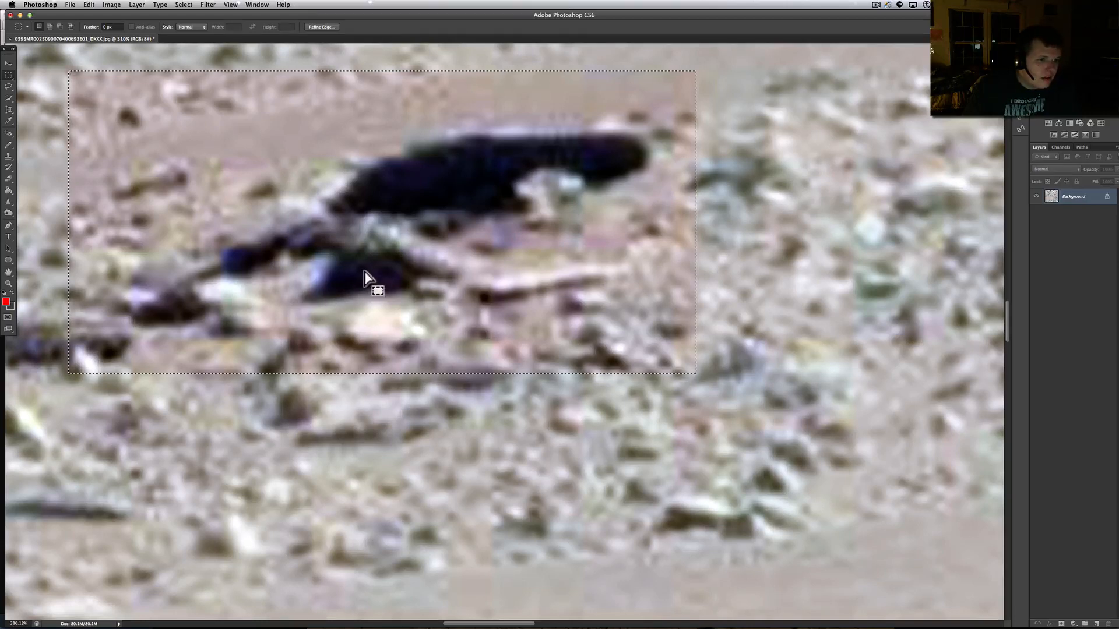
mouse_move(442, 305)
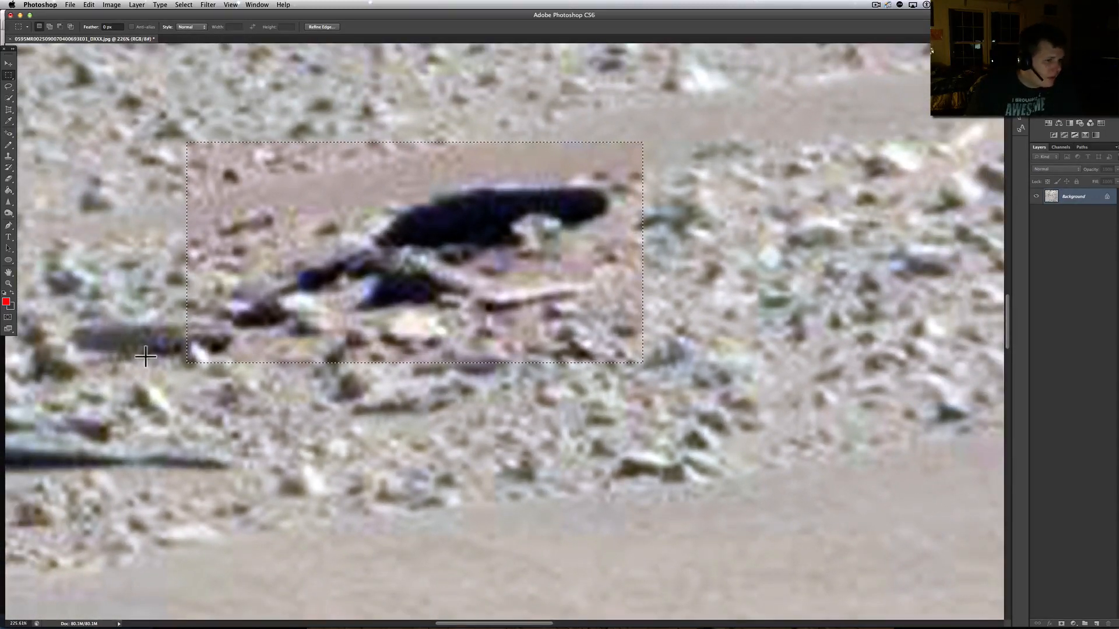
mouse_move(93, 7)
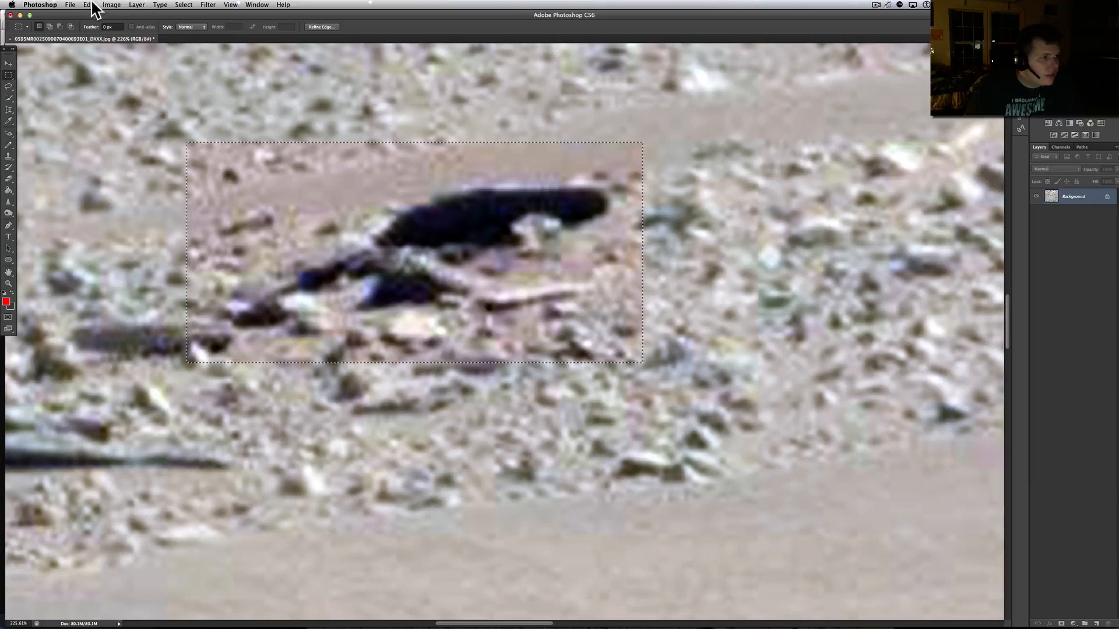
- Undo the rectangular marquee selection with Edit > Undo State Change
click(86, 4)
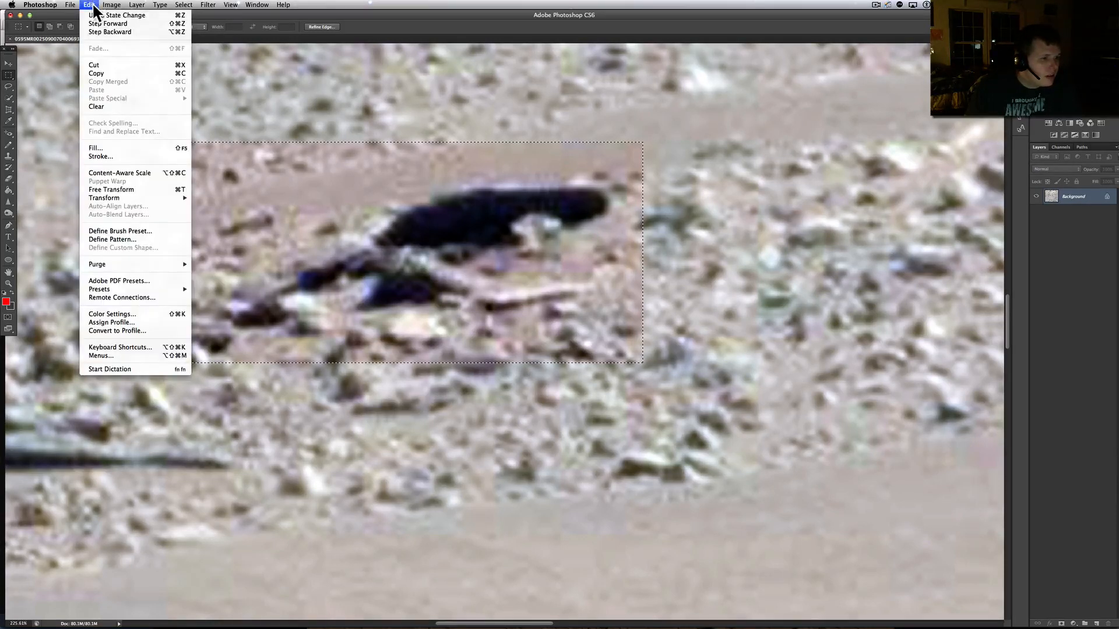
click(88, 5)
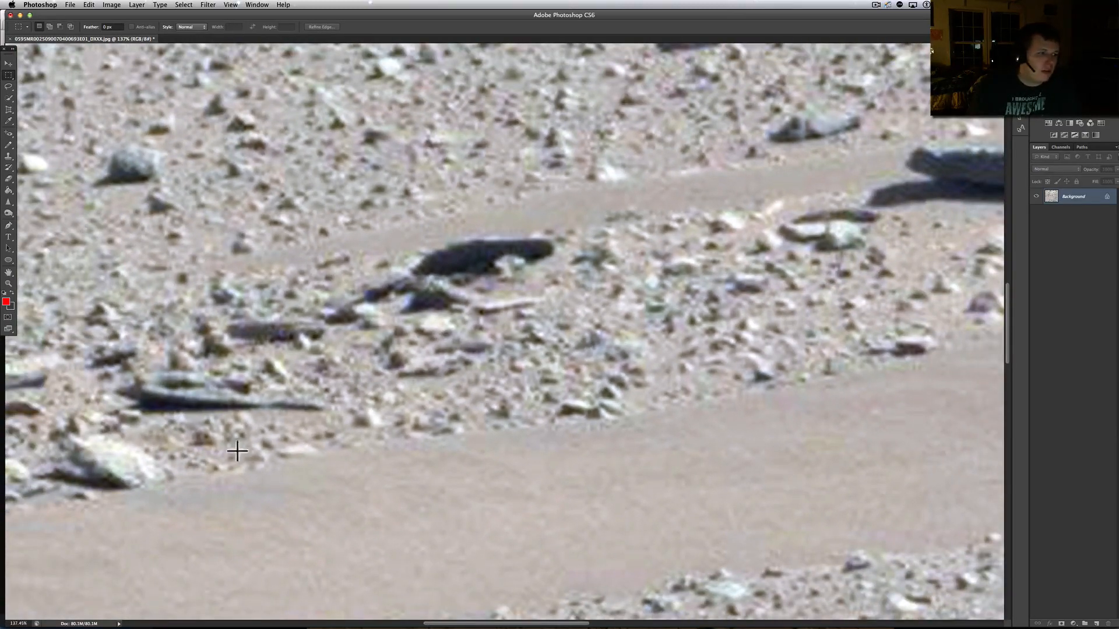
mouse_move(214, 184)
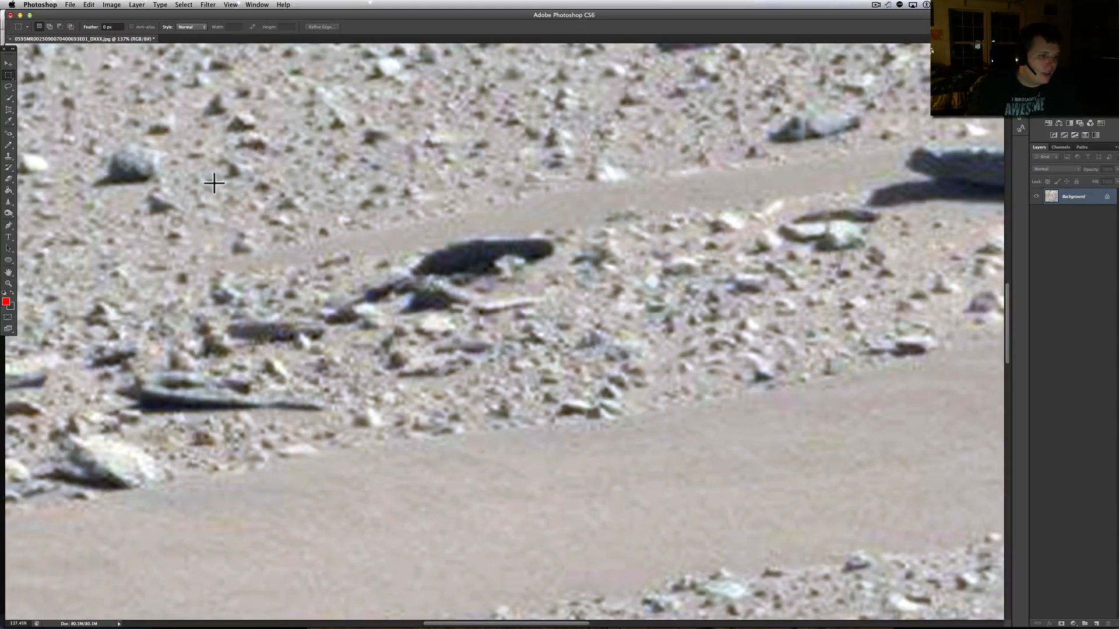
click(136, 5)
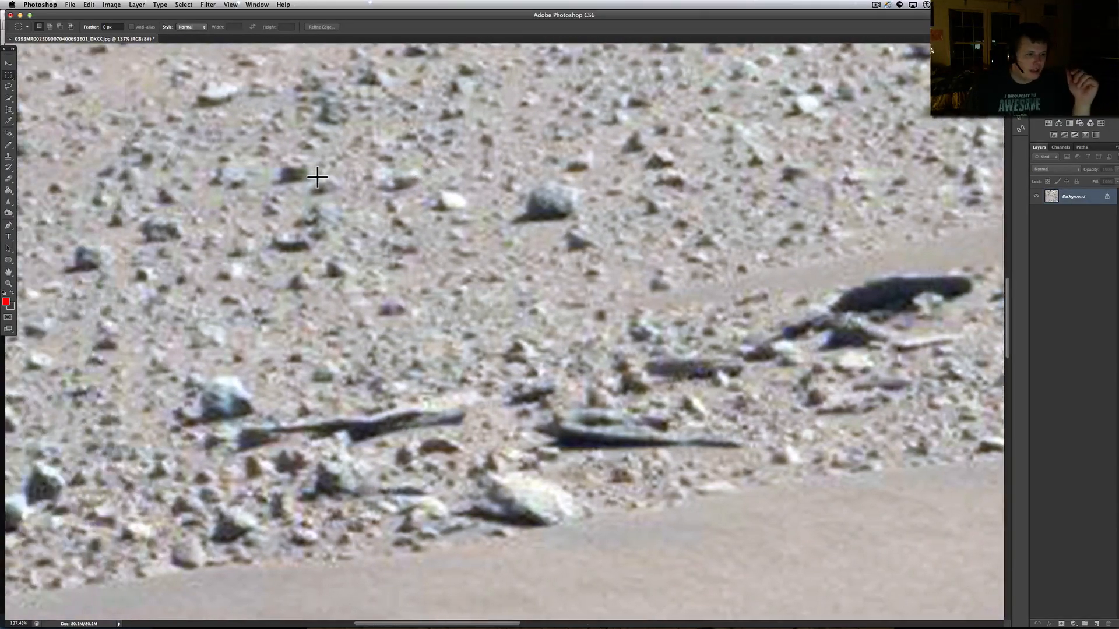
mouse_move(292, 166)
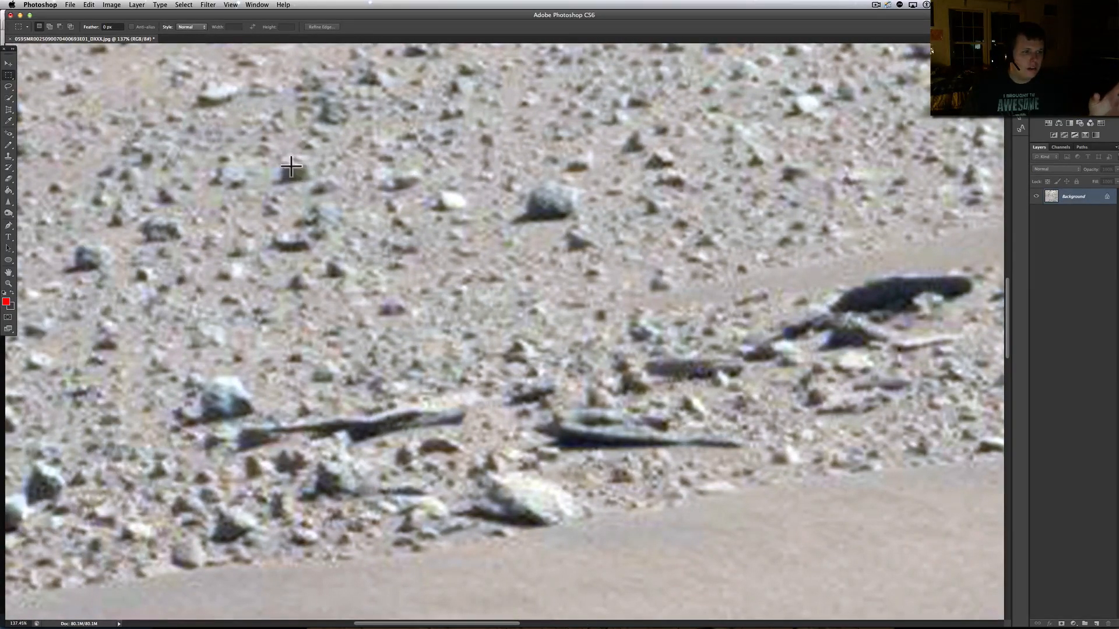
mouse_move(299, 223)
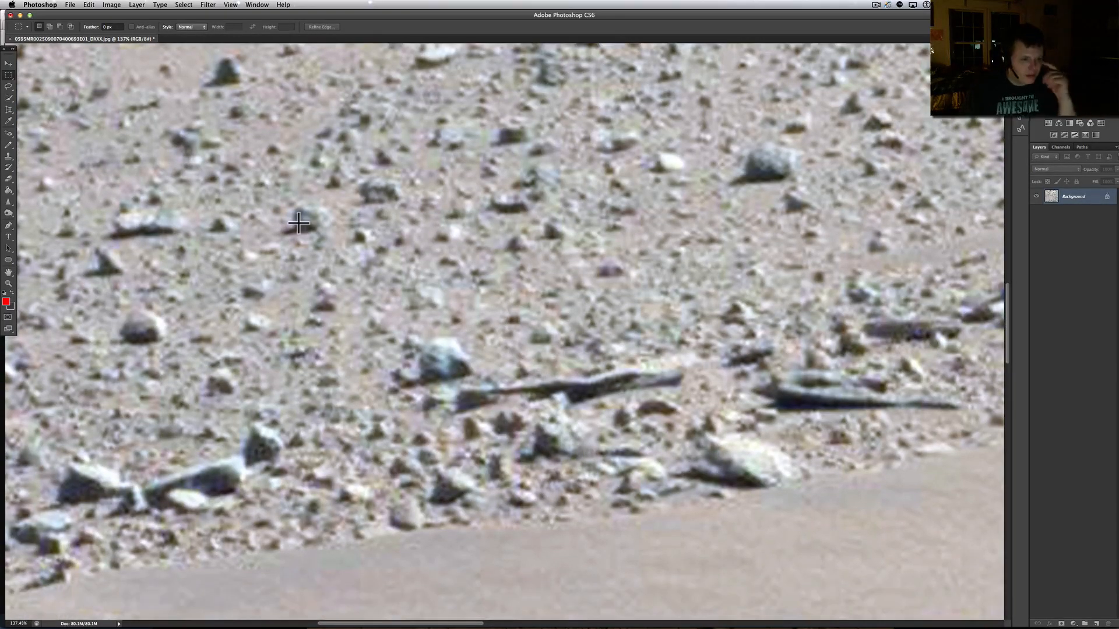
mouse_move(462, 372)
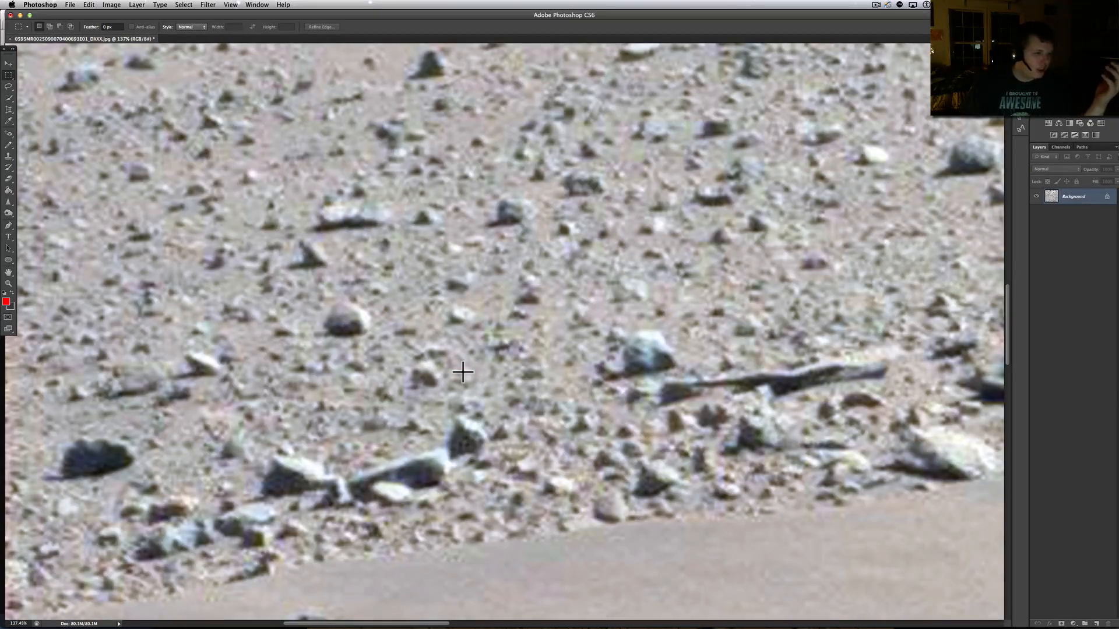
- Open the Exposure adjustment dialog and move it lower to uncover the rocks
click(88, 4)
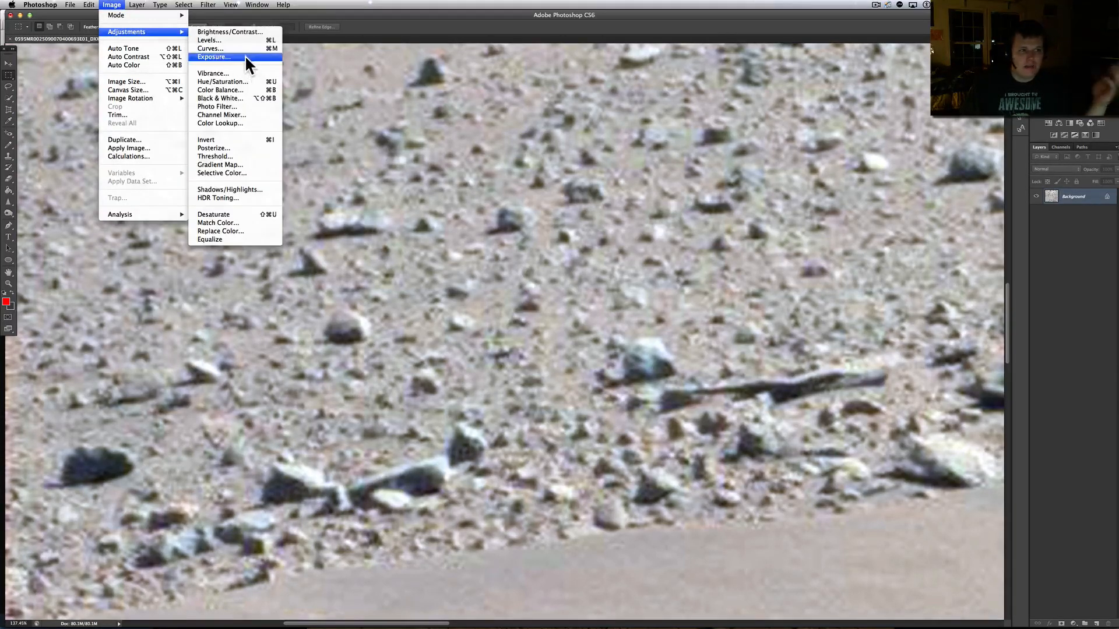
click(213, 57)
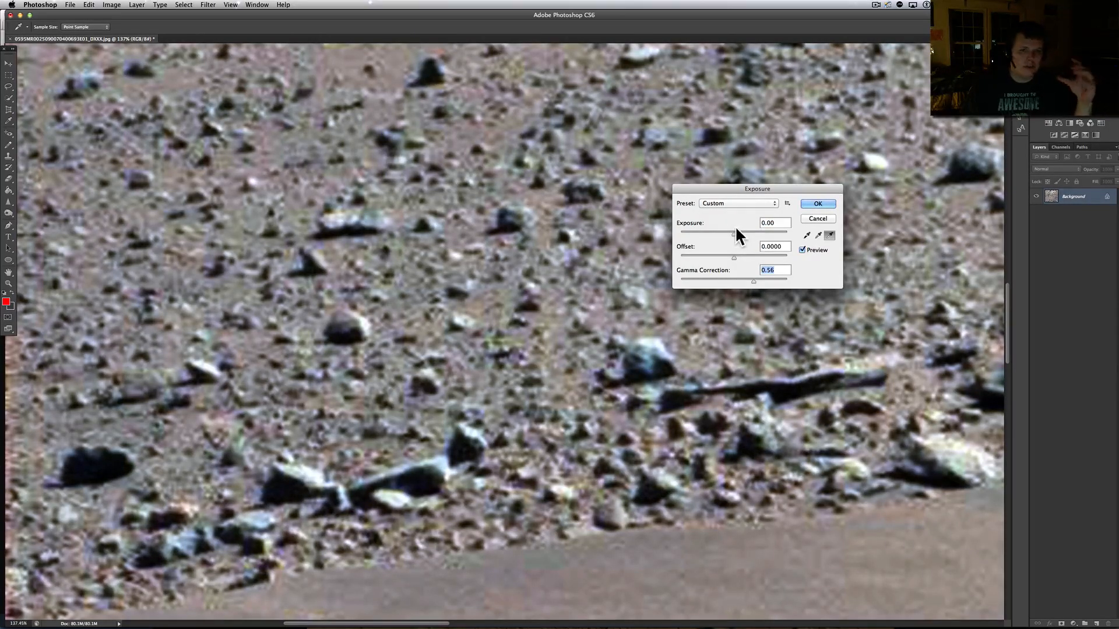
mouse_move(749, 202)
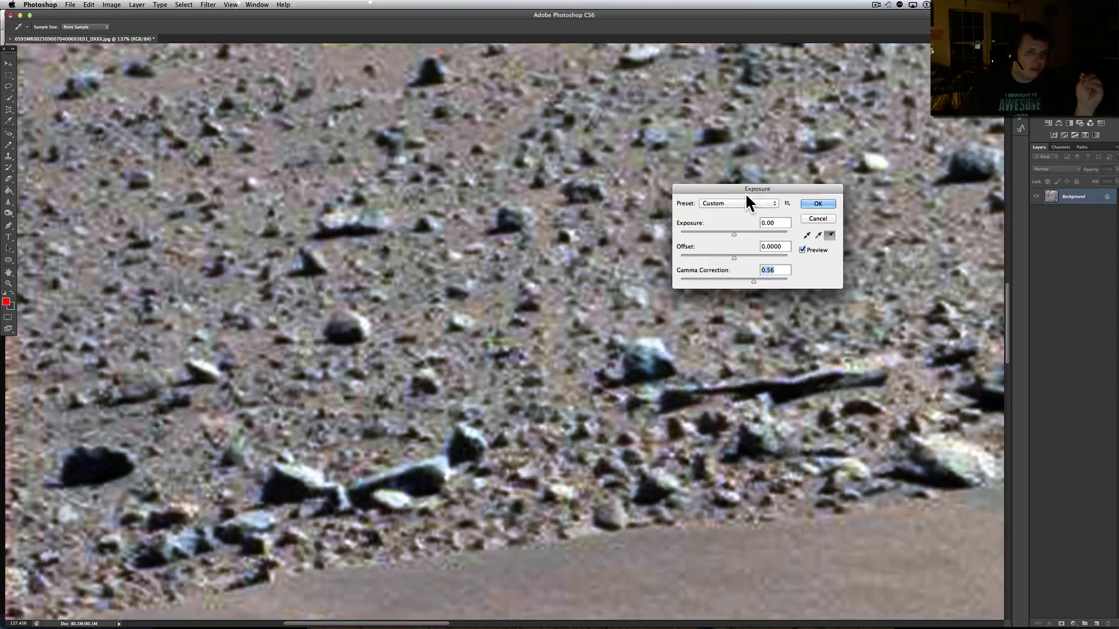
drag(757, 188, 703, 321)
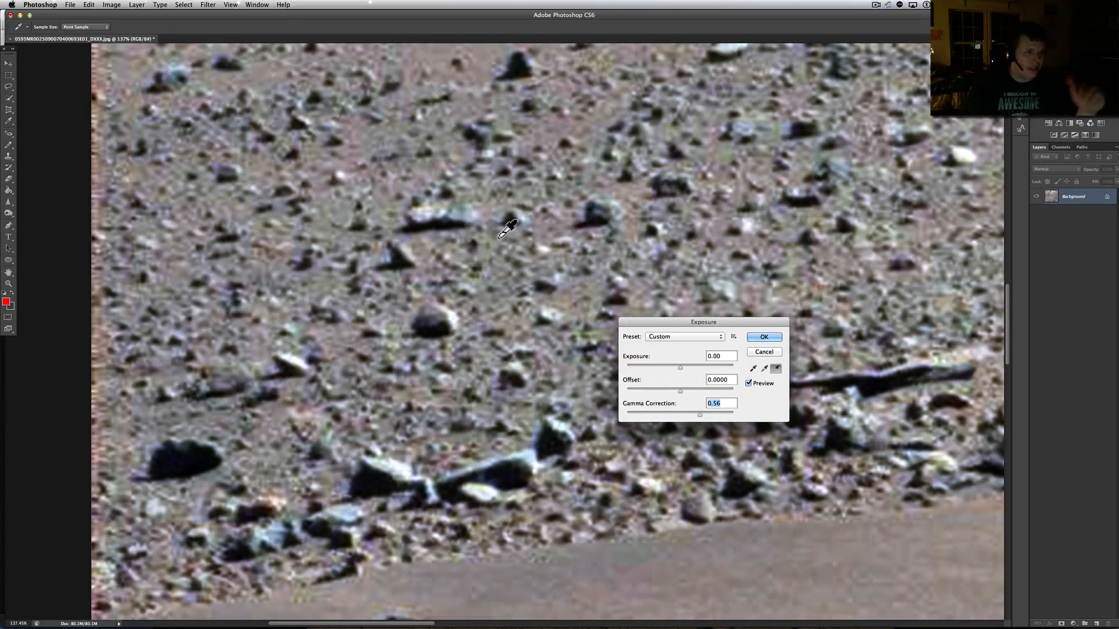
mouse_move(292, 196)
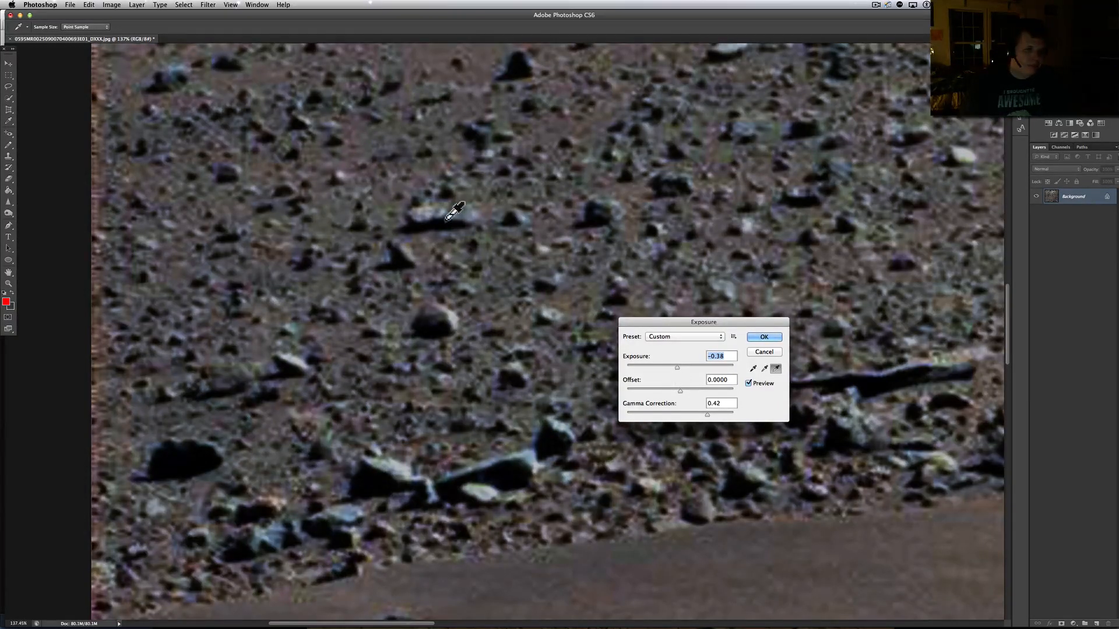
mouse_move(817, 175)
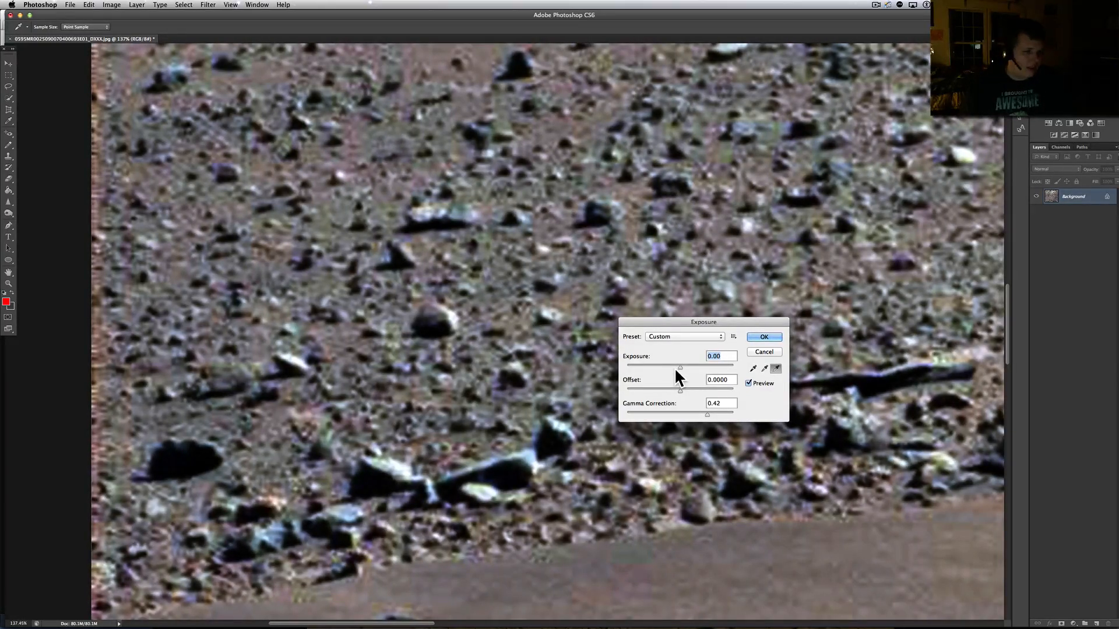
mouse_move(510, 410)
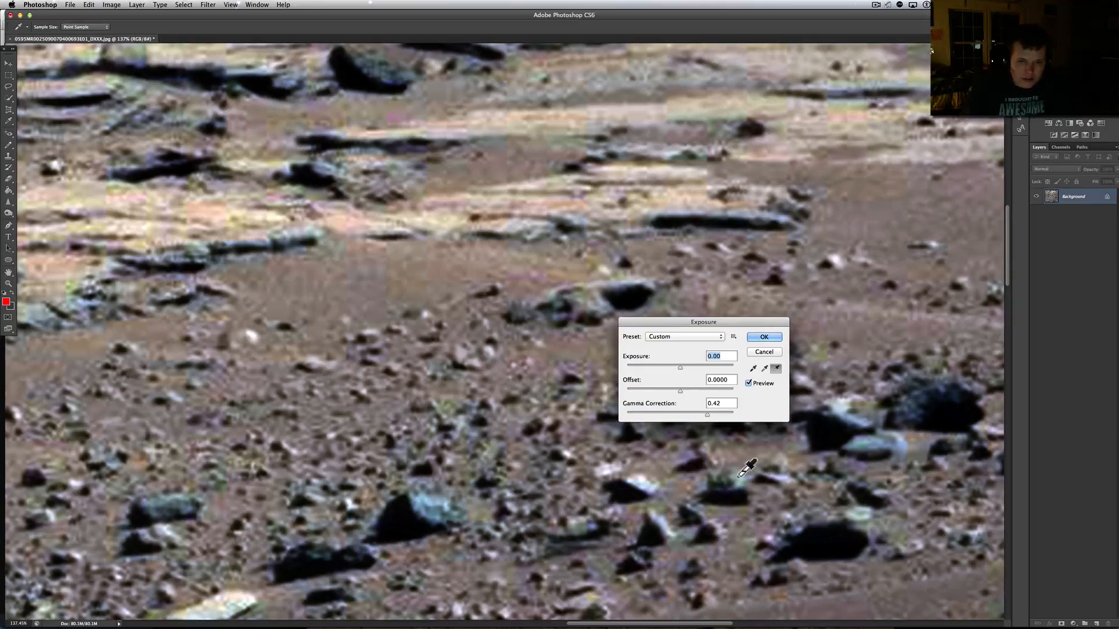
- Apply the Exposure adjustment, then pan to the dark boulder cluster in the upper middle
click(763, 336)
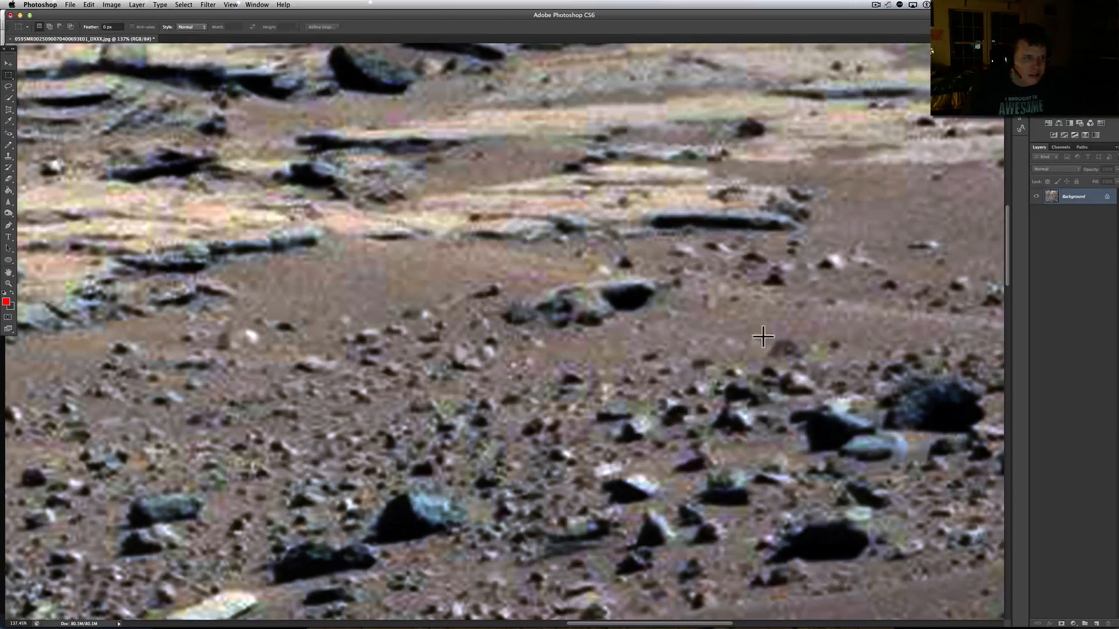
scroll(down, 3)
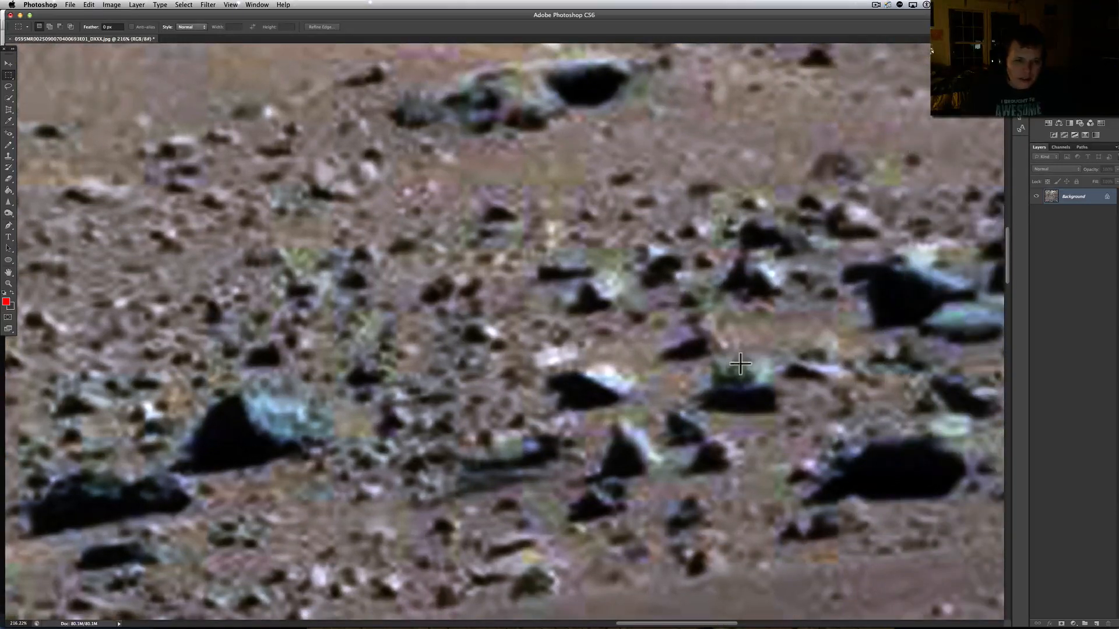
mouse_move(711, 369)
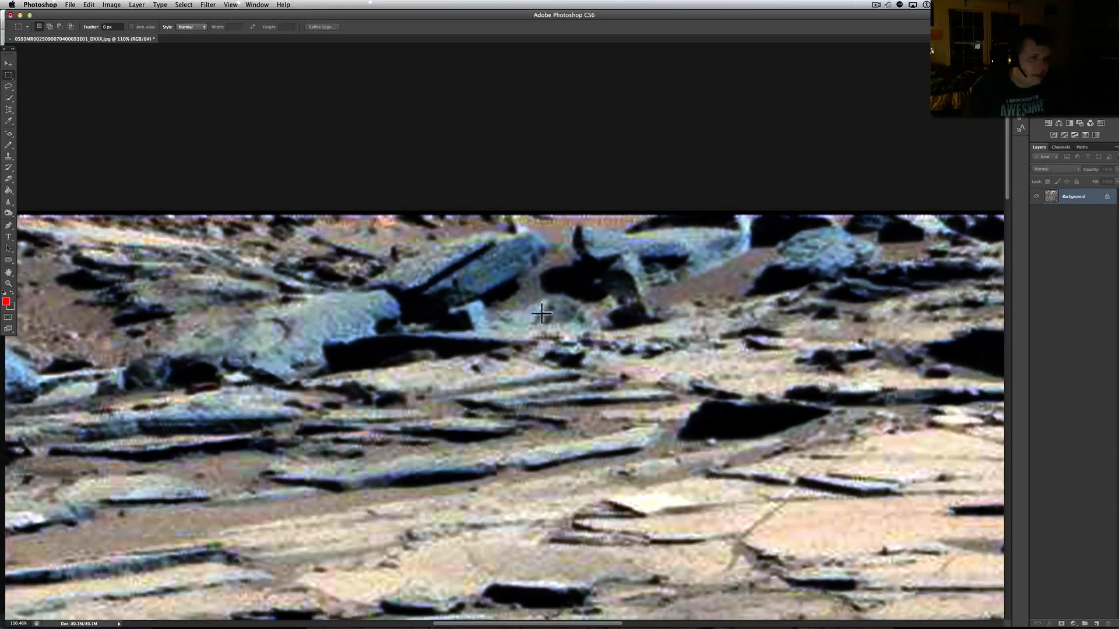
mouse_move(28, 80)
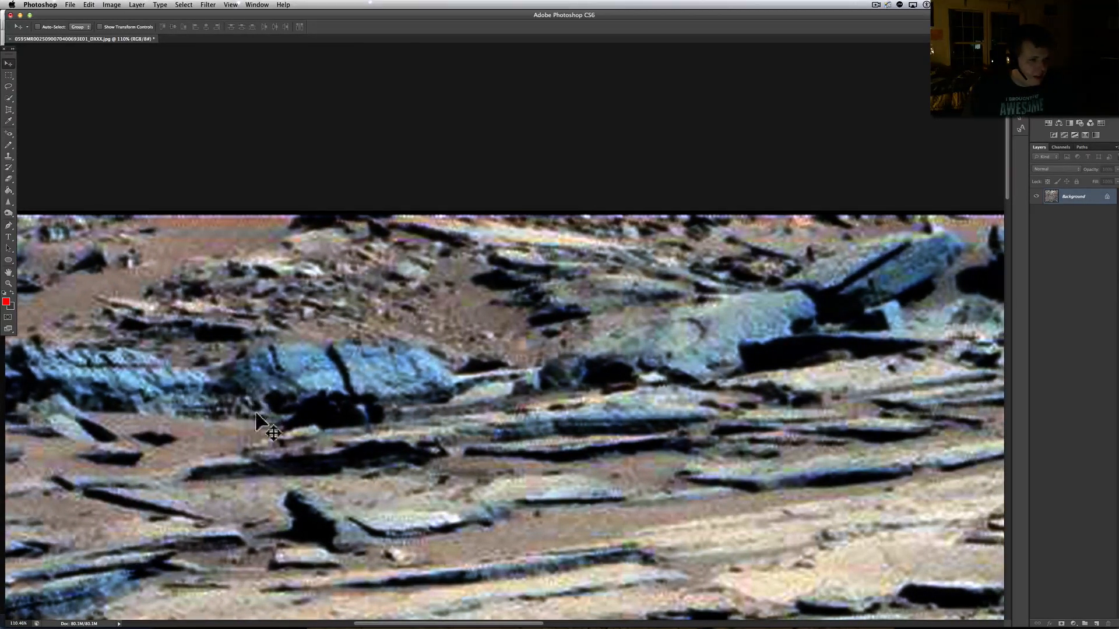
mouse_move(284, 401)
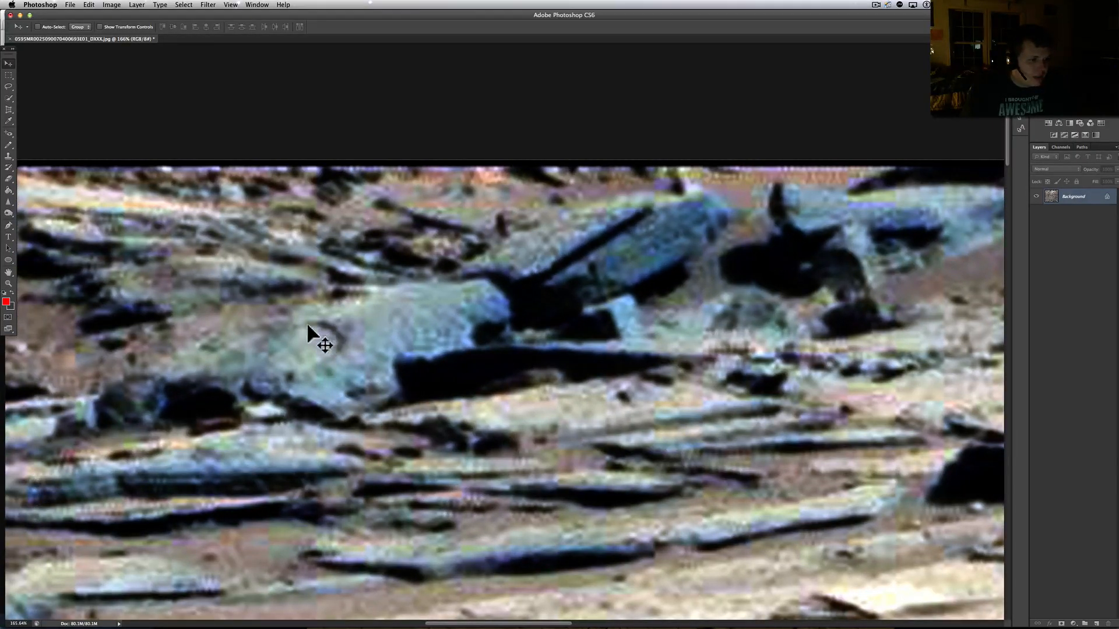
mouse_move(331, 391)
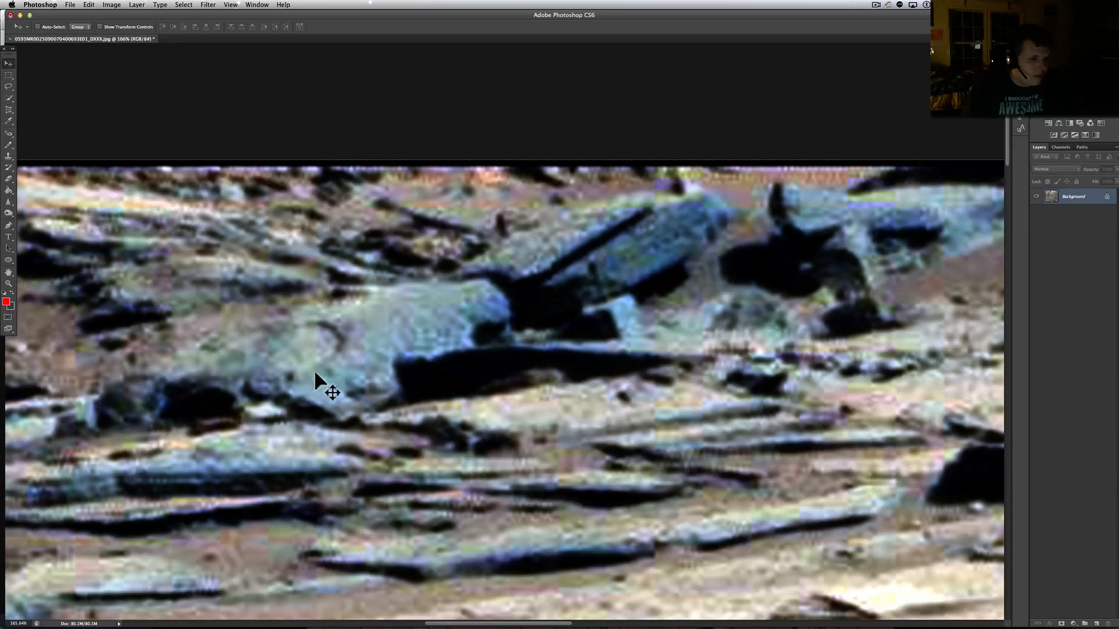
mouse_move(341, 337)
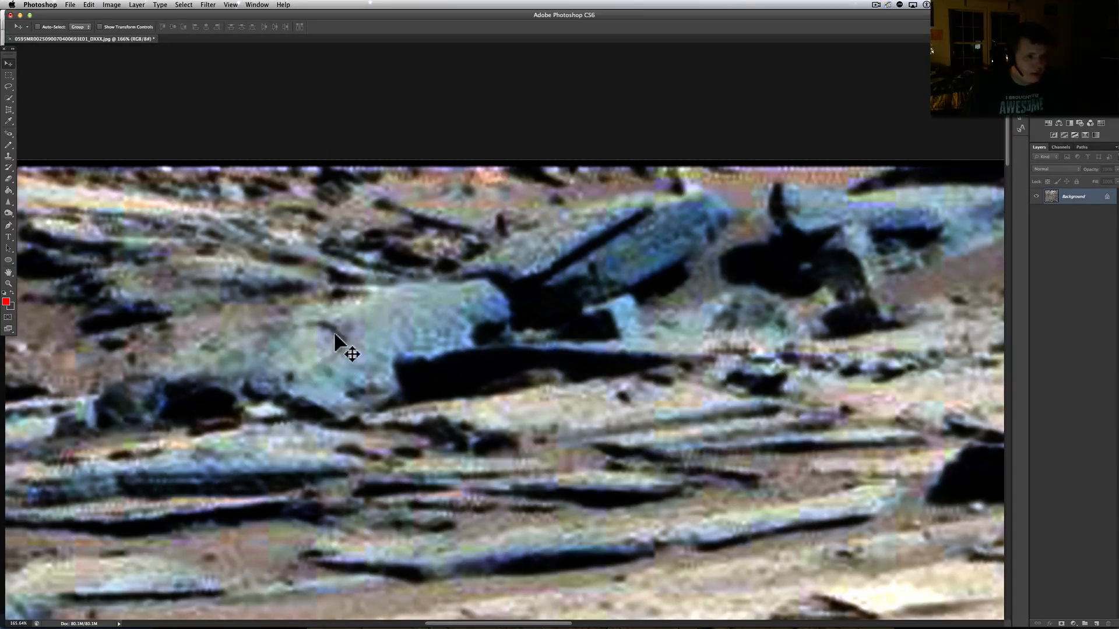
mouse_move(213, 440)
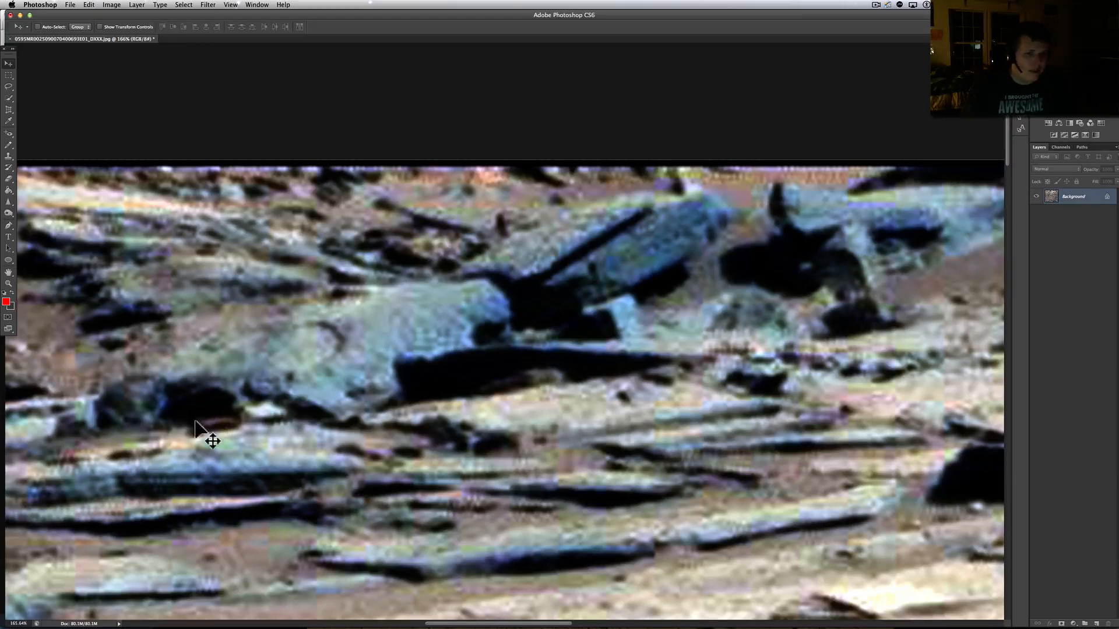
mouse_move(620, 312)
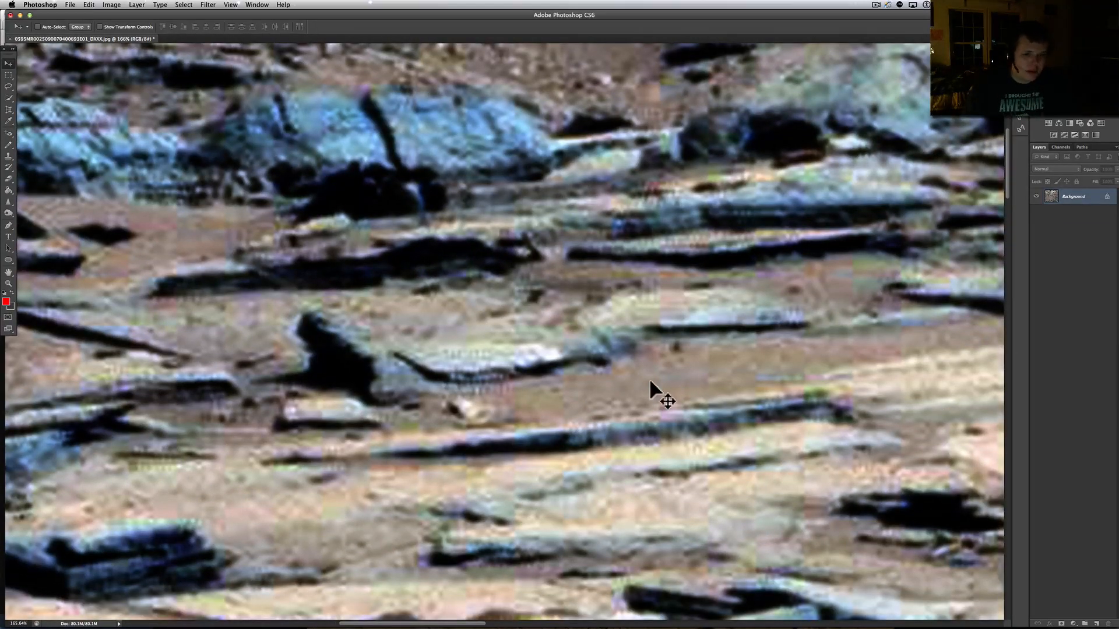
scroll(down, 3)
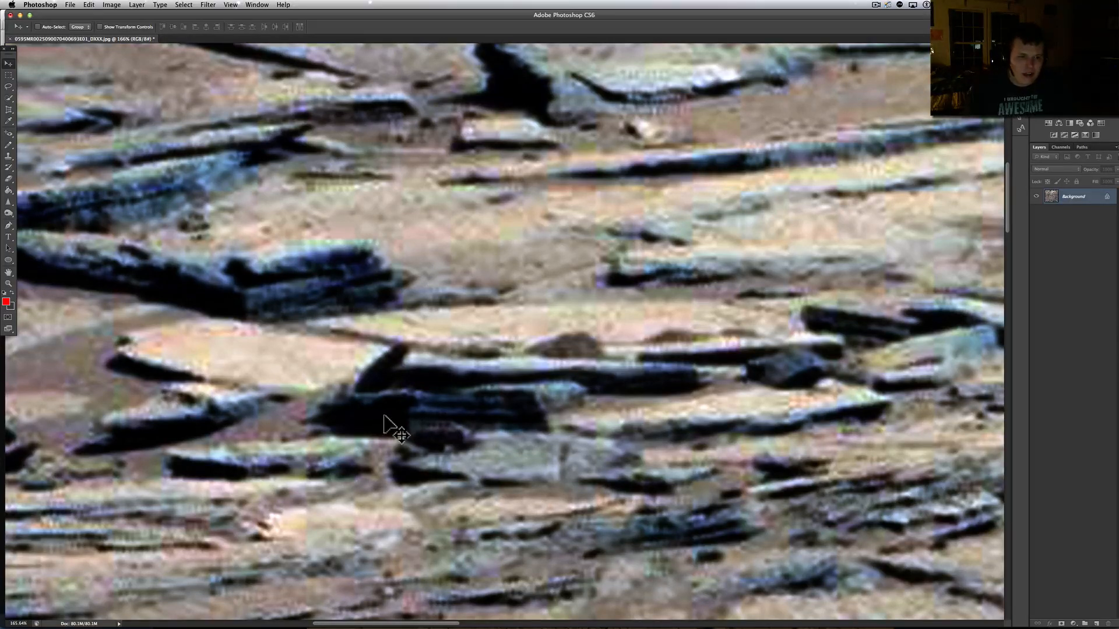
mouse_move(359, 364)
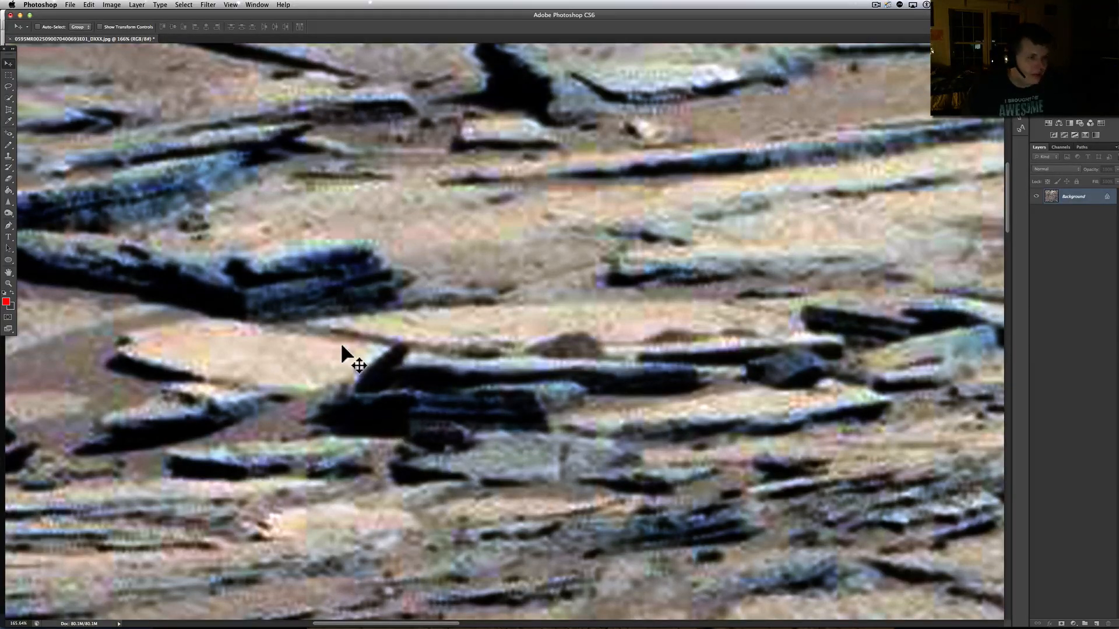
mouse_move(312, 380)
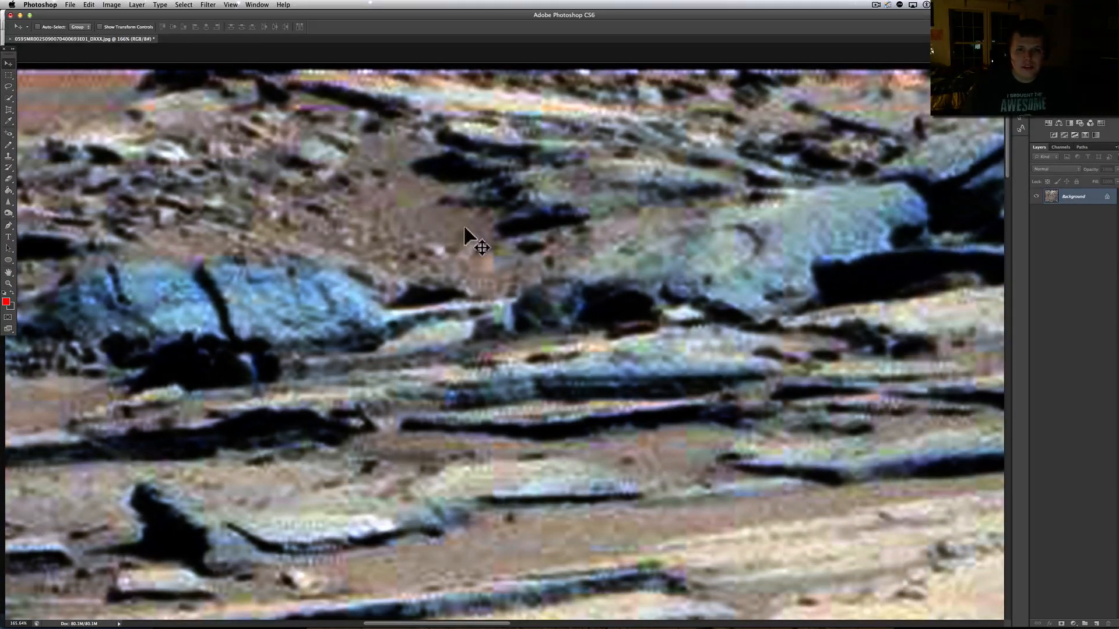
mouse_move(553, 242)
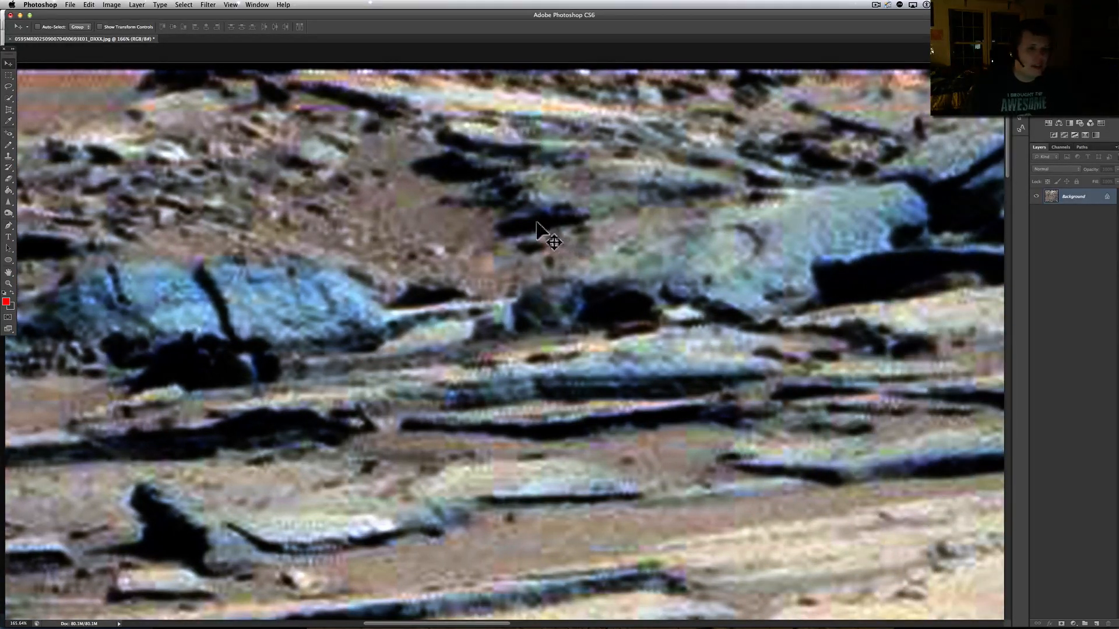
mouse_move(537, 212)
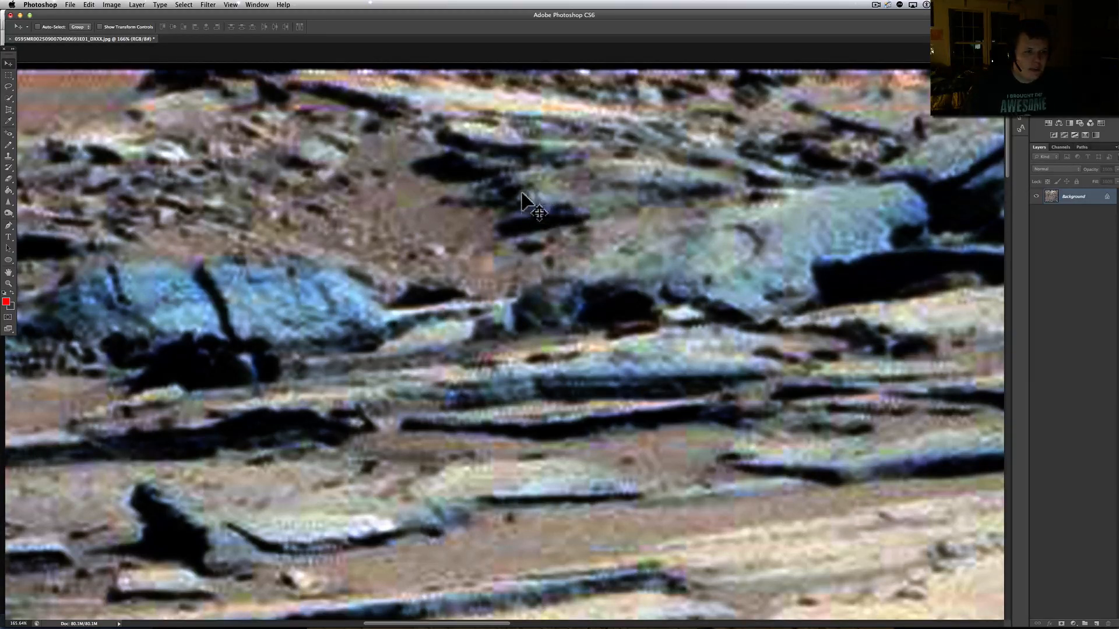
mouse_move(547, 216)
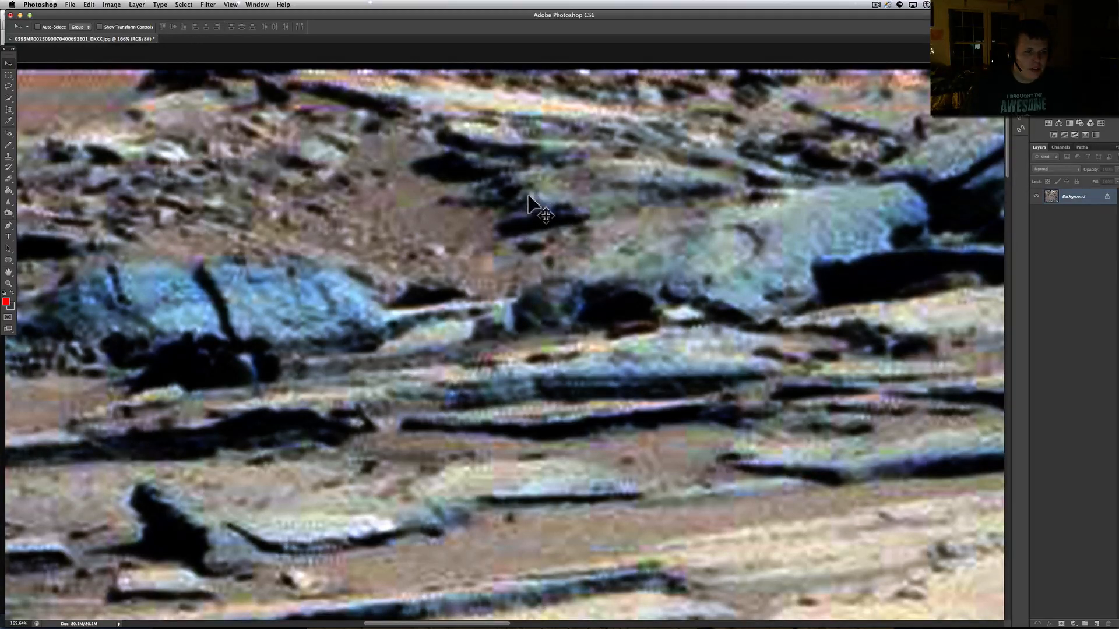
mouse_move(562, 352)
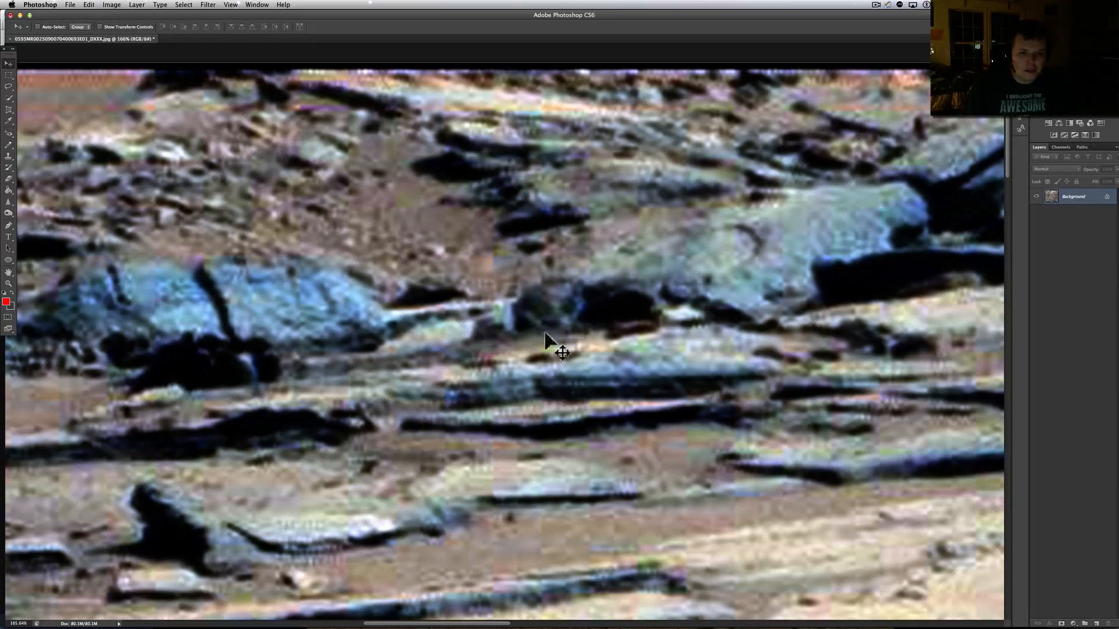
drag(563, 352, 721, 276)
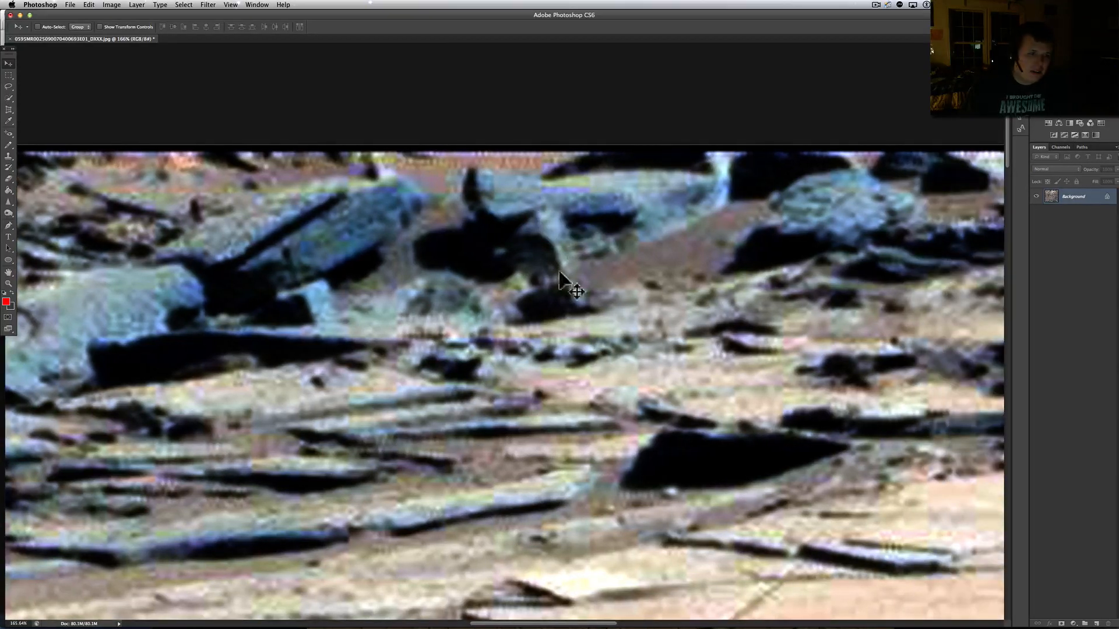
mouse_move(562, 252)
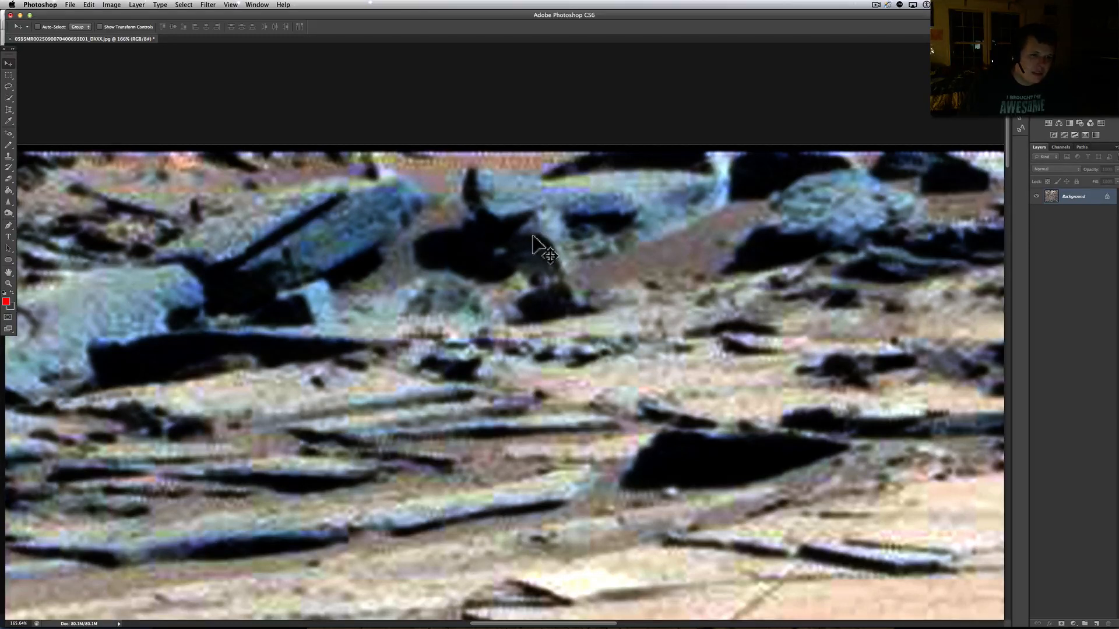
mouse_move(553, 227)
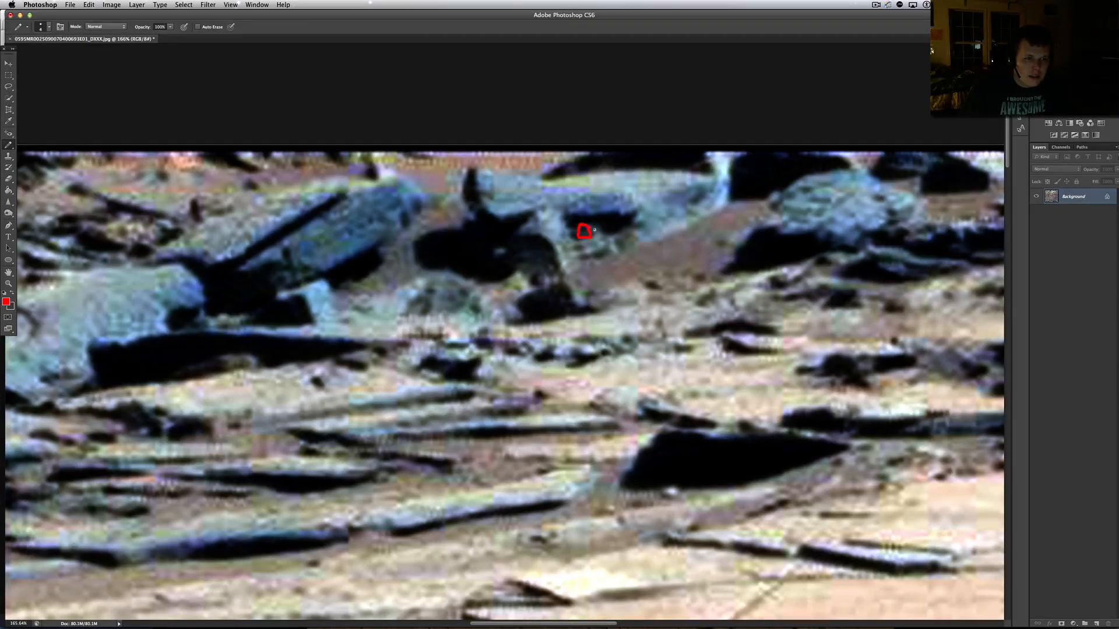
- Trace red pencil strokes along the T-shaped rock's edges and top, then undo the last stroke
drag(584, 229, 610, 246)
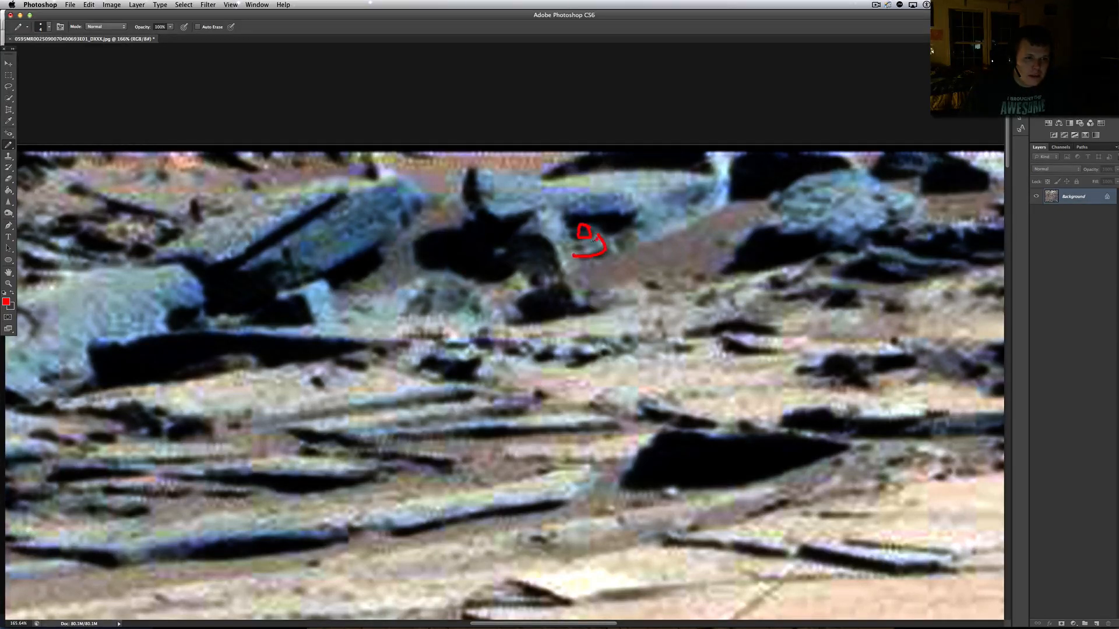
drag(578, 243, 599, 242)
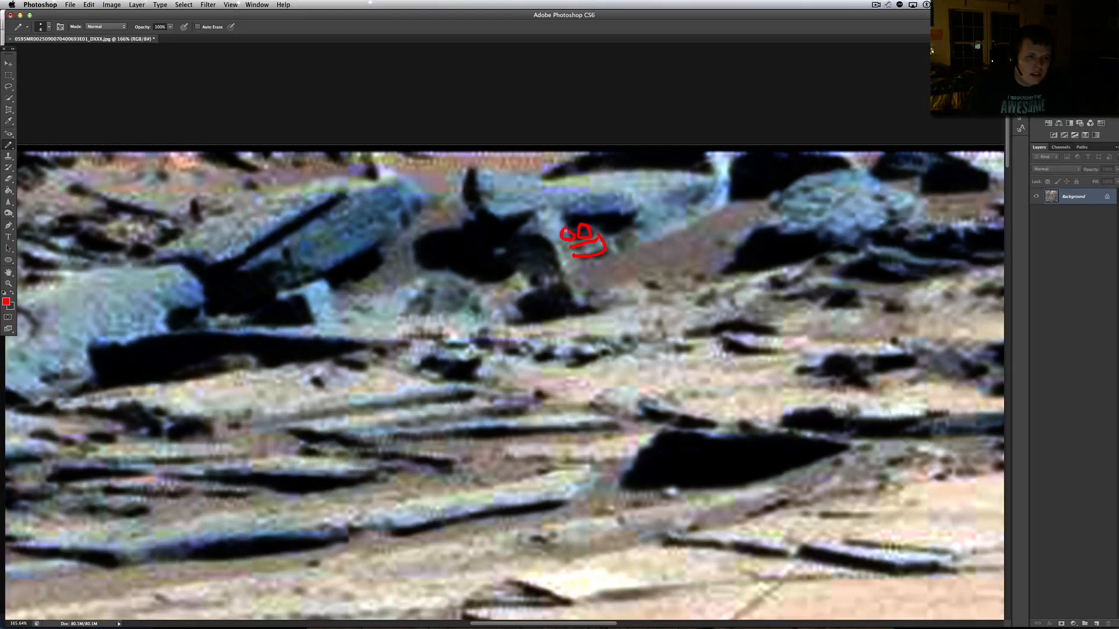
drag(576, 279, 582, 284)
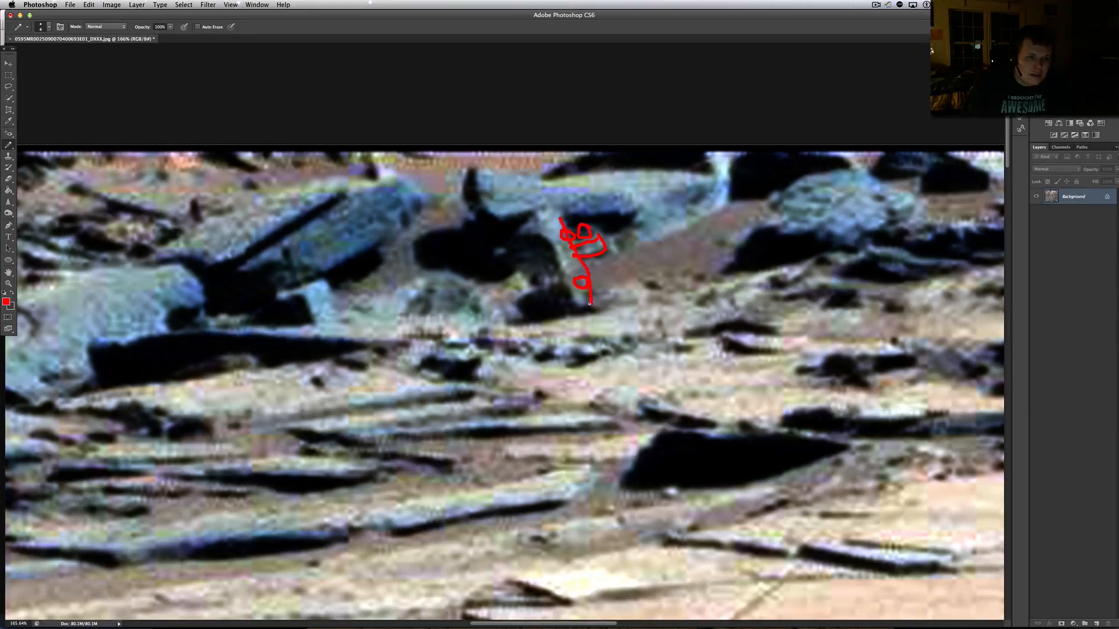
drag(525, 238, 563, 246)
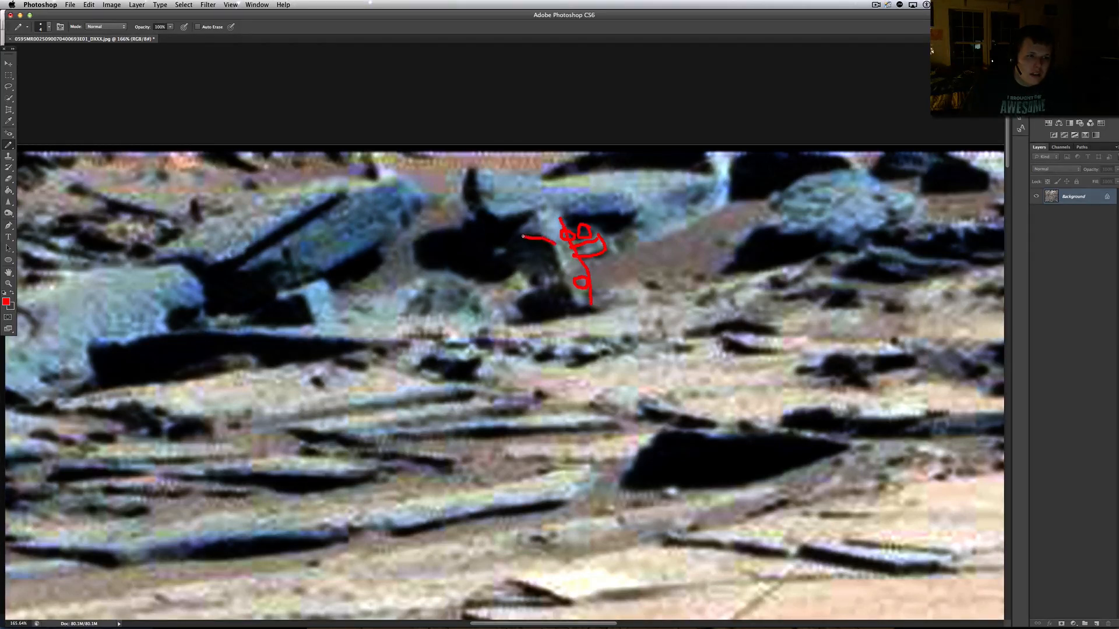
drag(524, 239, 507, 216)
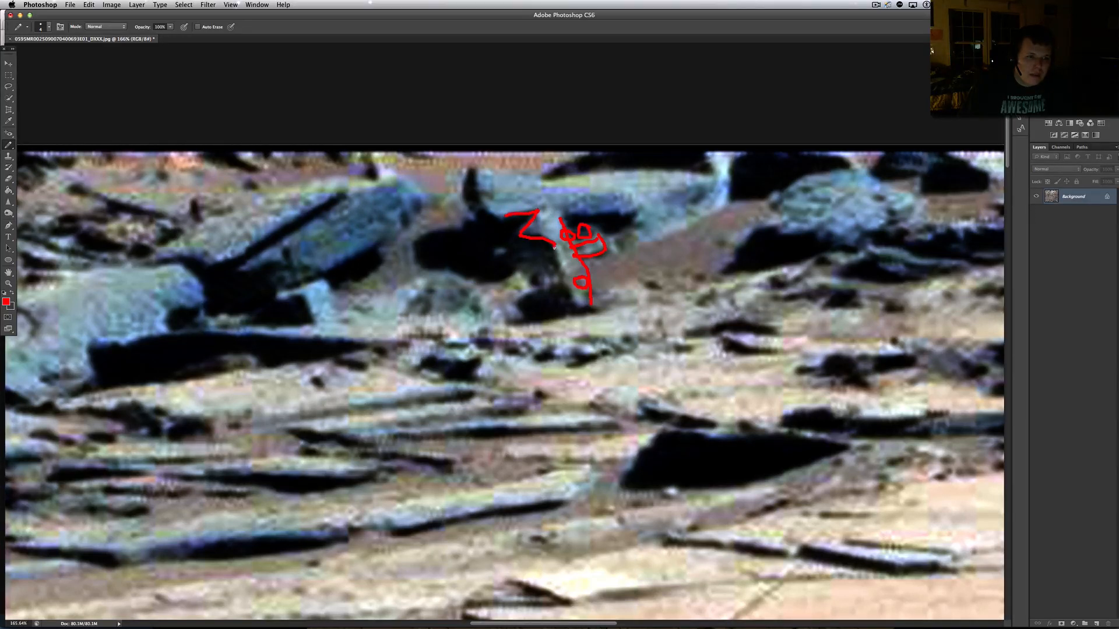
drag(563, 246, 546, 279)
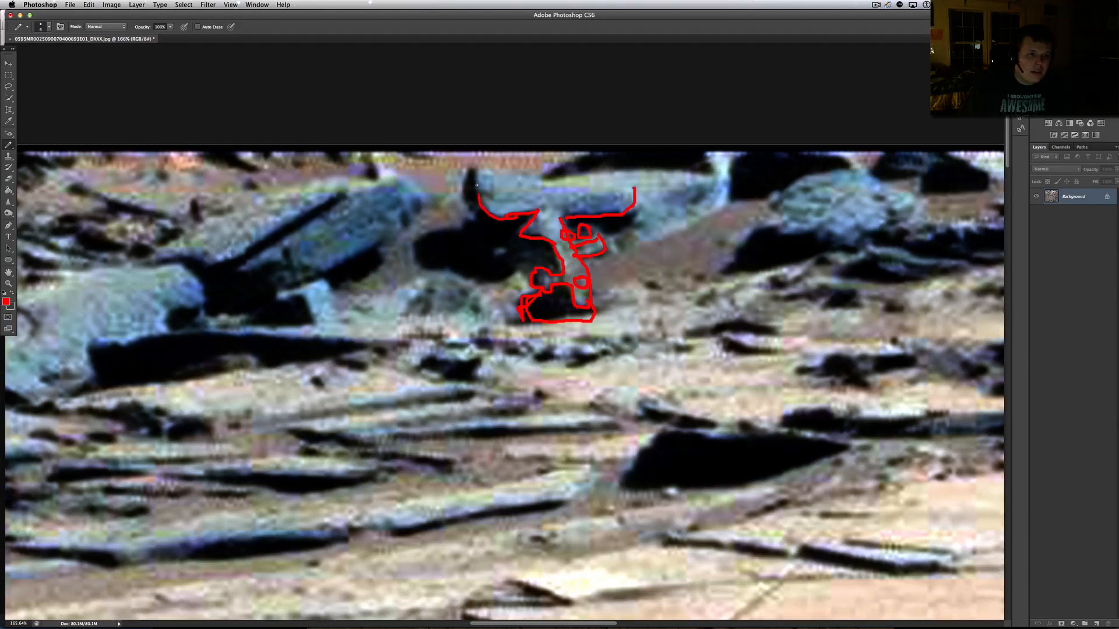
drag(482, 175, 656, 180)
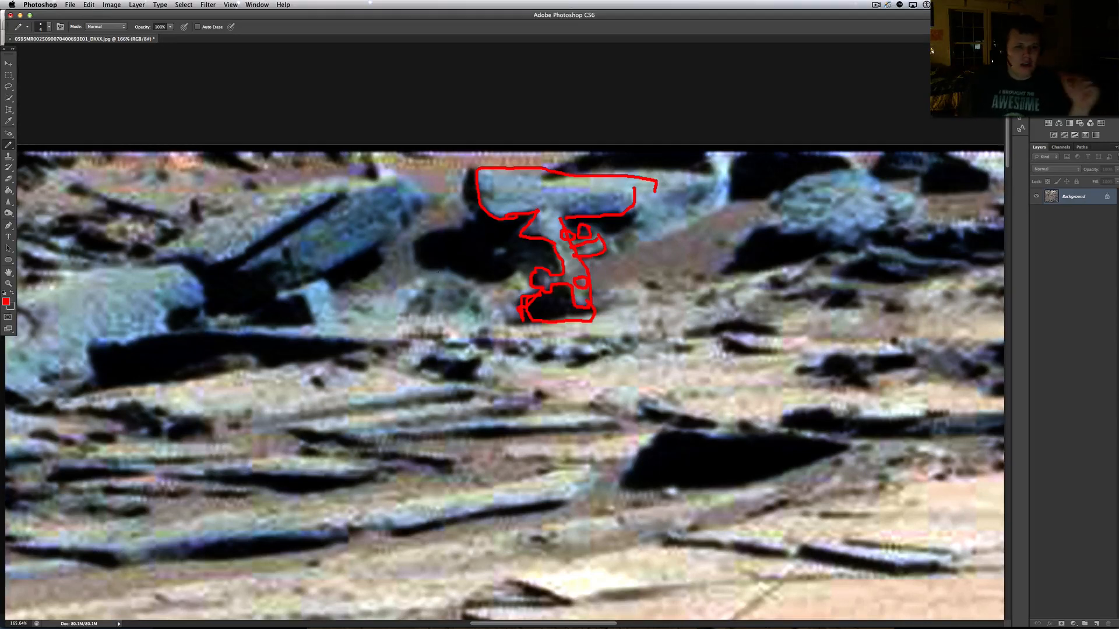
click(88, 5)
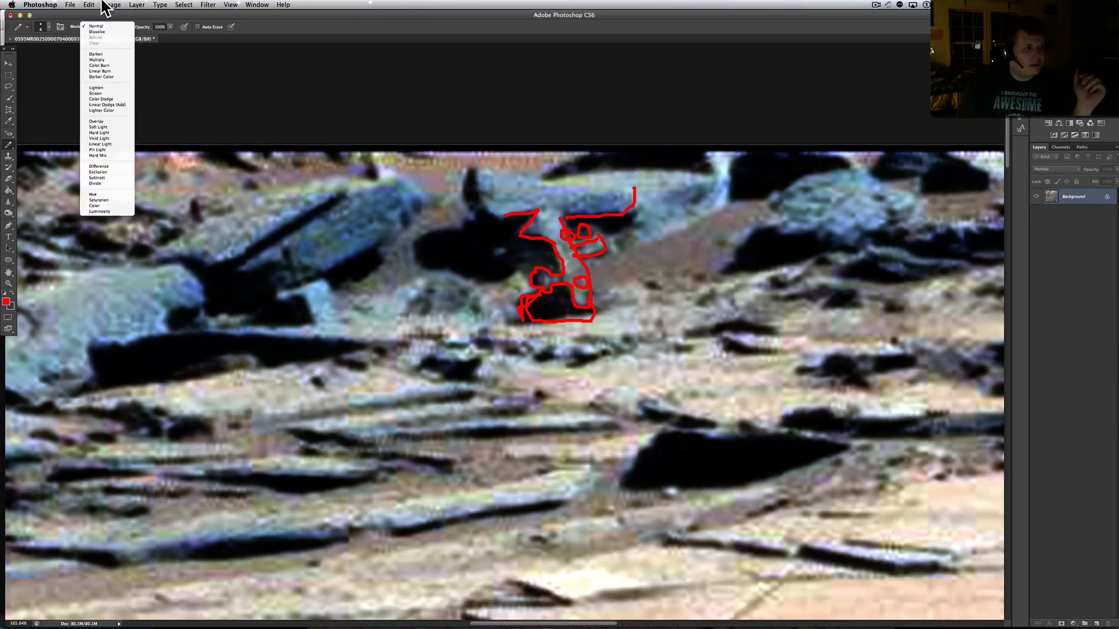
- Step backward to remove the red T-shaped outline strokes
click(95, 26)
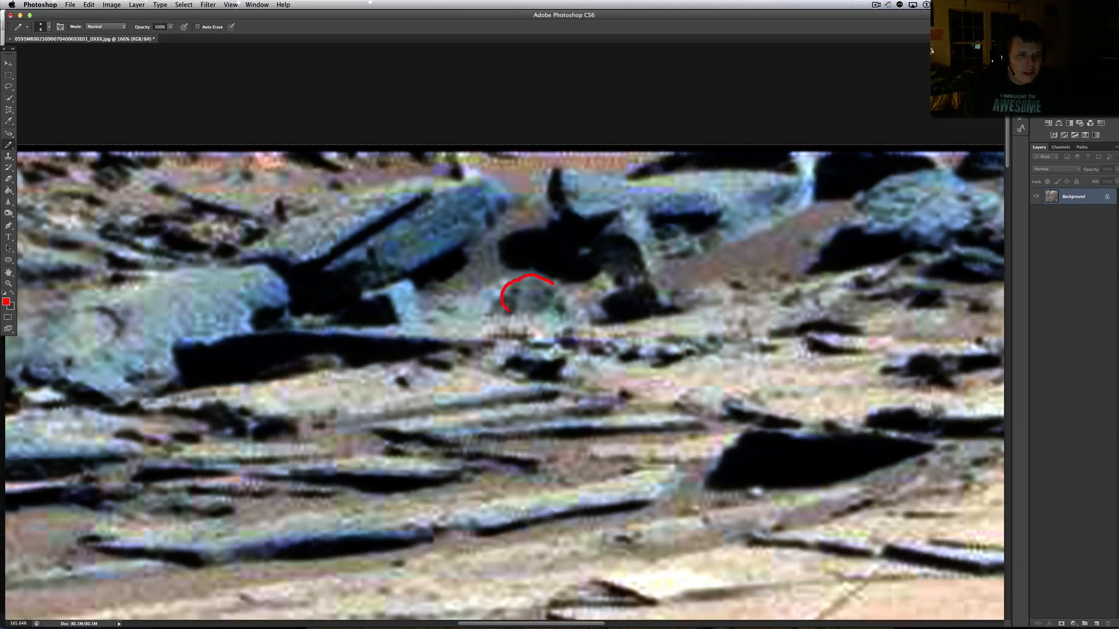
- Draw a red pencil circle around the small rounded rock beneath the boulders
drag(507, 314, 553, 289)
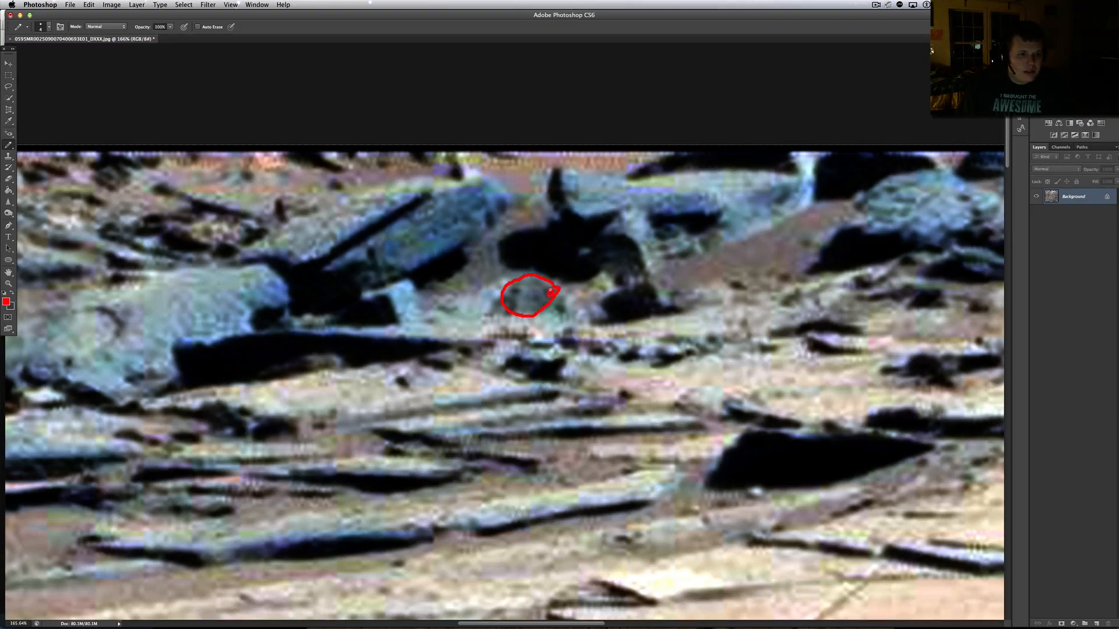
drag(543, 289, 514, 300)
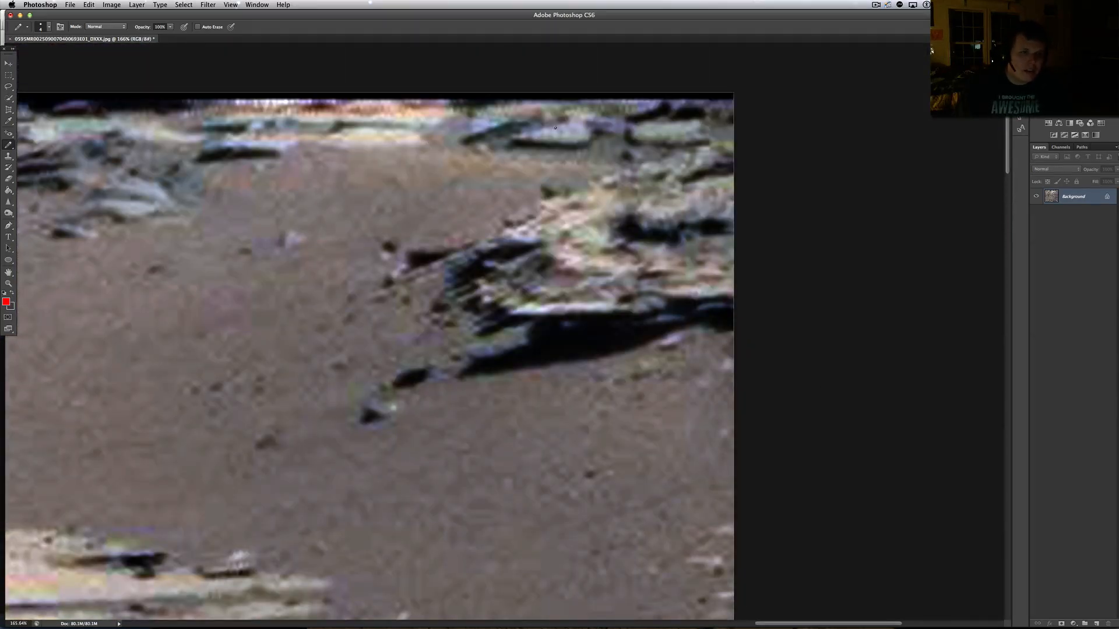
mouse_move(580, 146)
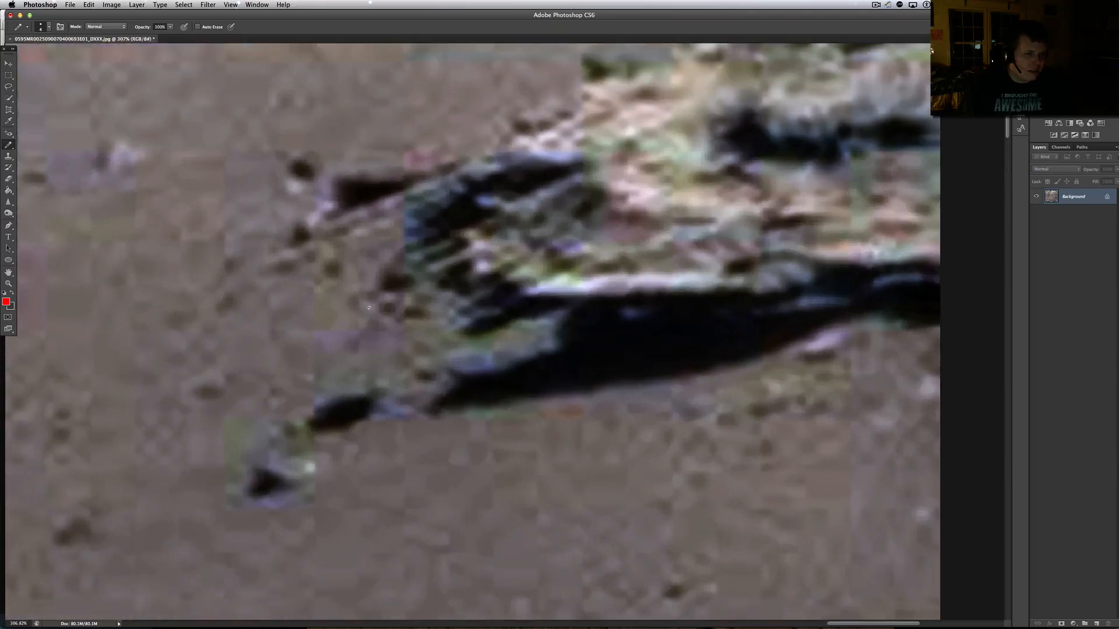
- Mark a small red pencil dot on the outcrop's long dark shadow
click(658, 308)
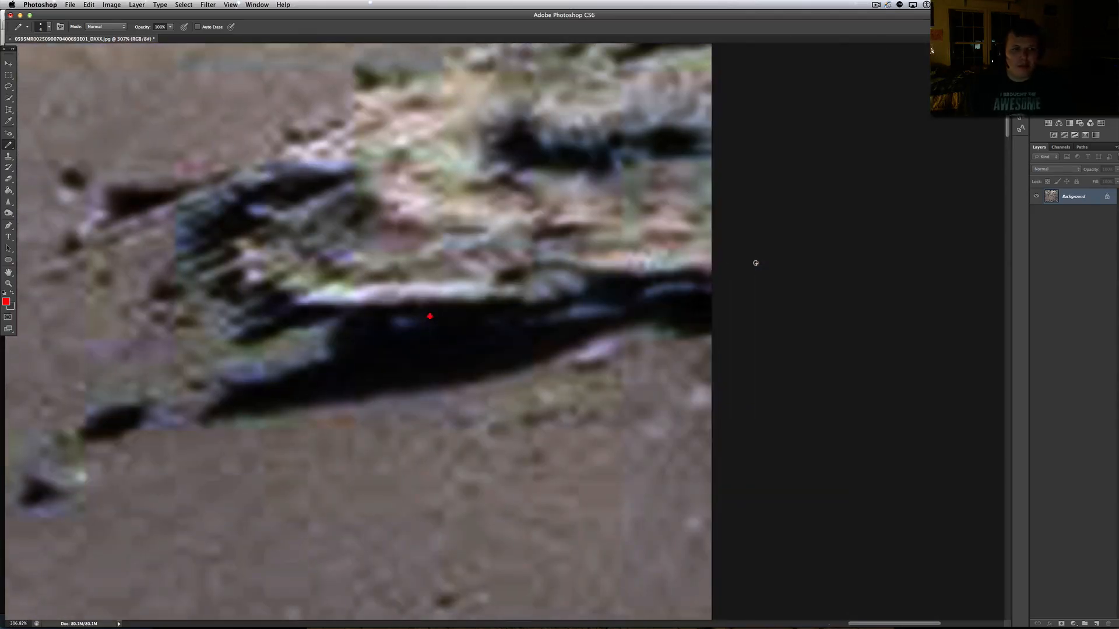
- Undo the last pencil stroke via Edit > Undo Pencil, removing the shadow dot
click(70, 5)
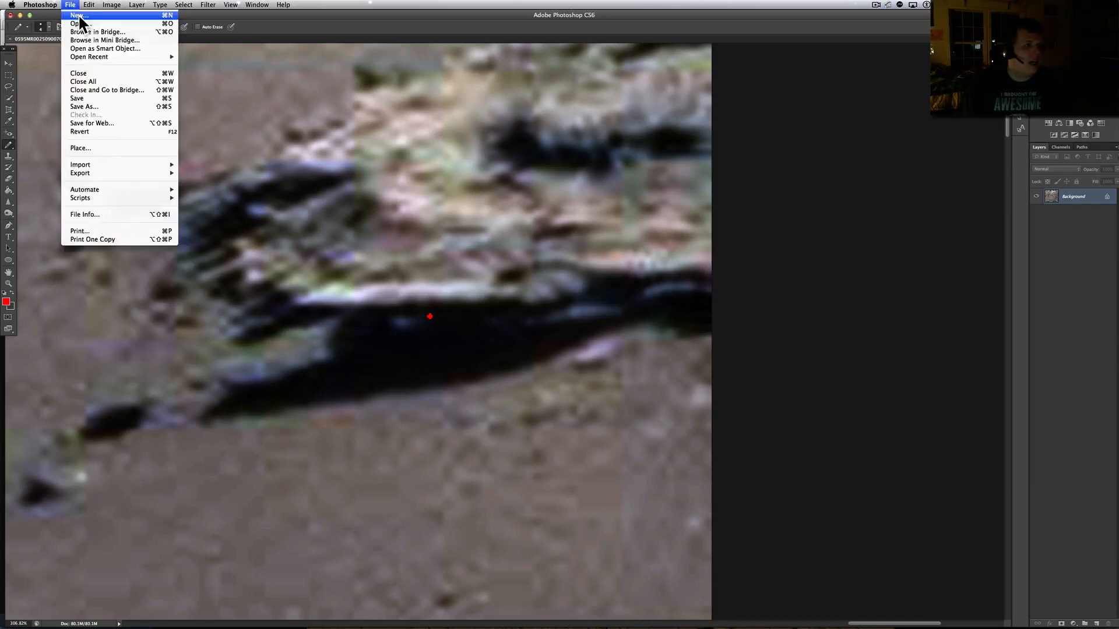
click(88, 5)
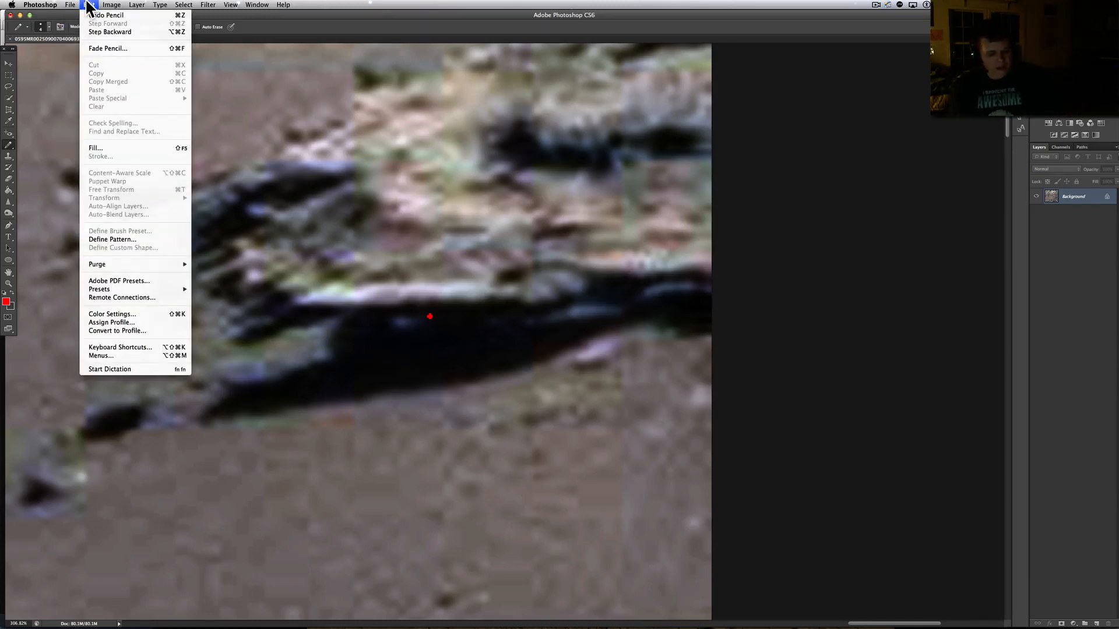
click(111, 5)
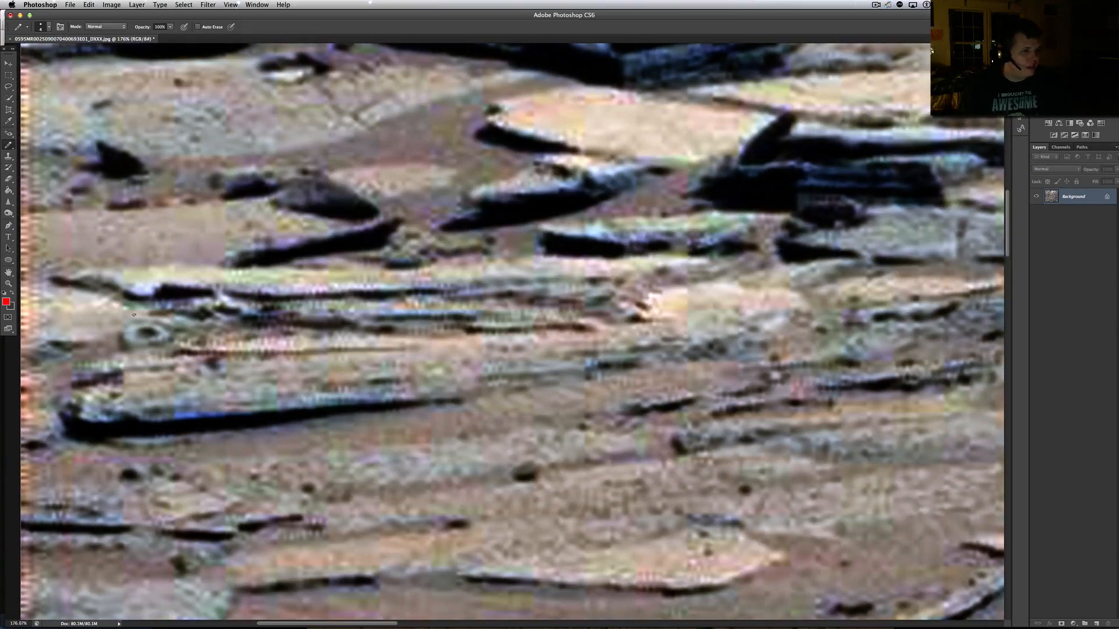
- Scroll the view to the sandy slope with scattered dark pebbles
scroll(down, 3)
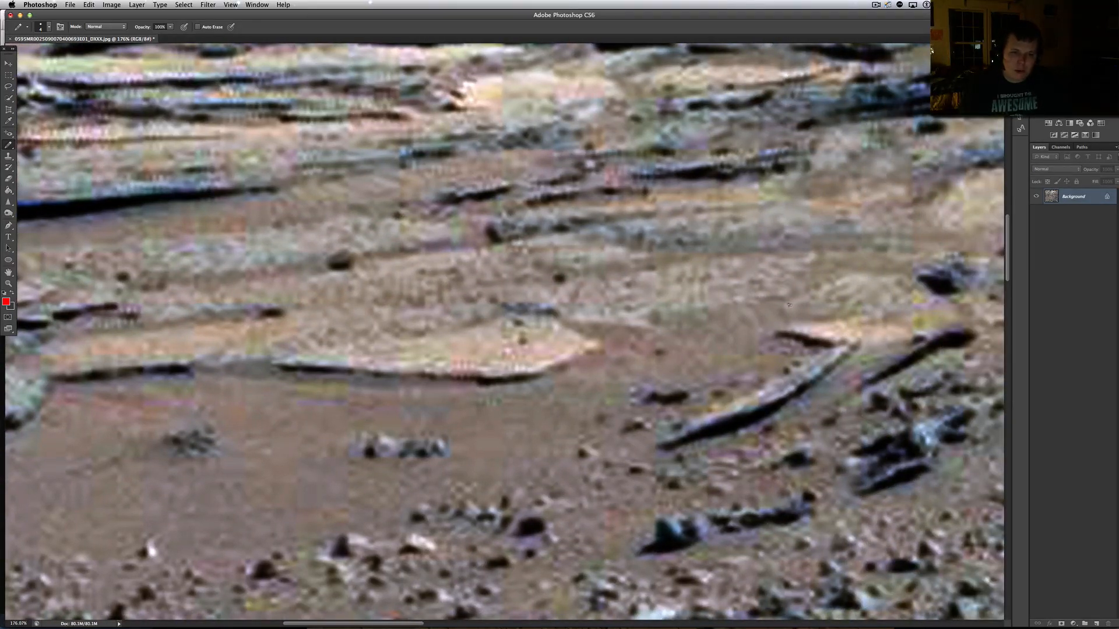
mouse_move(746, 406)
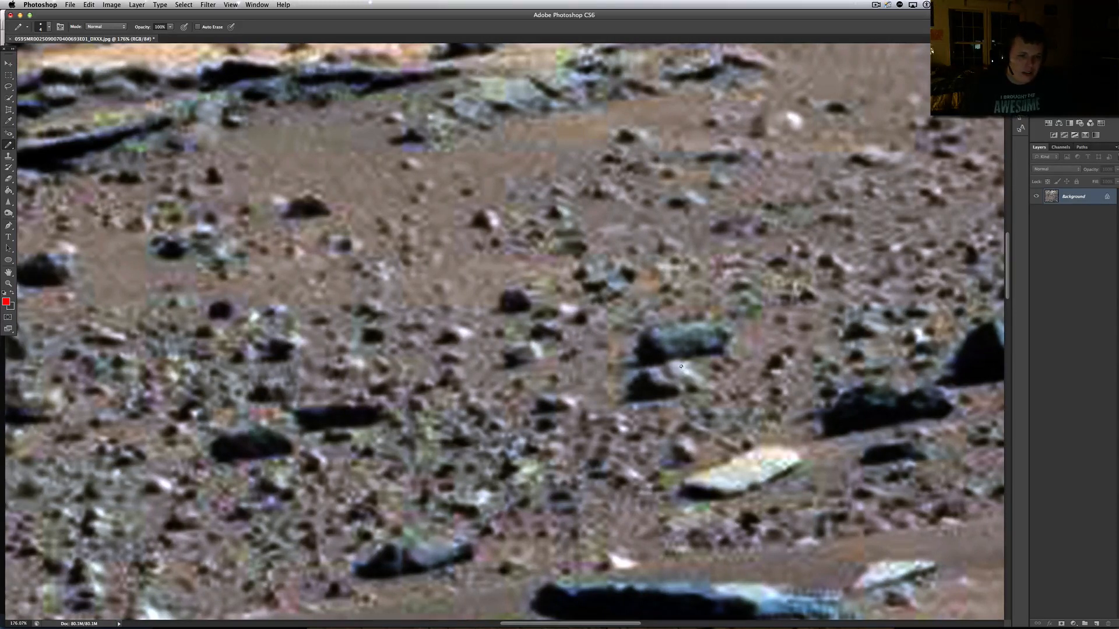
mouse_move(653, 369)
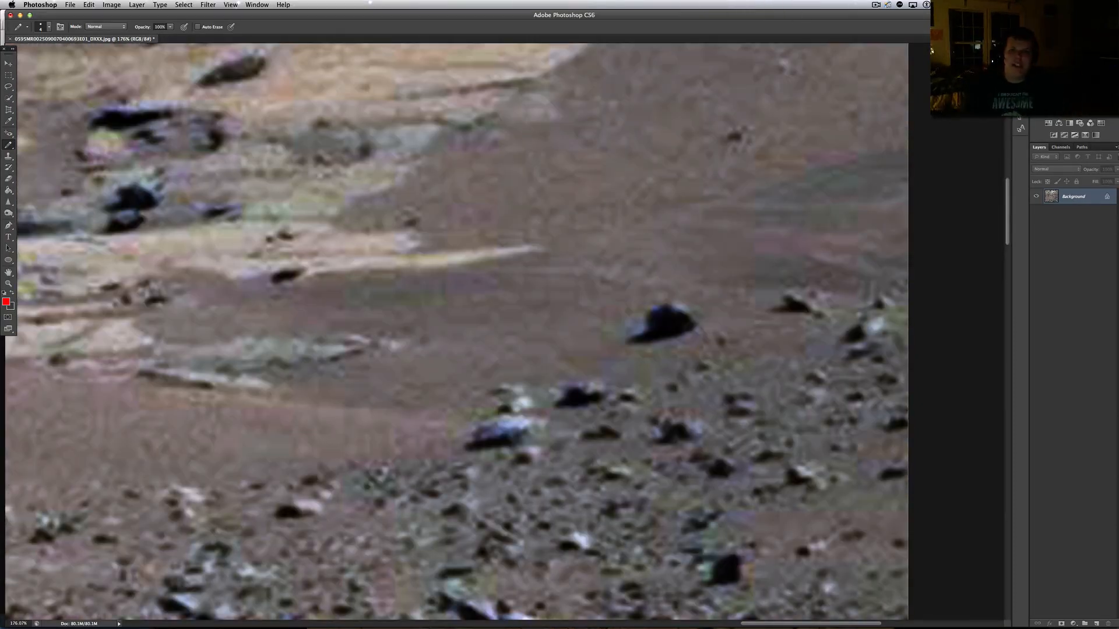
click(877, 6)
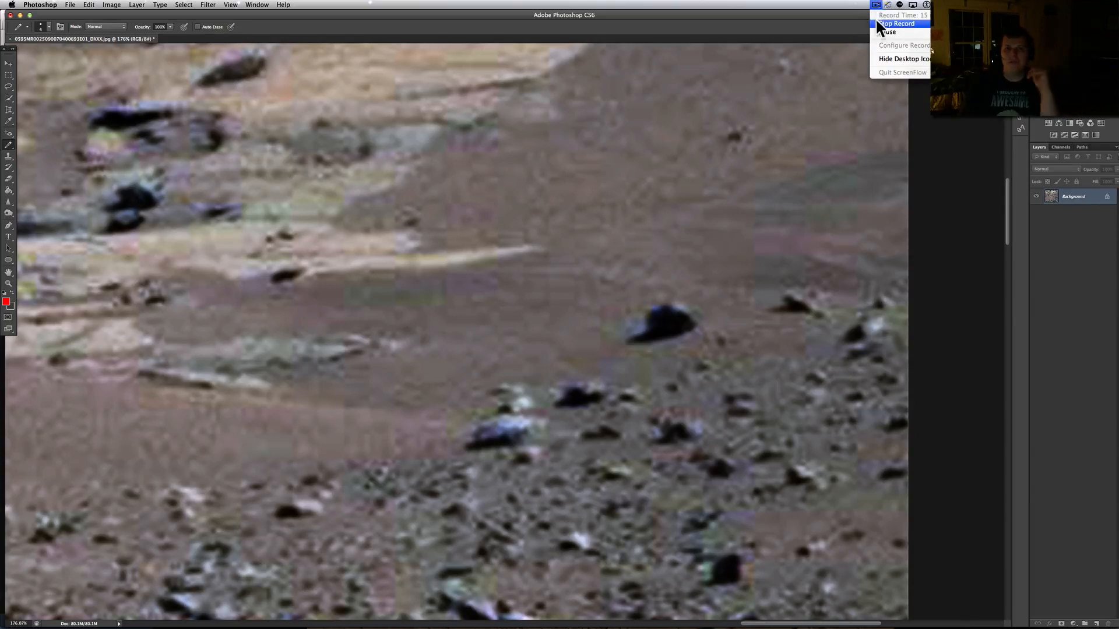